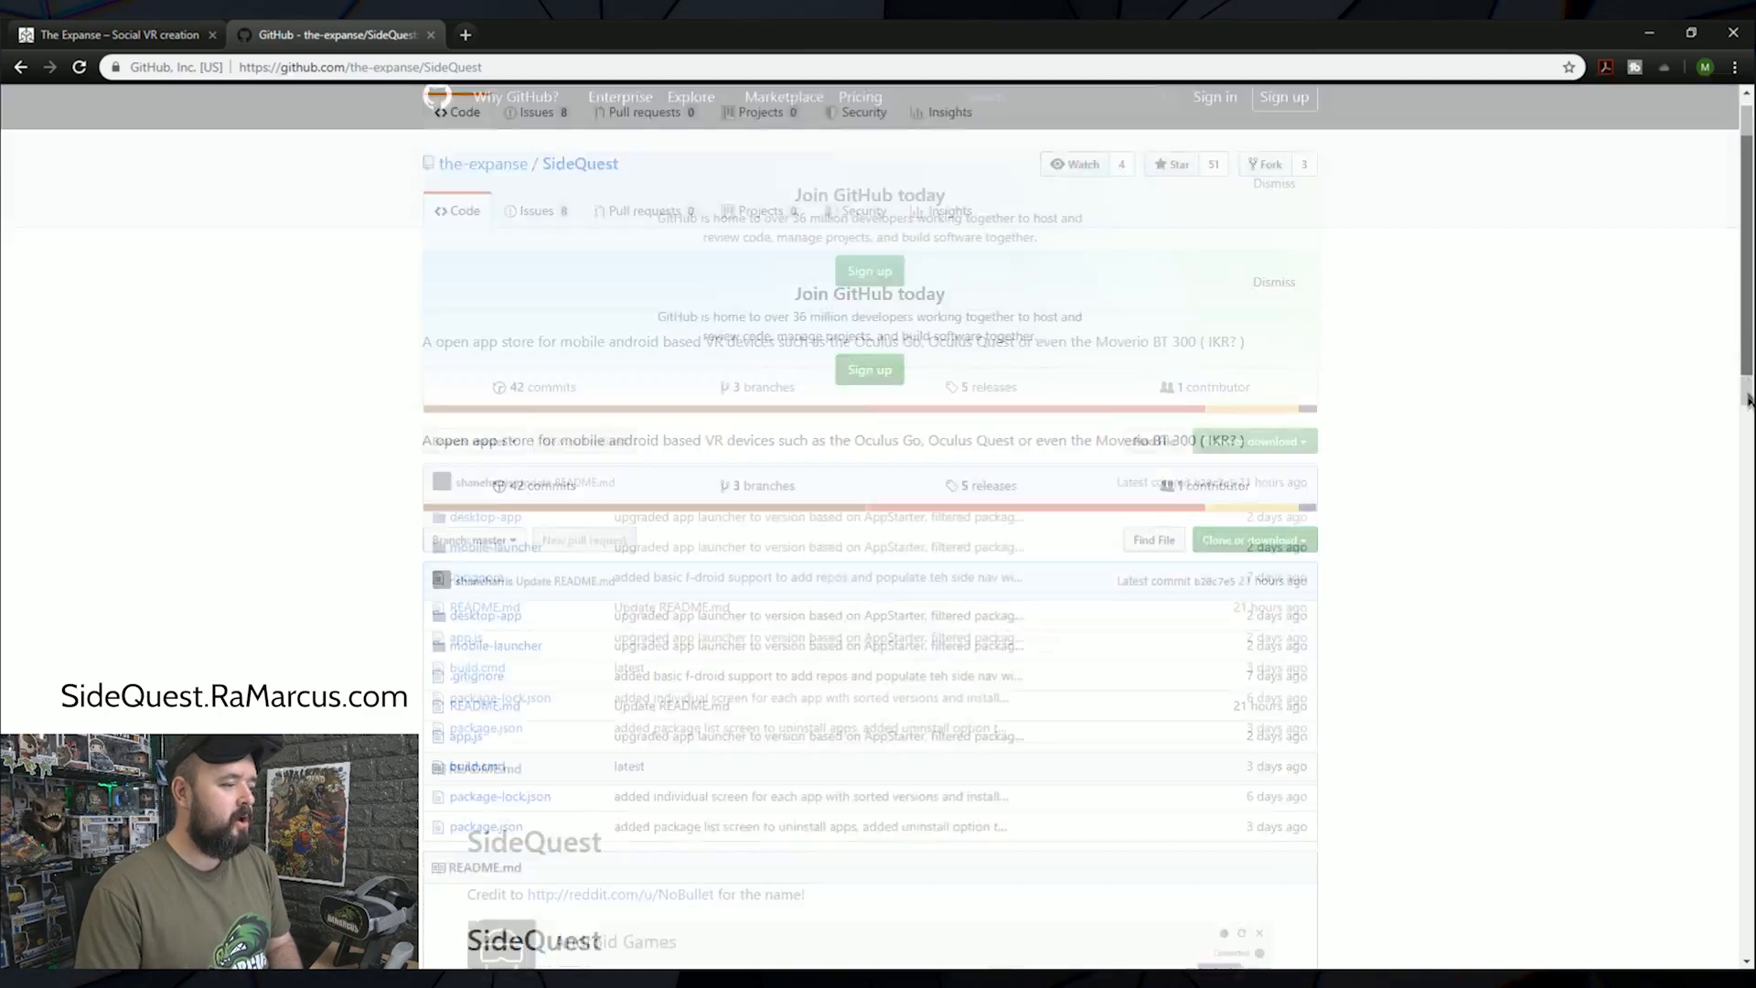
# - Open the SideQuest GitHub releases and download SideQuest-win32-x64.exe from release 0.1.1
pyautogui.scroll(-3)
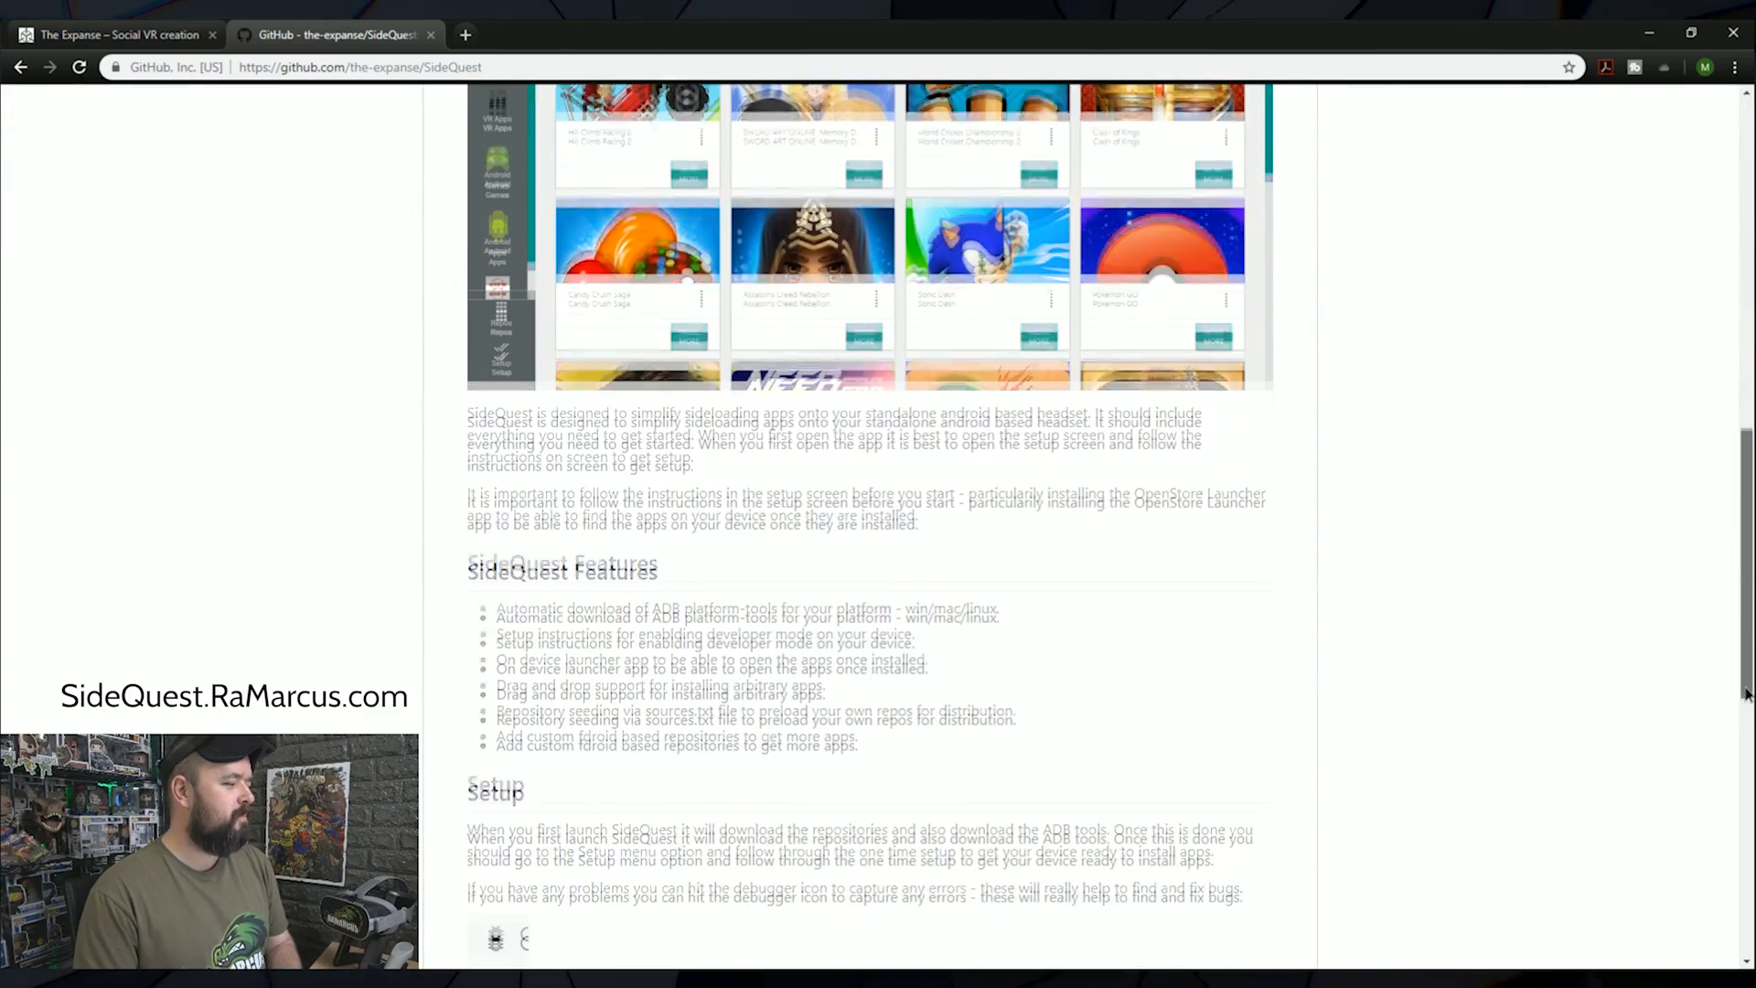
pyautogui.scroll(-3)
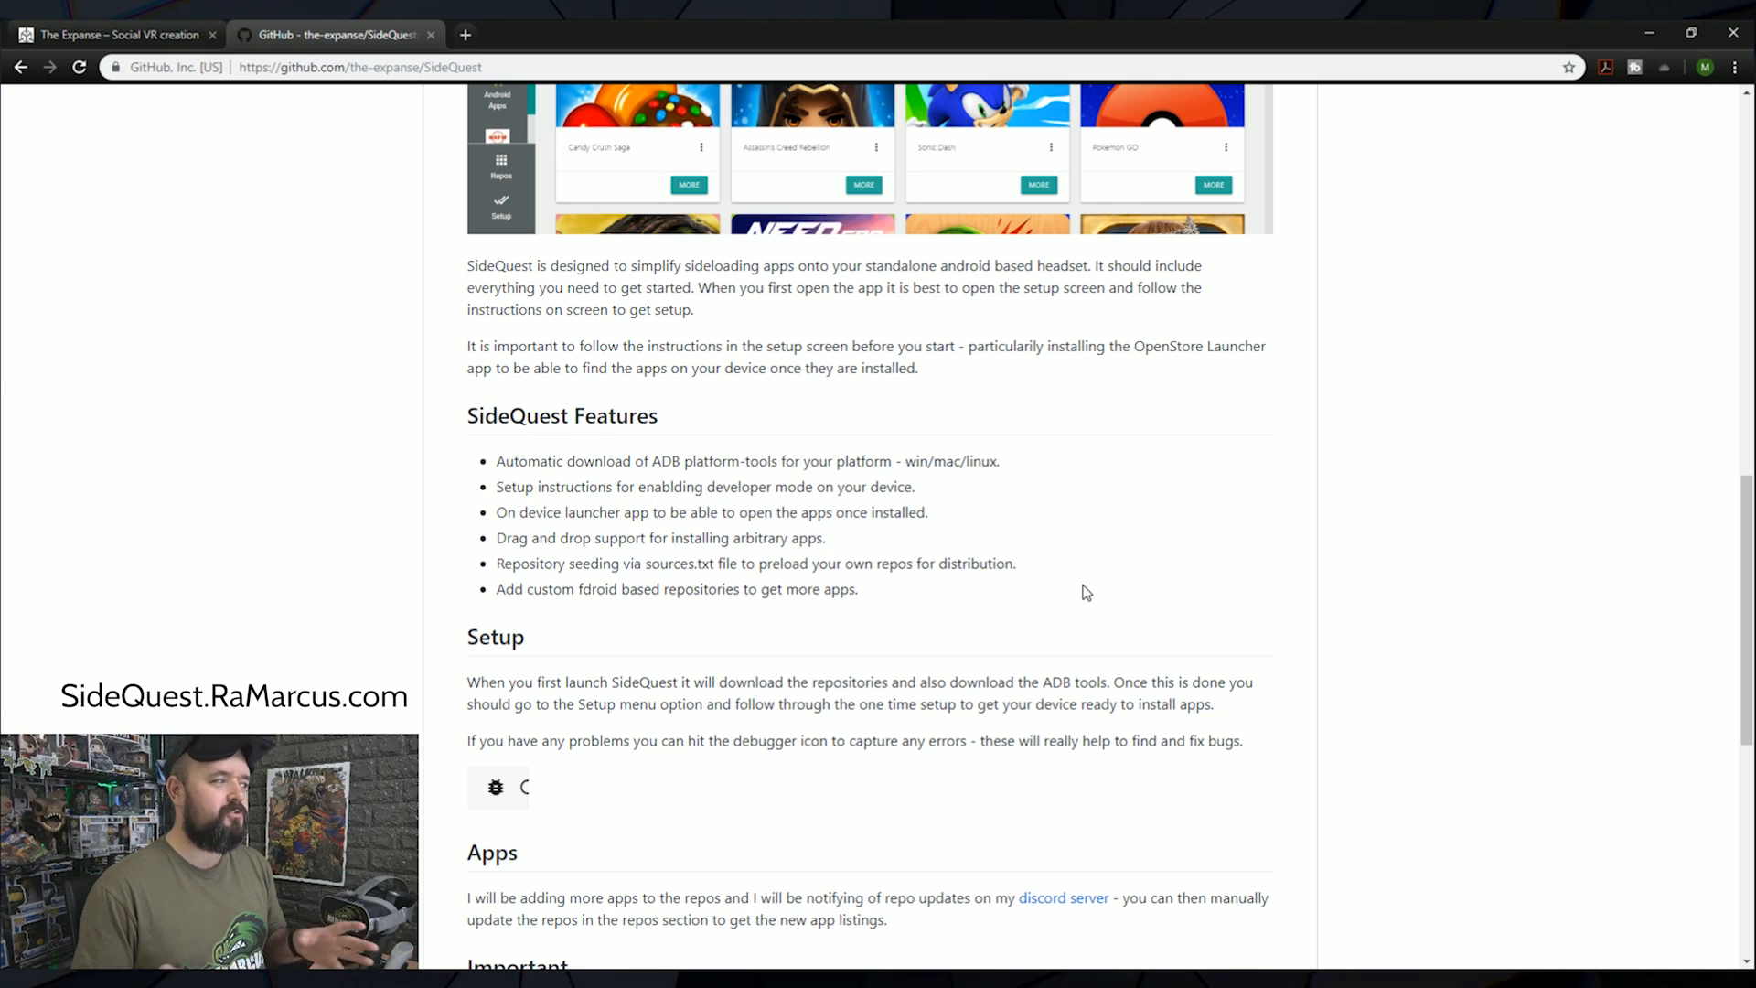
pyautogui.moveTo(1129, 528)
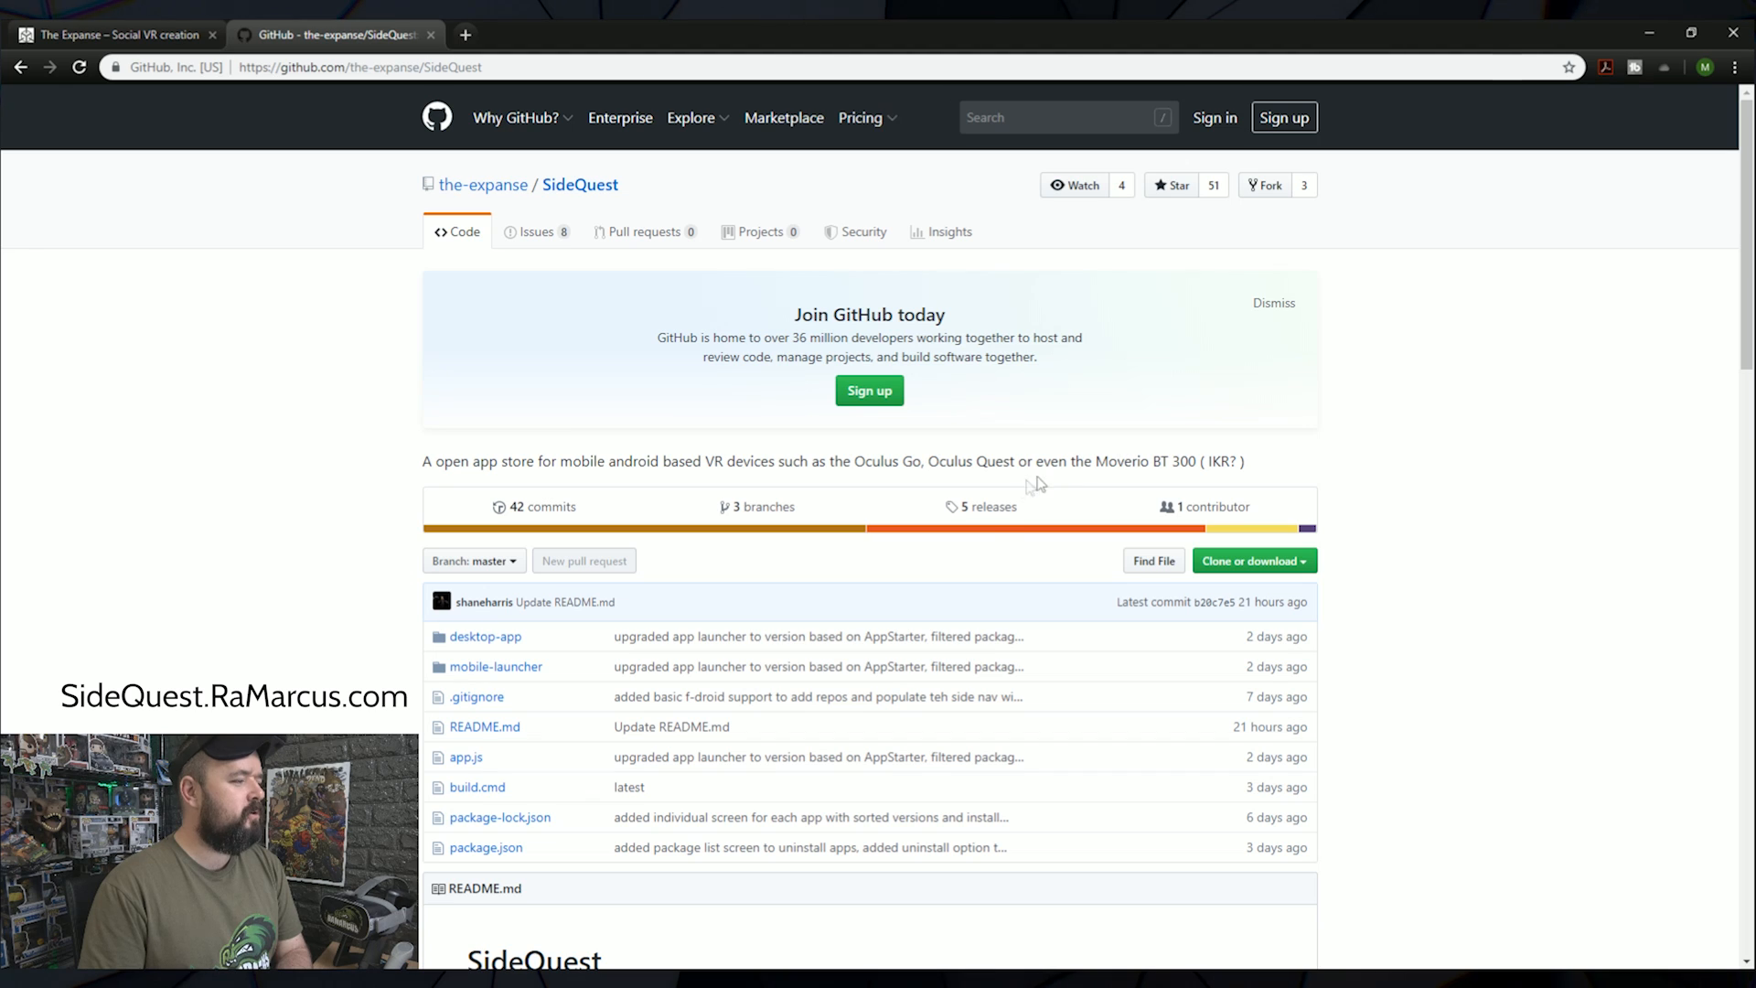
pyautogui.moveTo(981, 506)
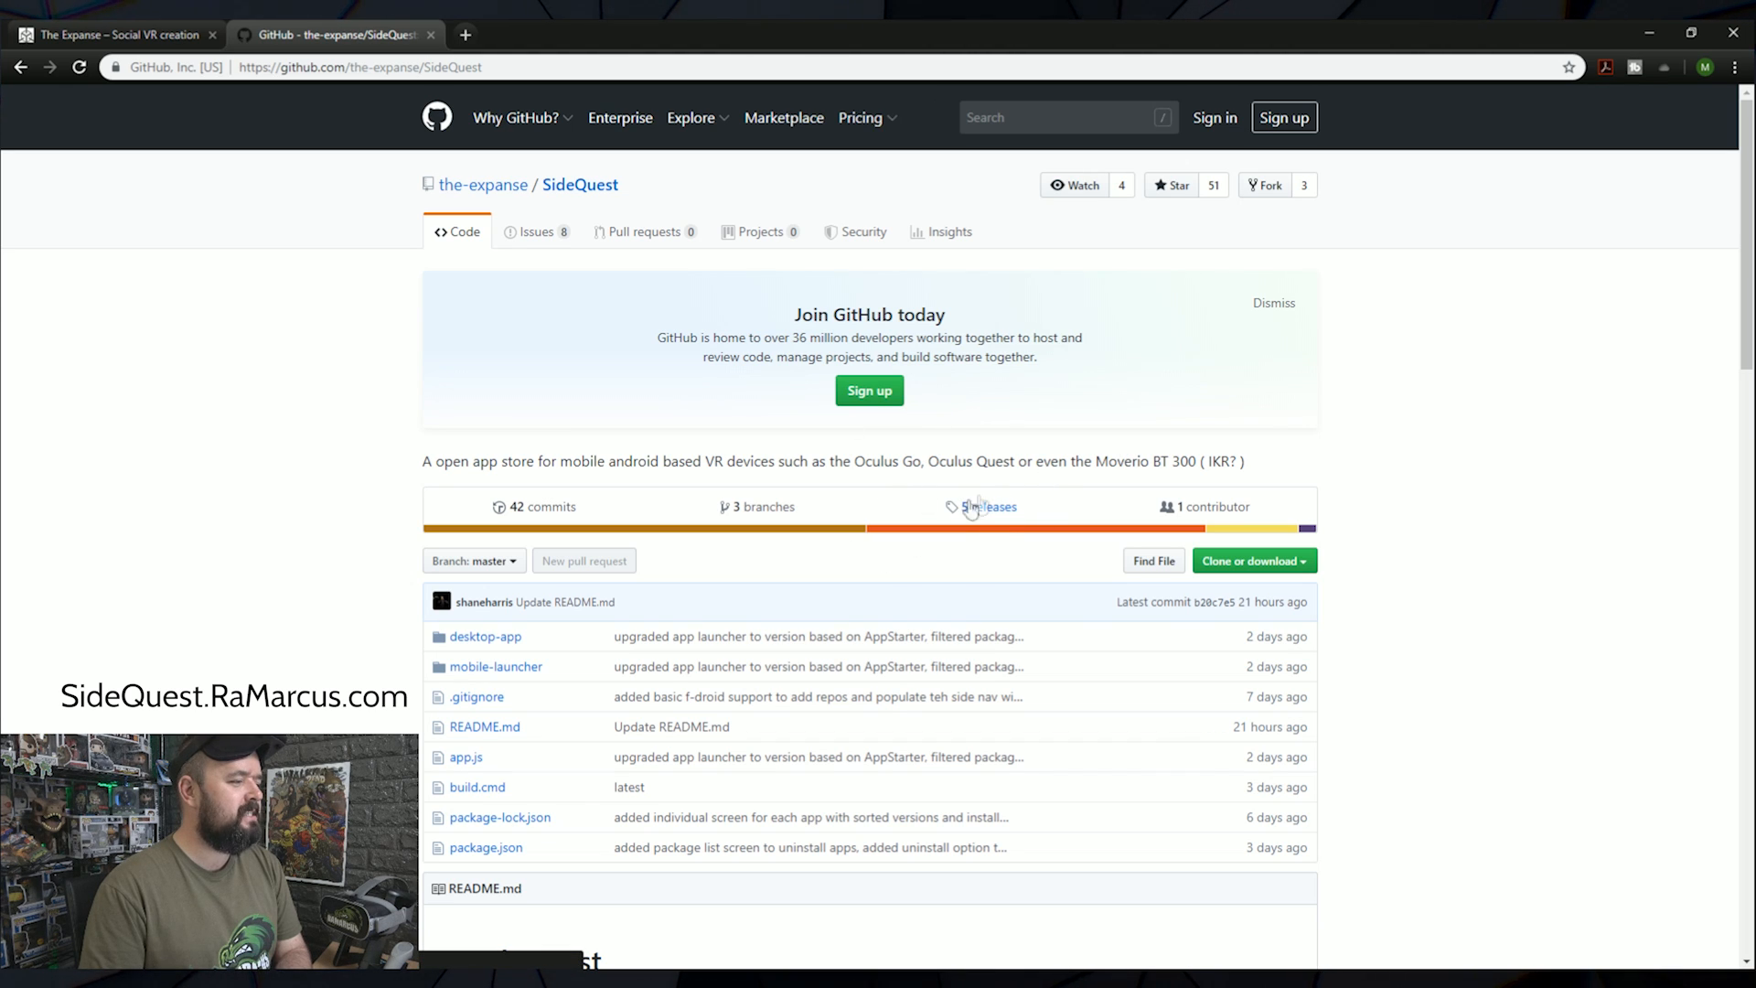
pyautogui.click(987, 506)
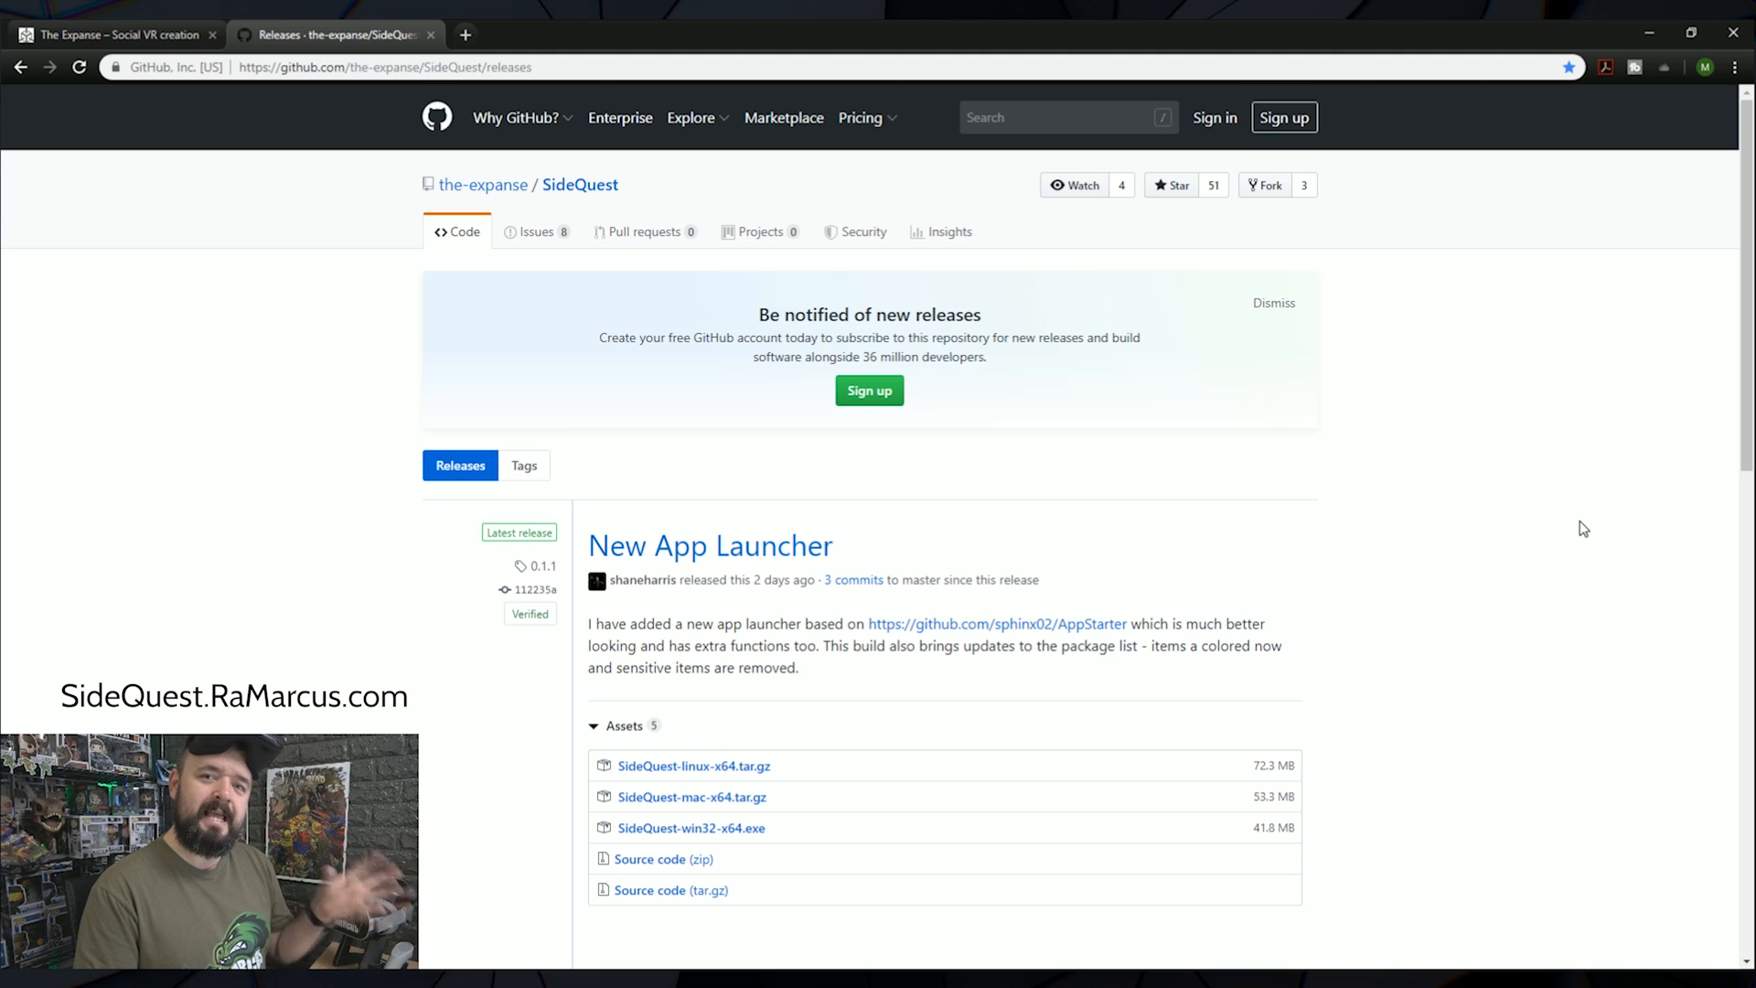
pyautogui.scroll(-3)
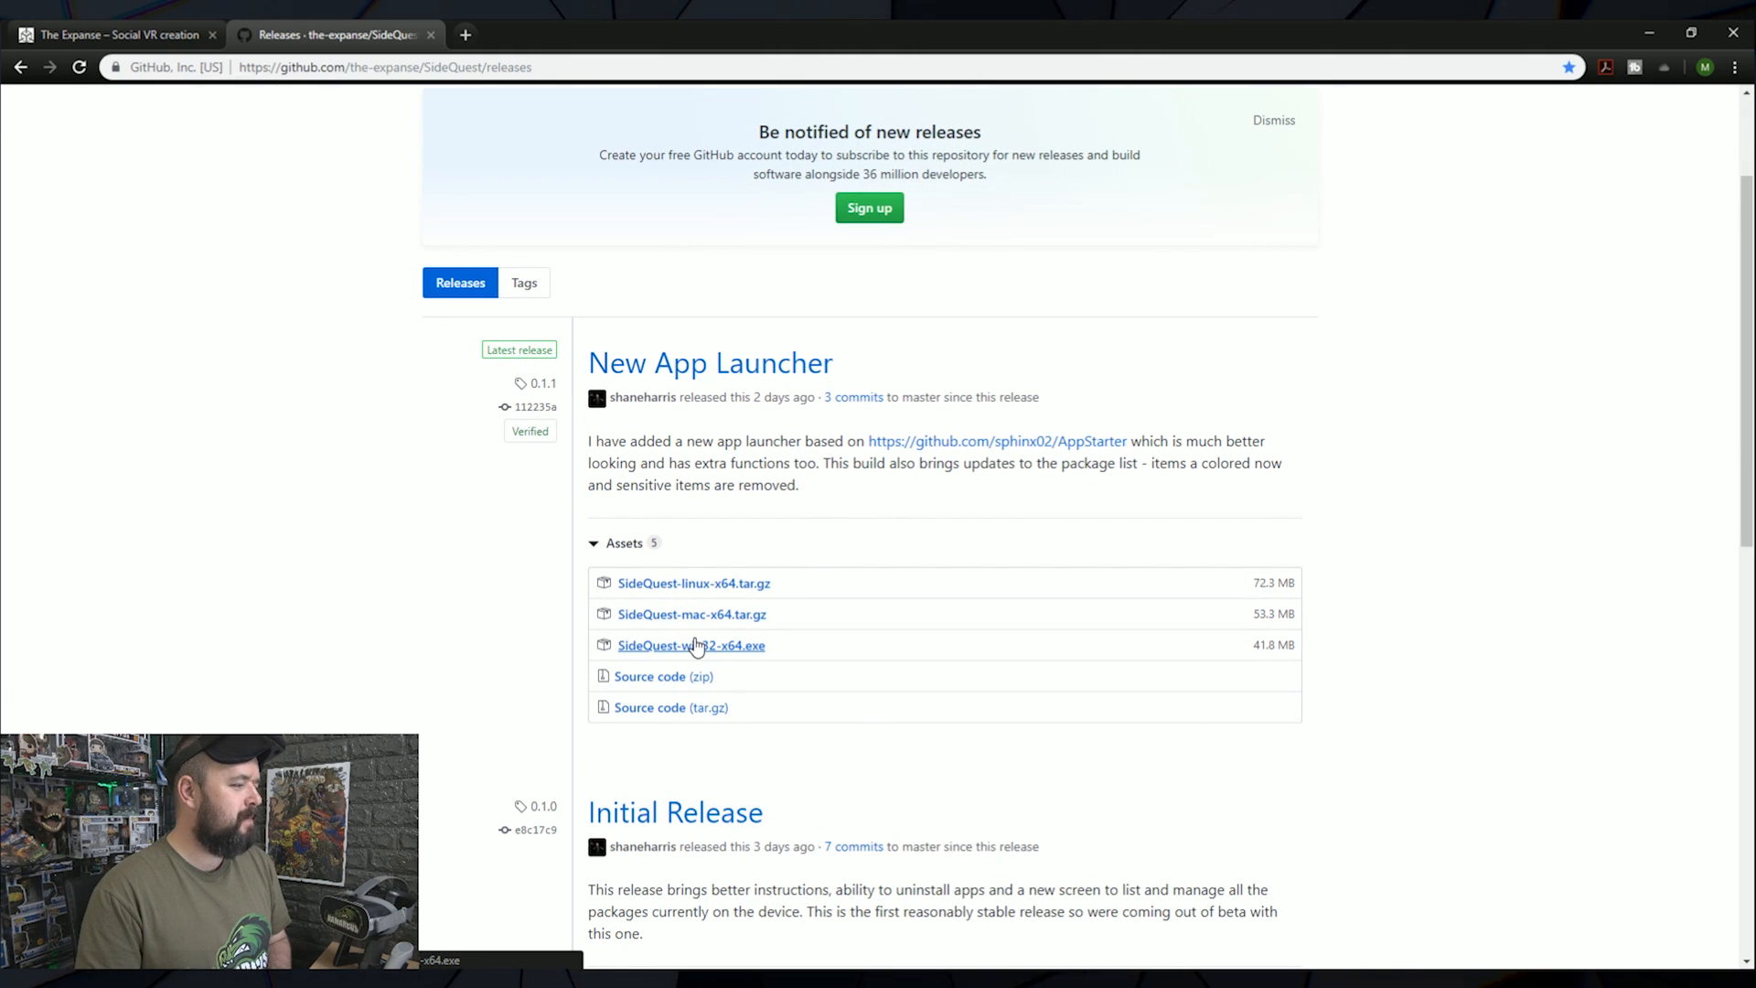
pyautogui.click(690, 644)
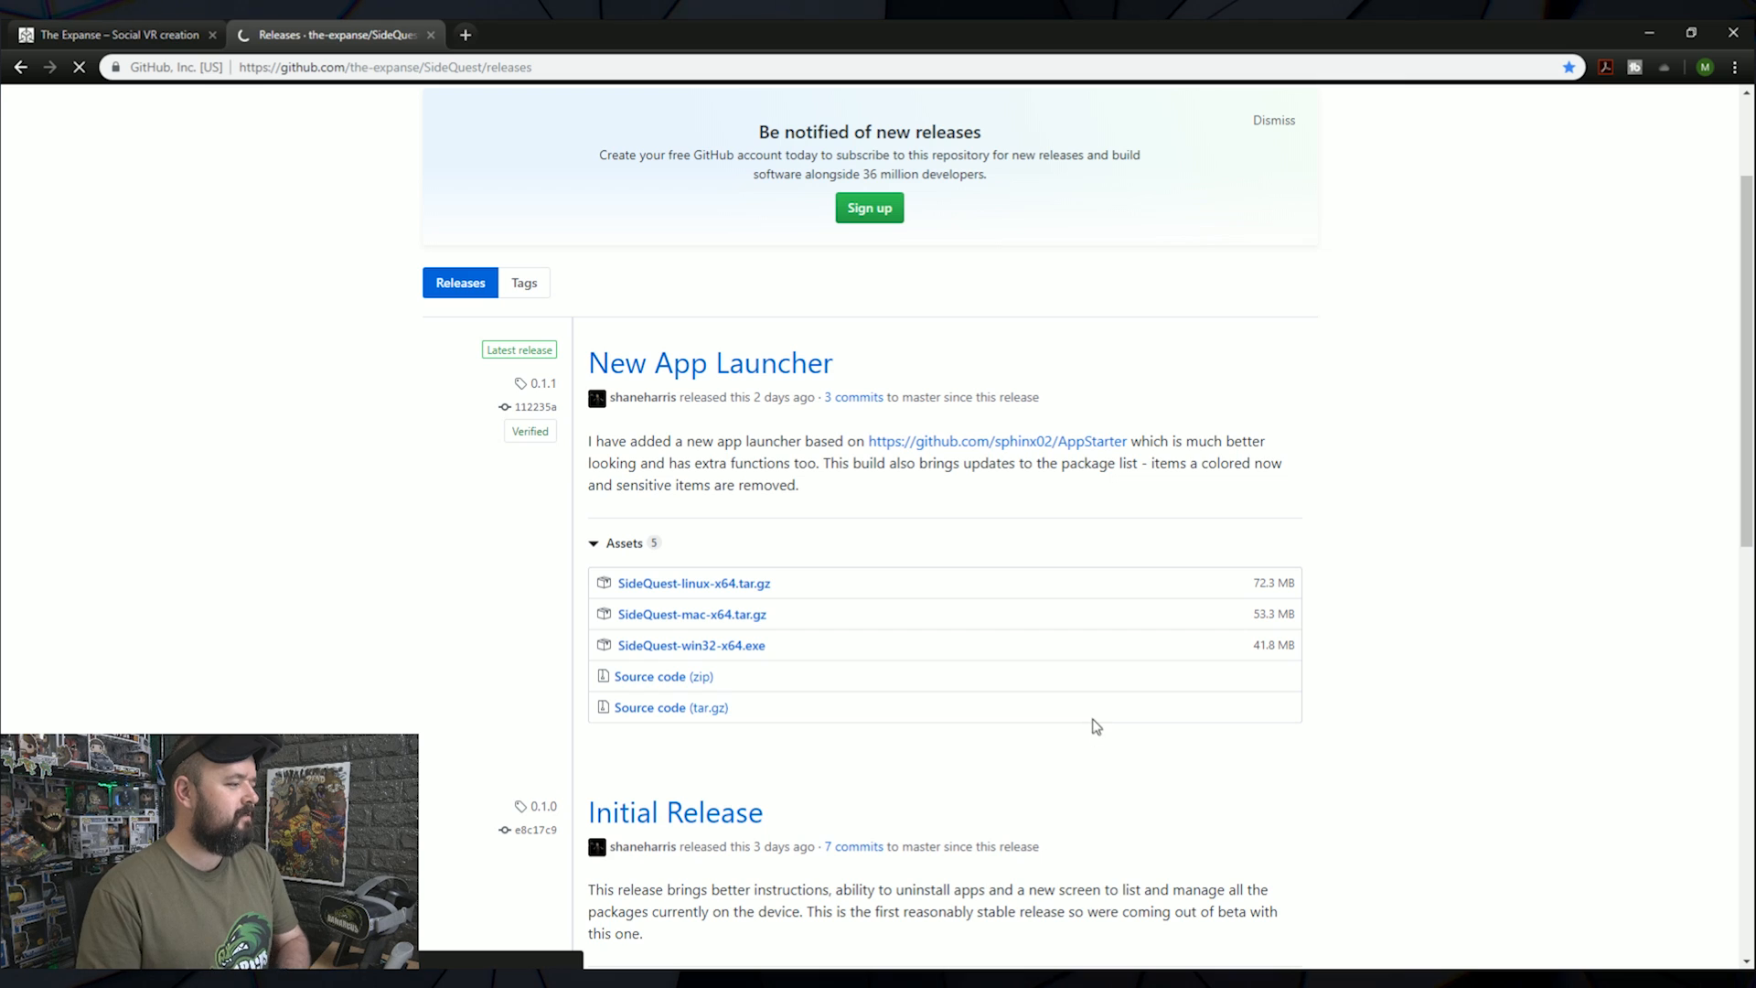
pyautogui.click(691, 644)
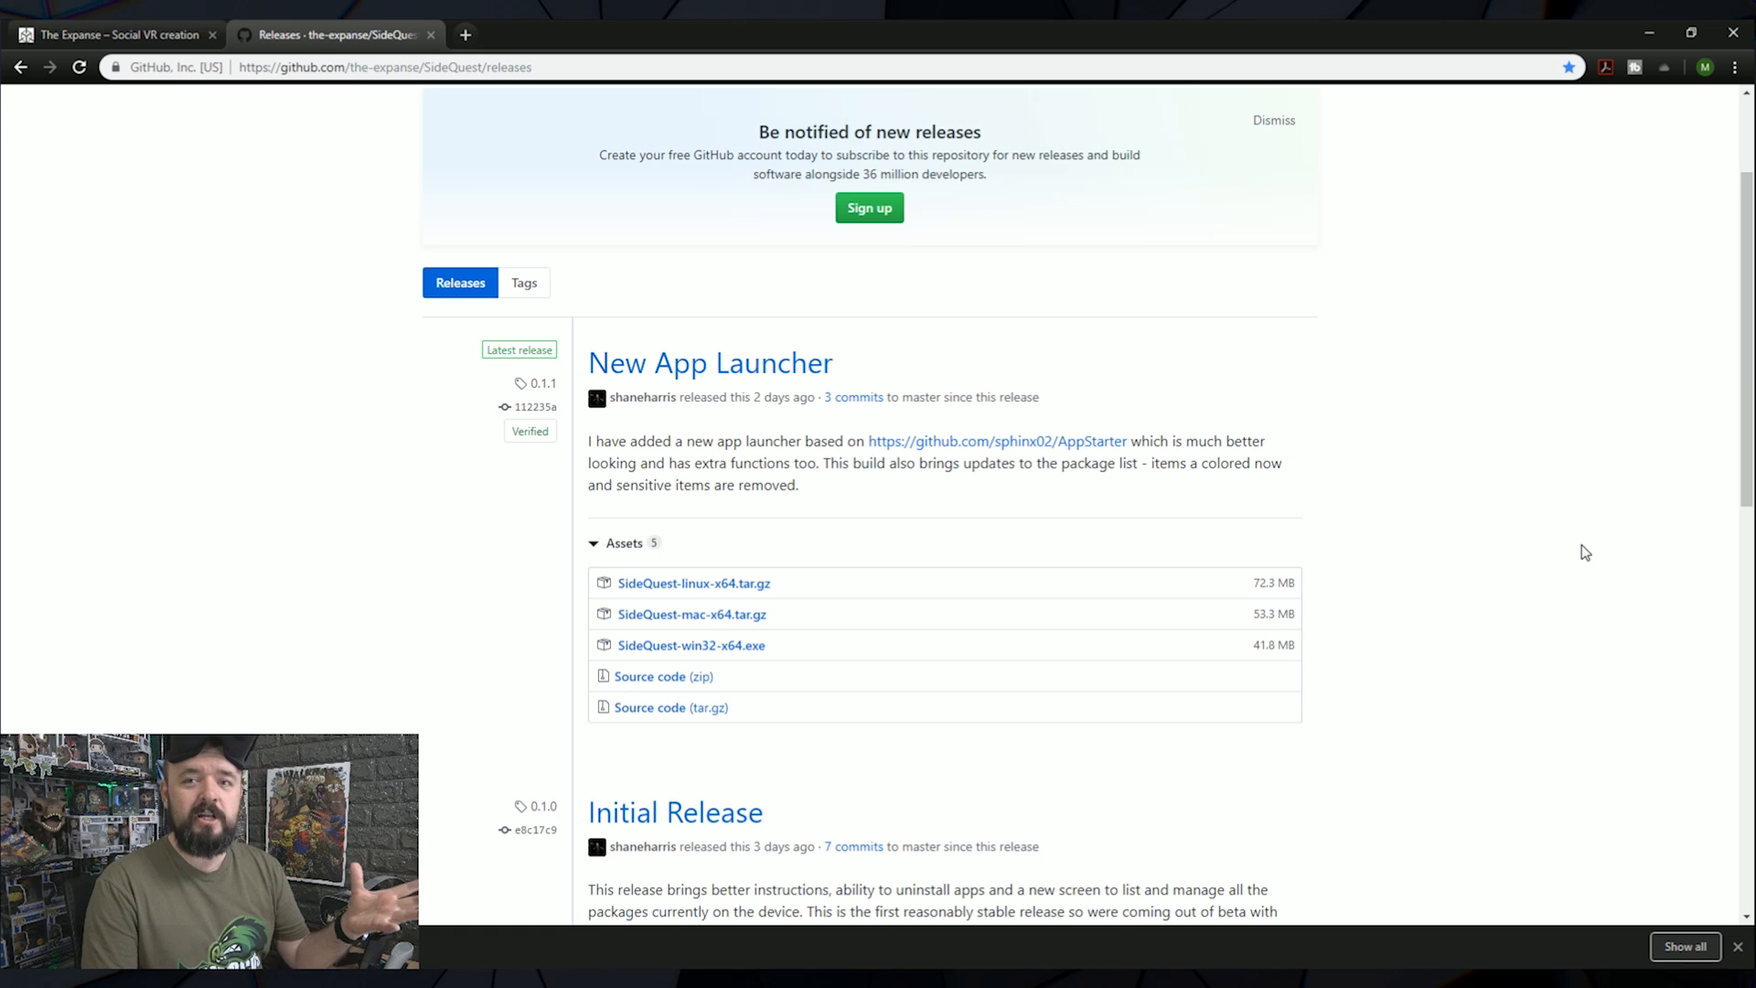
pyautogui.moveTo(1571, 386)
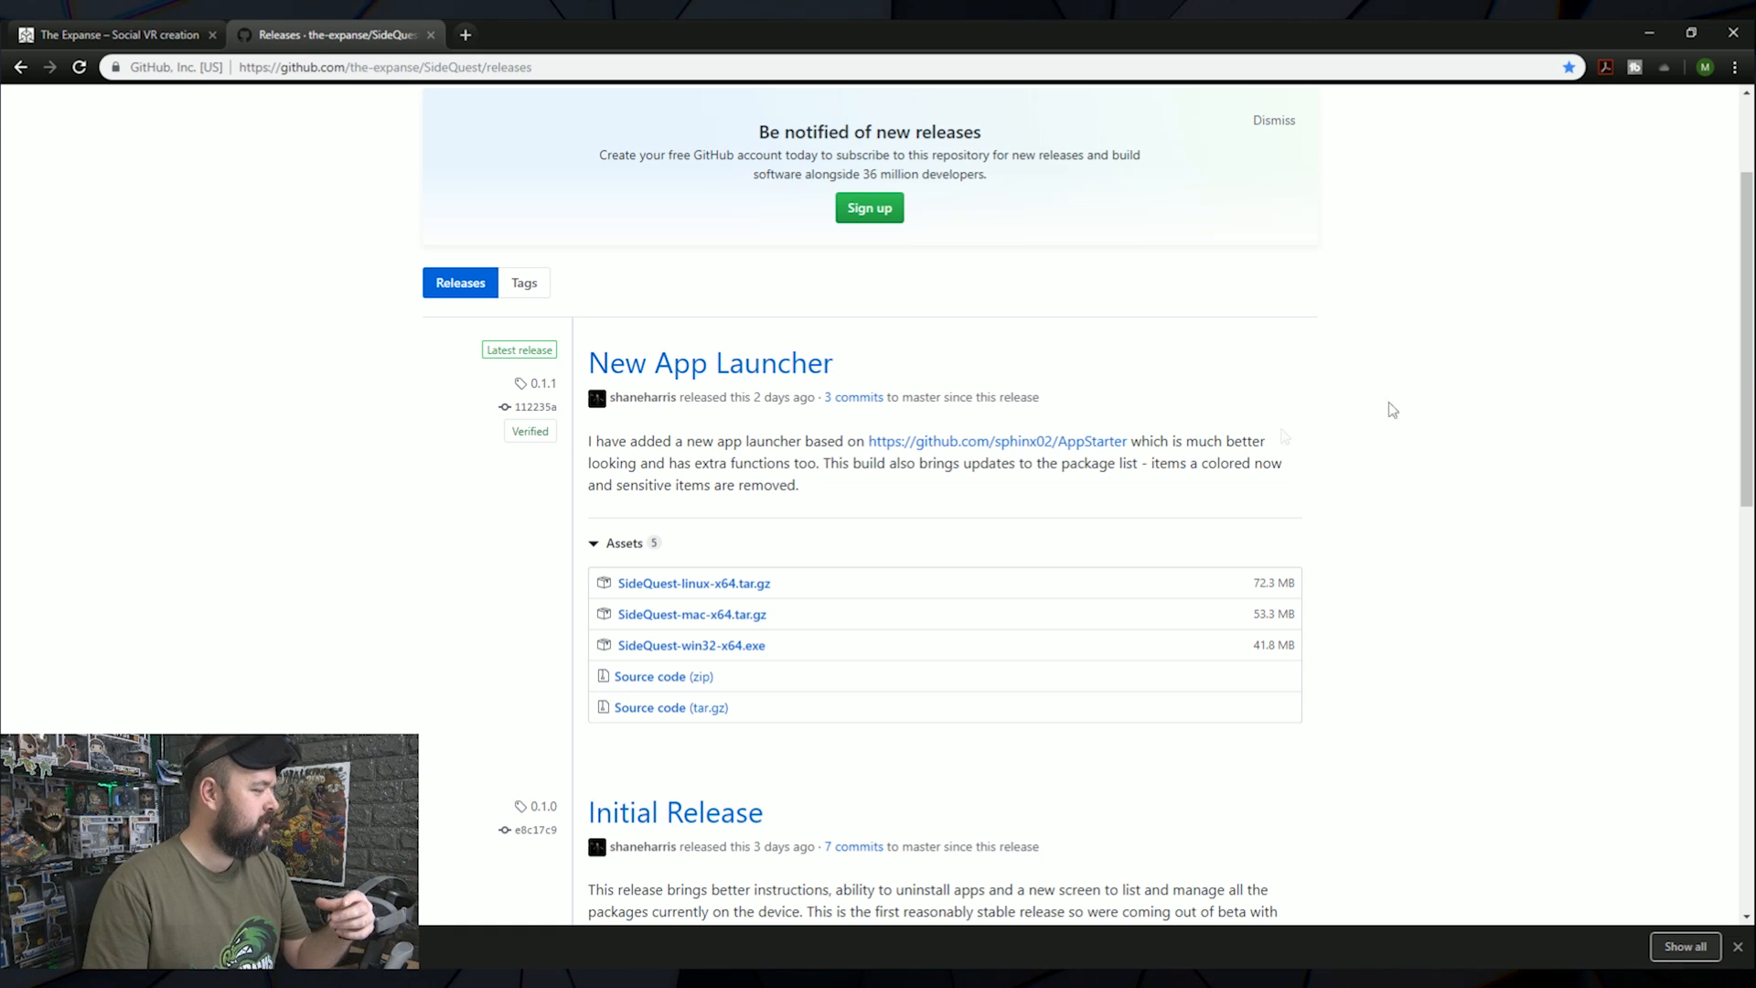
# - Run the downloaded SideQuest exe past SmartScreen and extract it to the desktop
pyautogui.click(1648, 33)
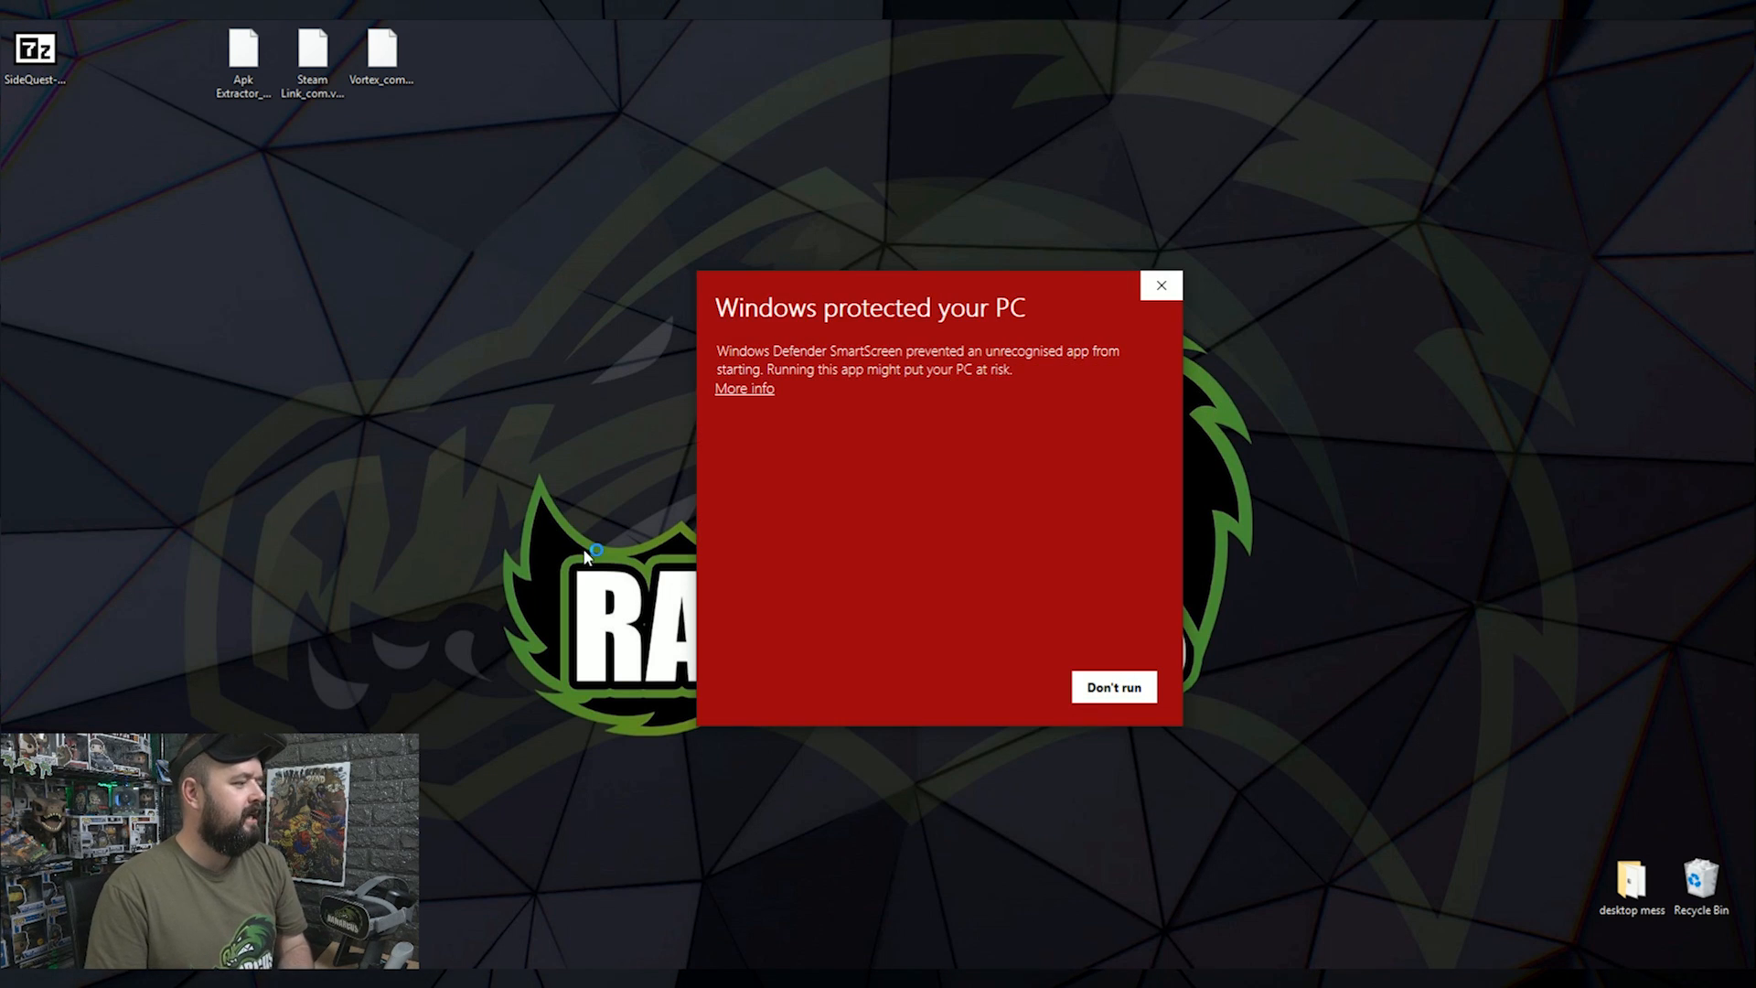
pyautogui.click(744, 388)
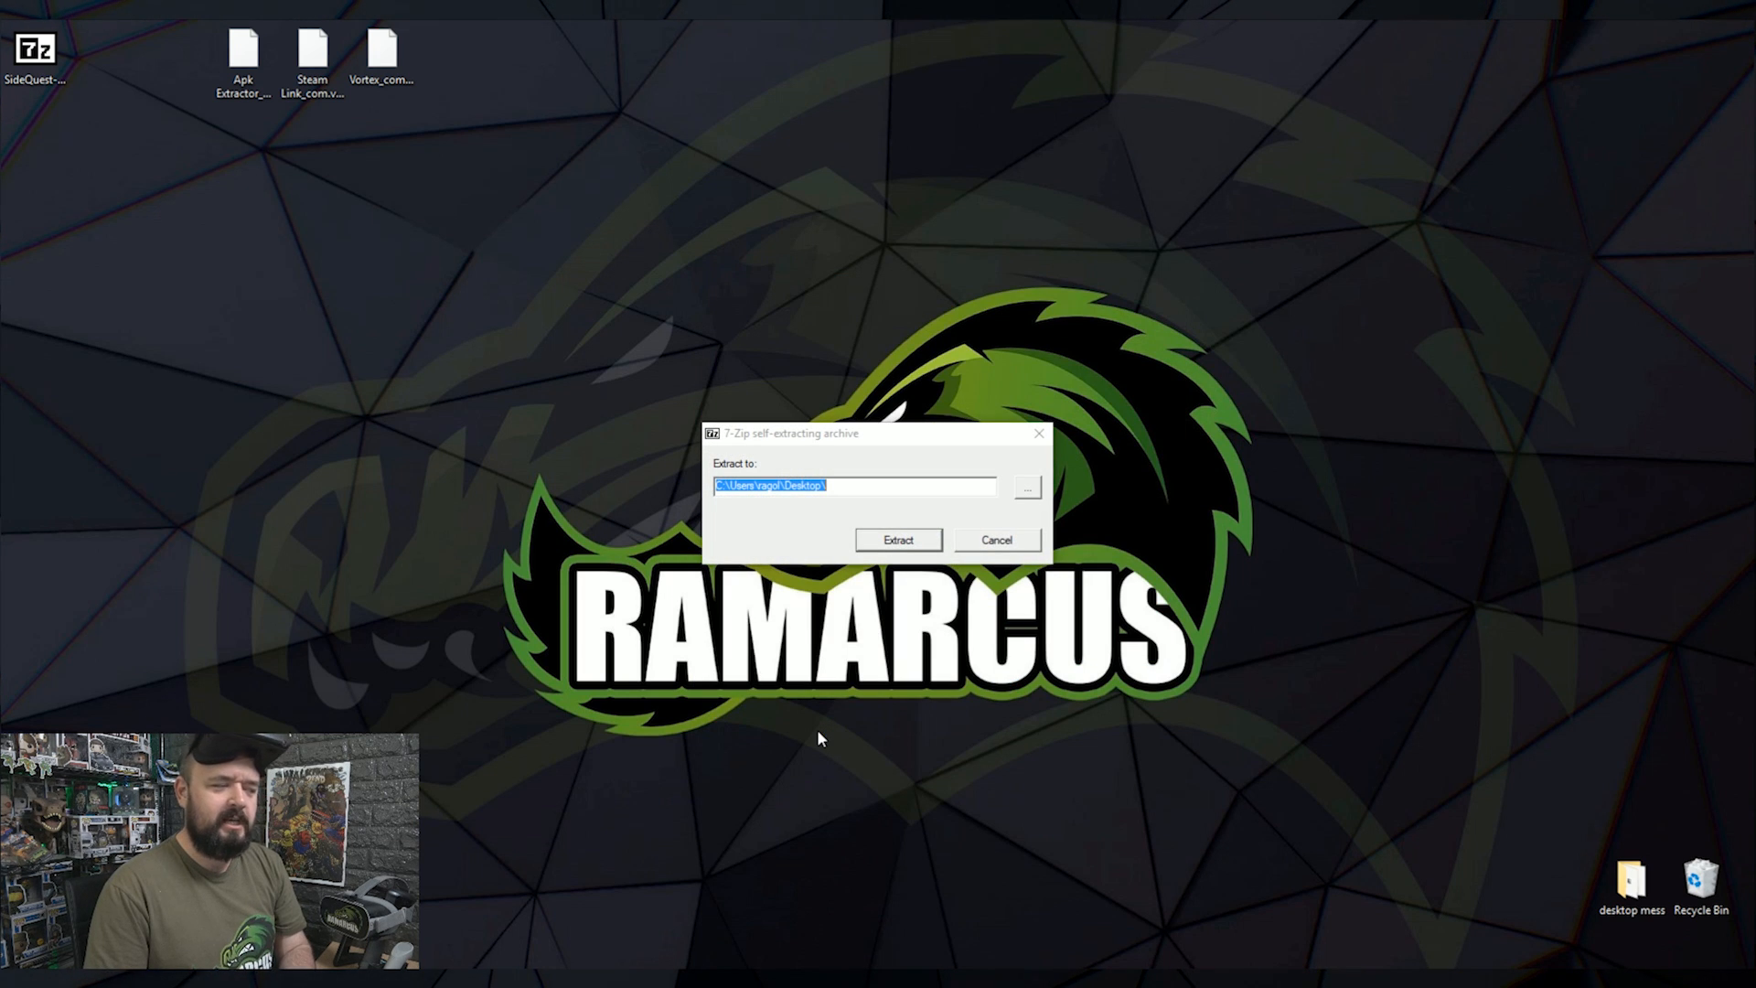
pyautogui.click(897, 539)
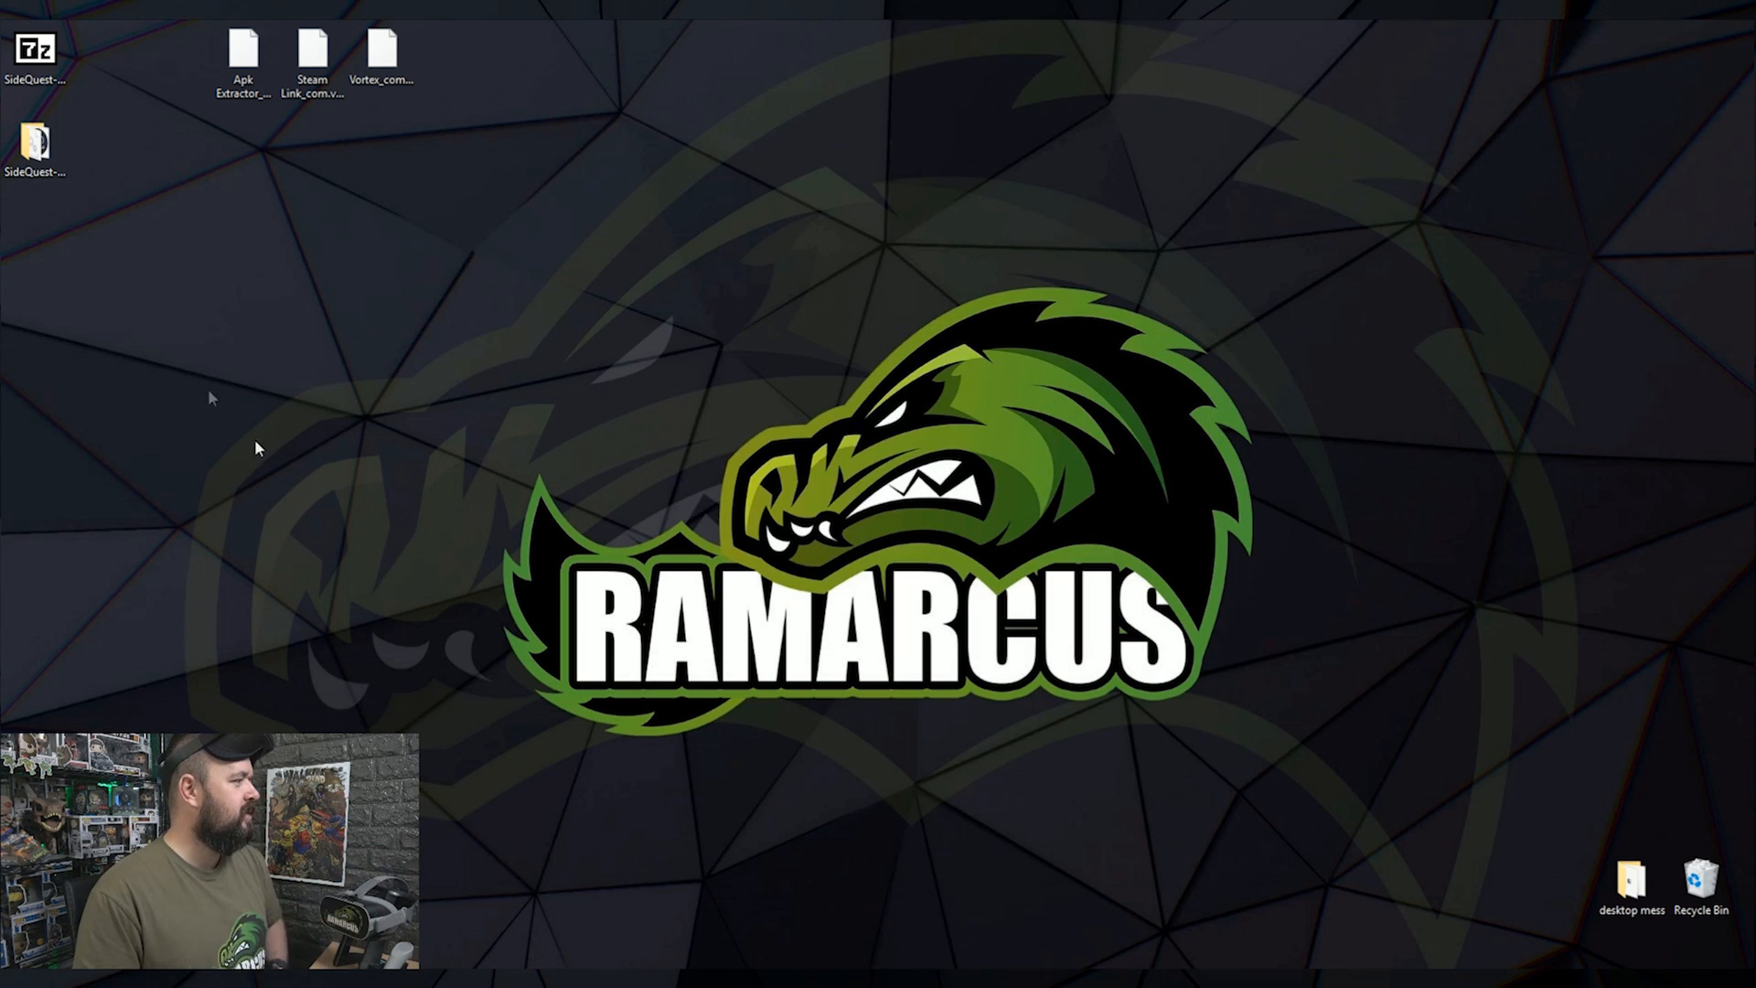
# - Open the extracted SideQuest folder and launch the SideQuest application
pyautogui.doubleClick(33, 145)
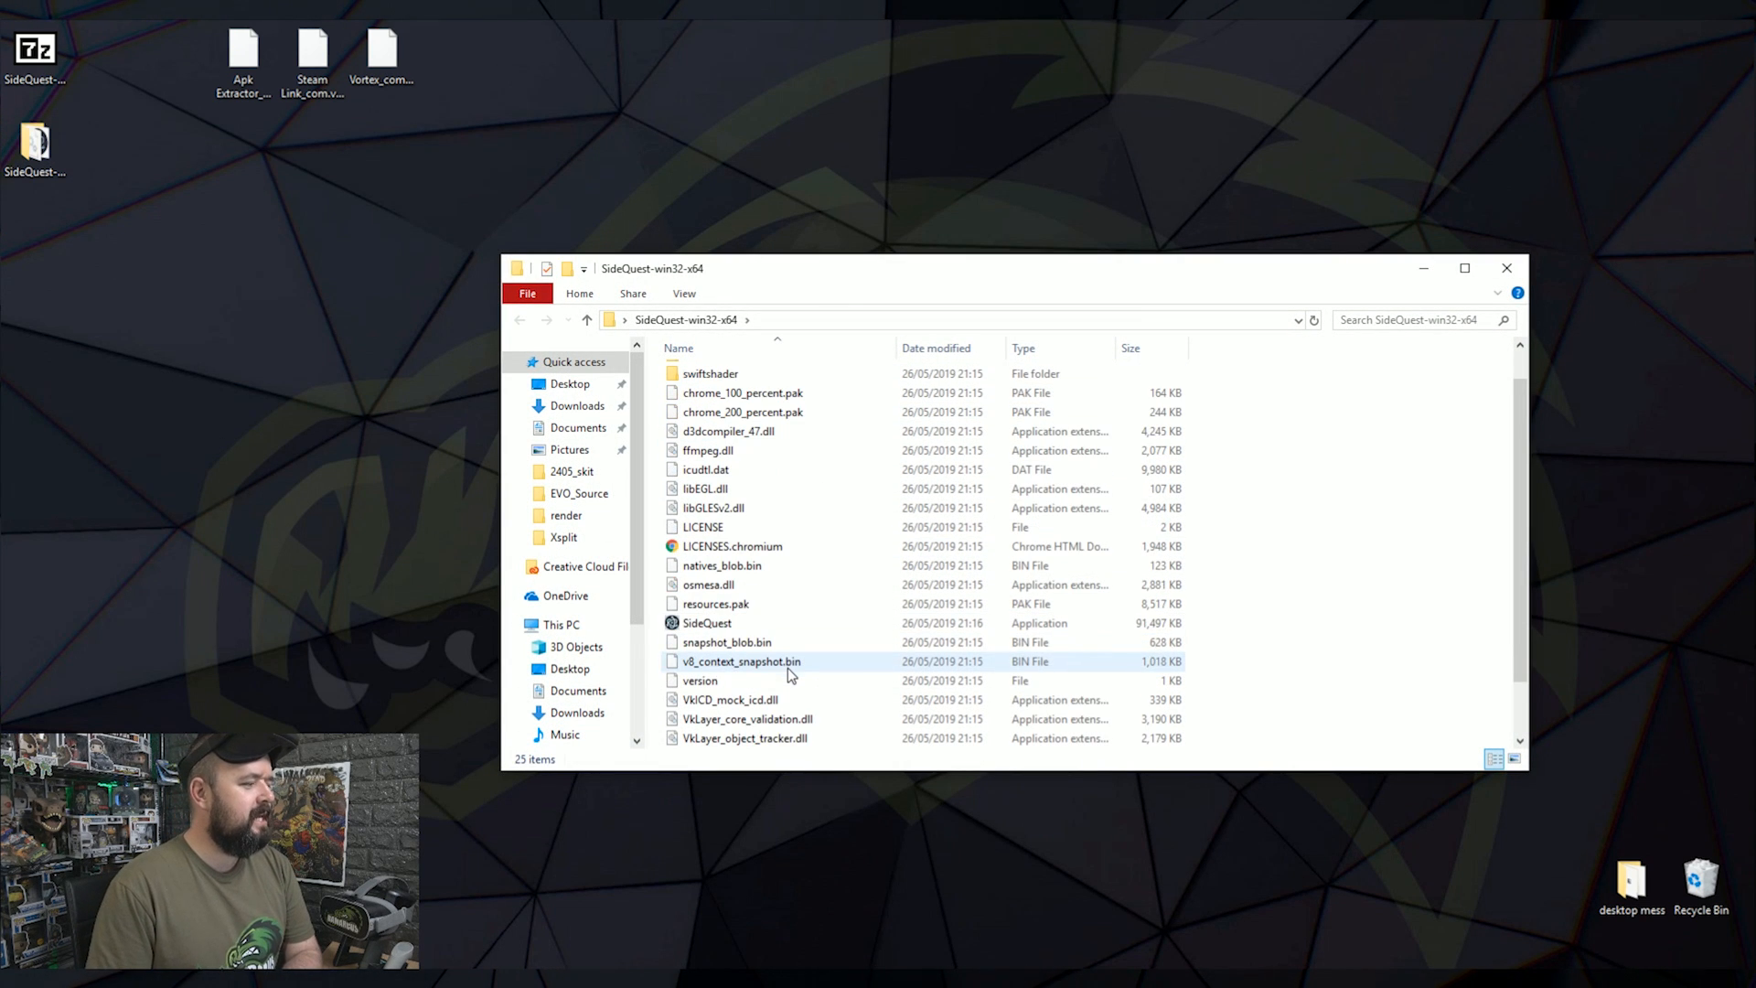
pyautogui.moveTo(707, 623)
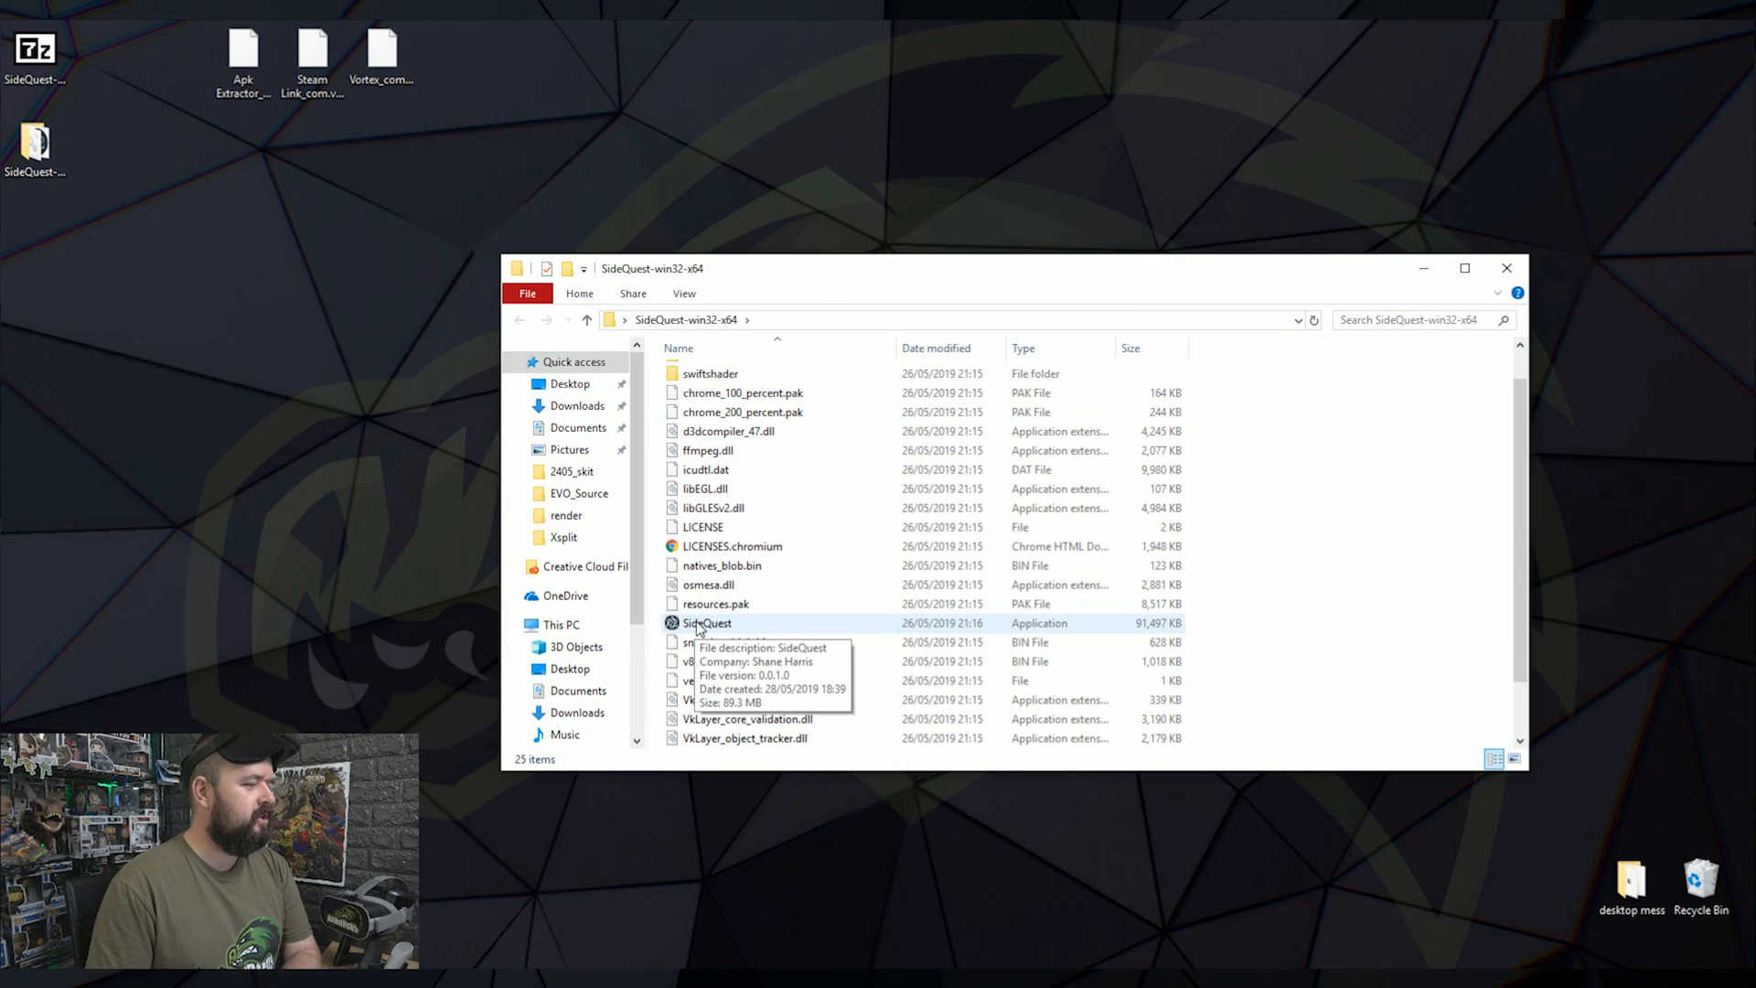
pyautogui.click(707, 623)
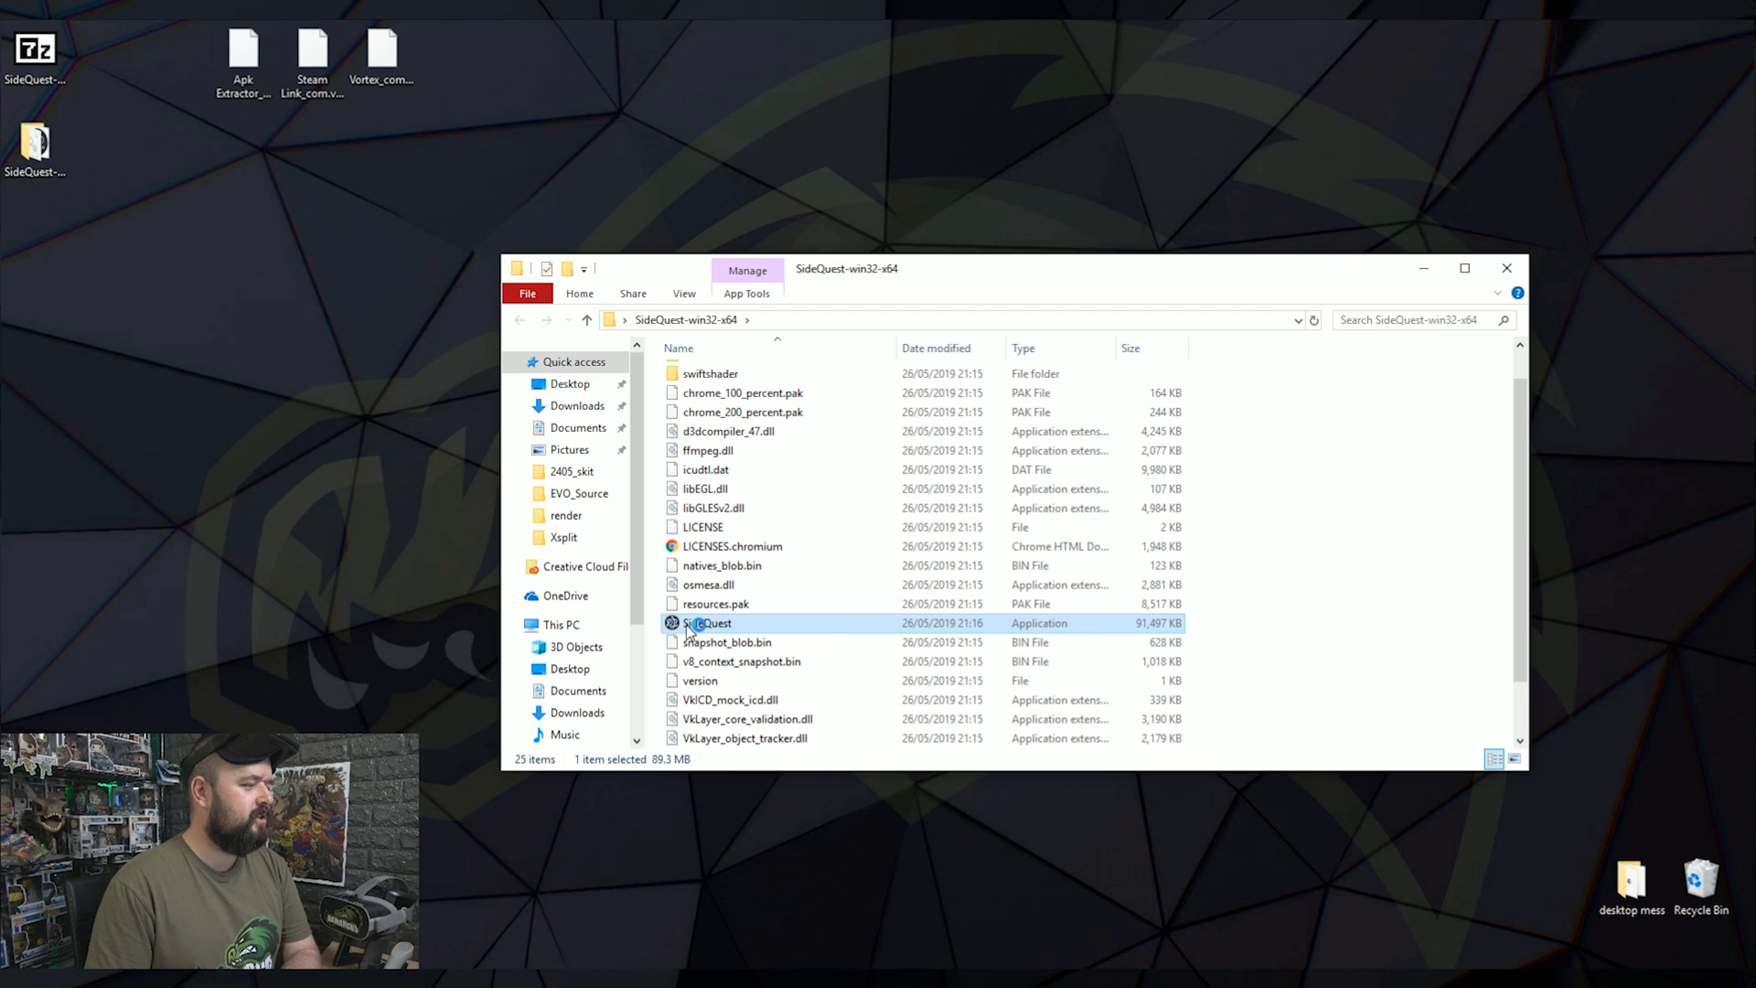
pyautogui.doubleClick(705, 622)
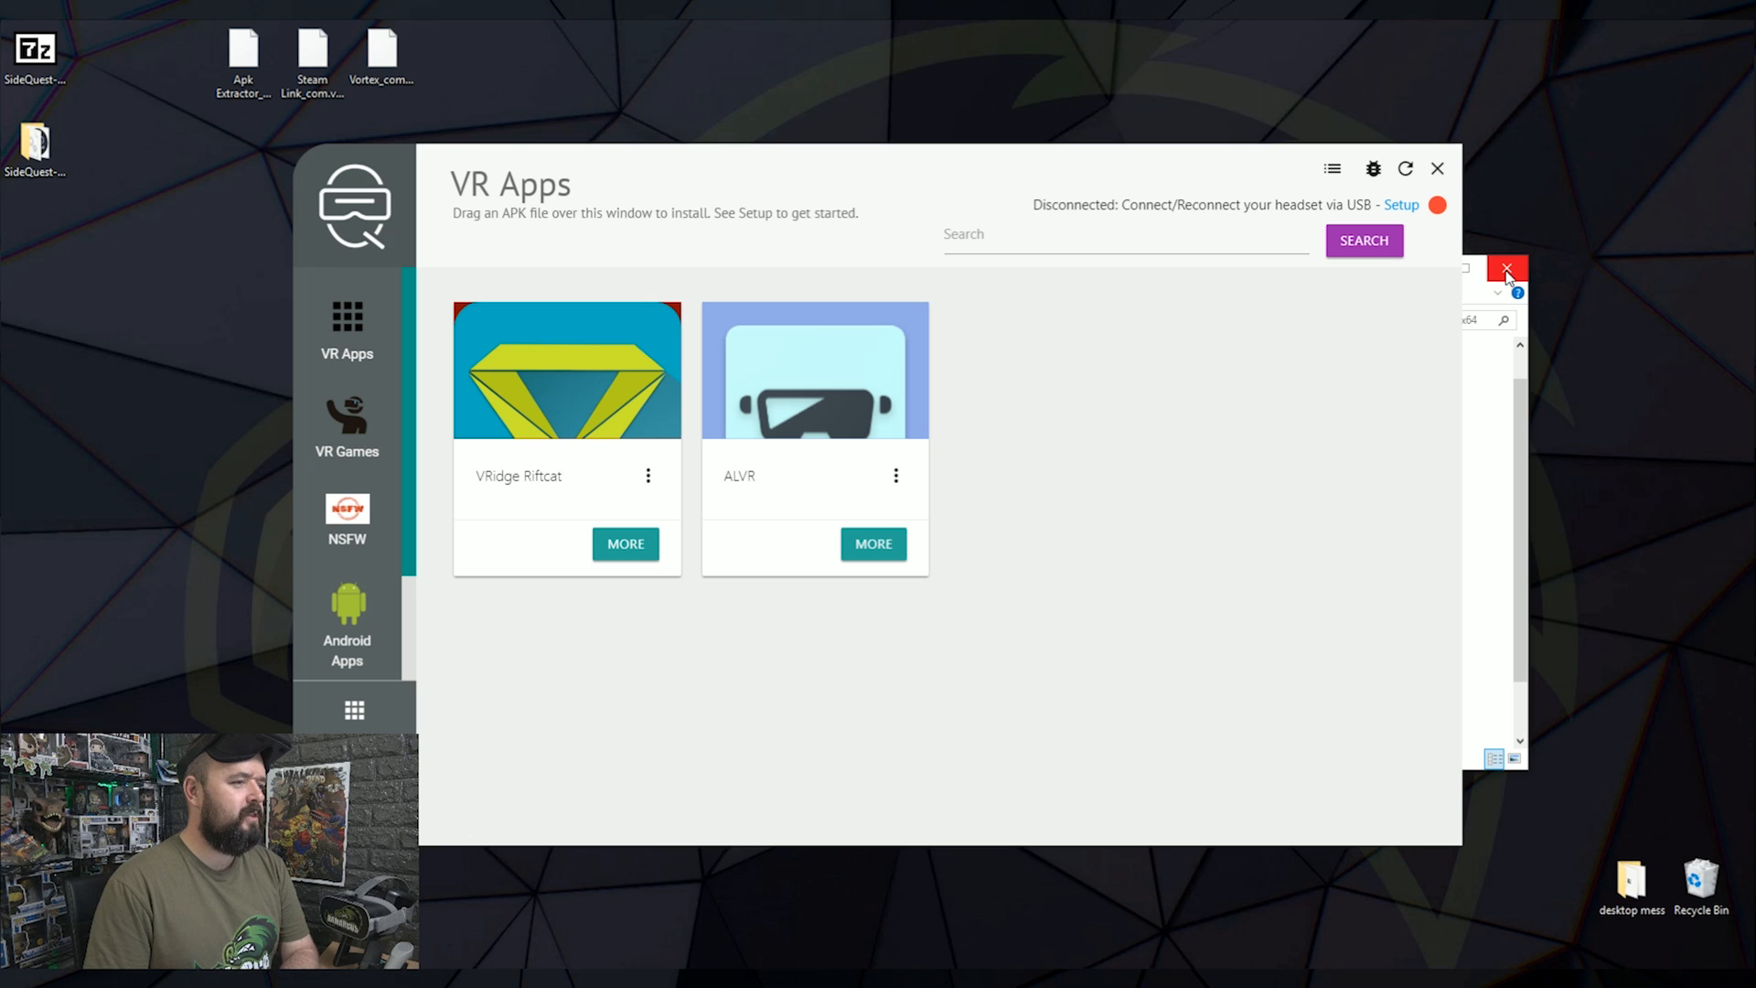
pyautogui.moveTo(1506, 270)
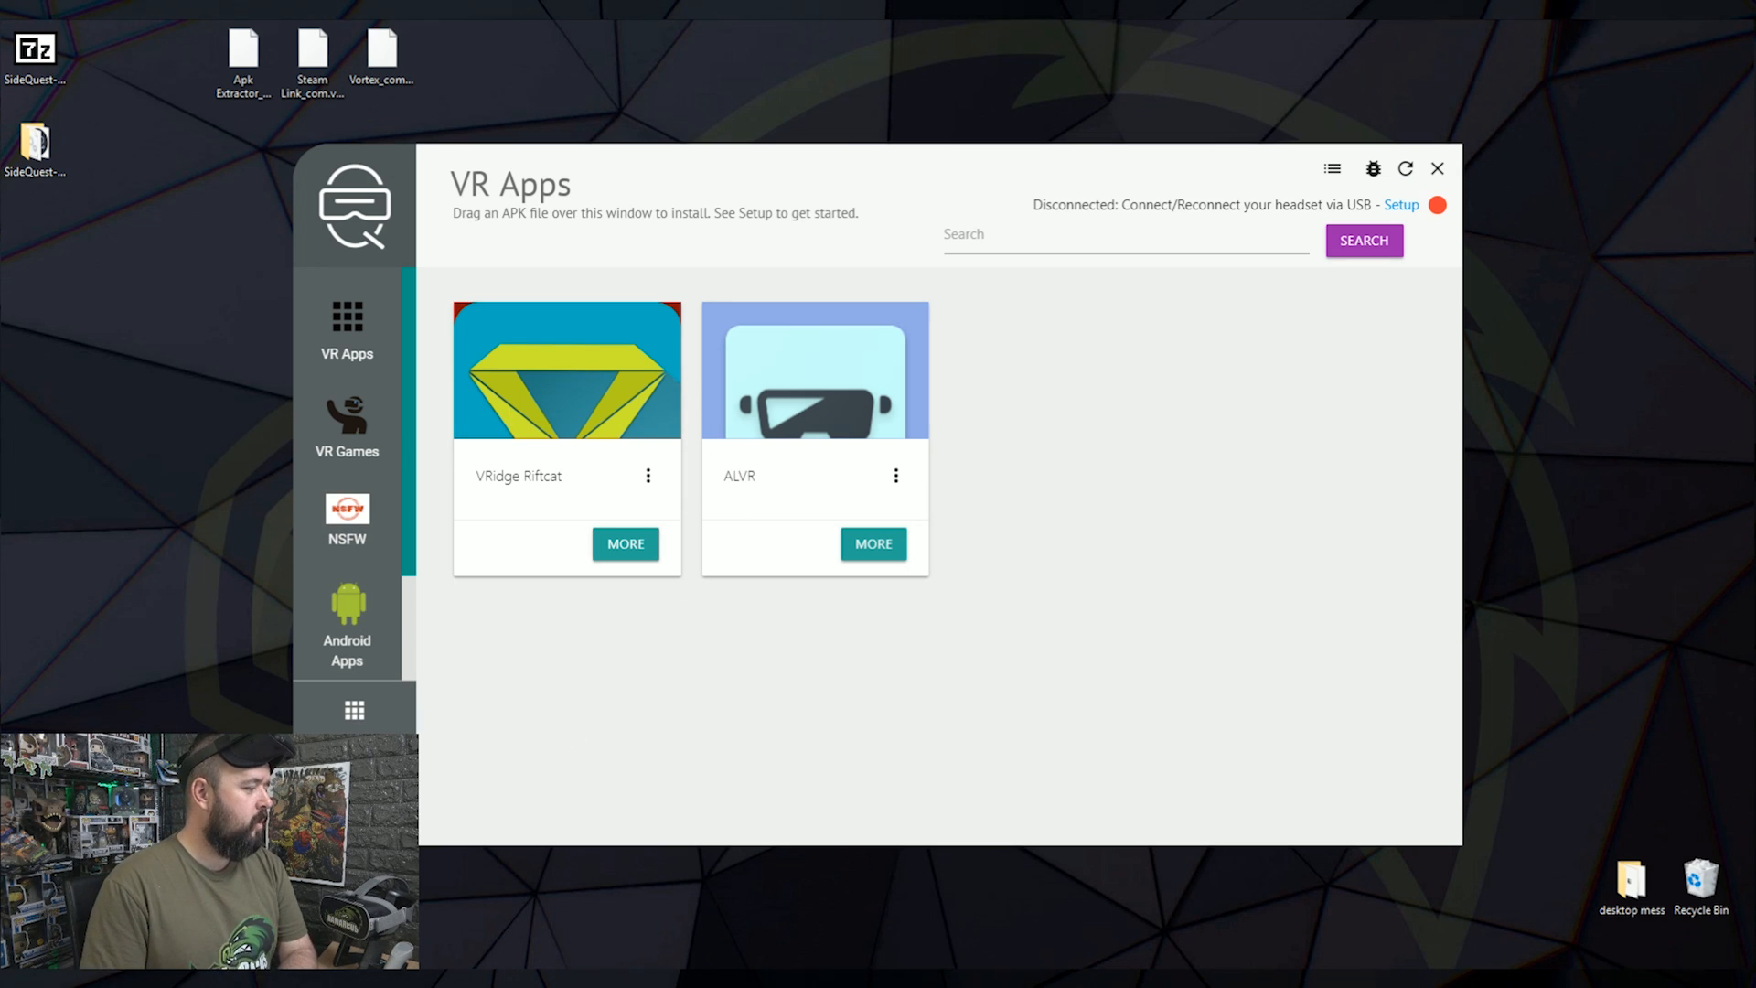
pyautogui.click(1401, 205)
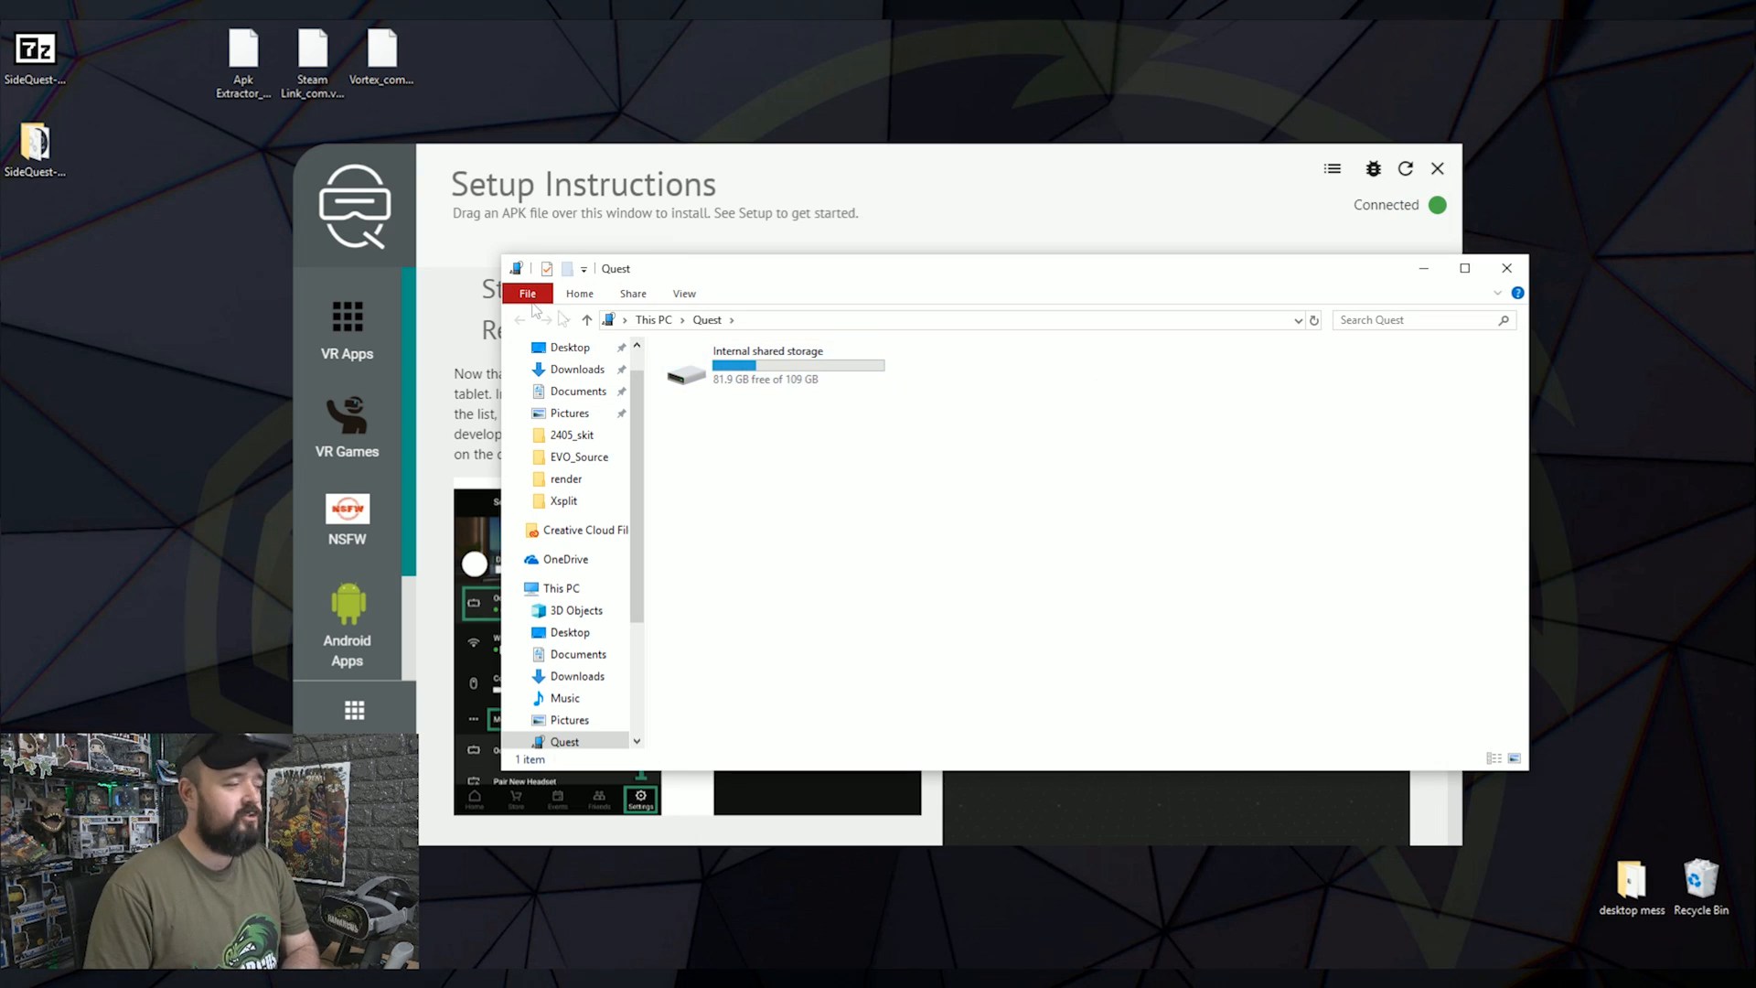
pyautogui.moveTo(767, 364)
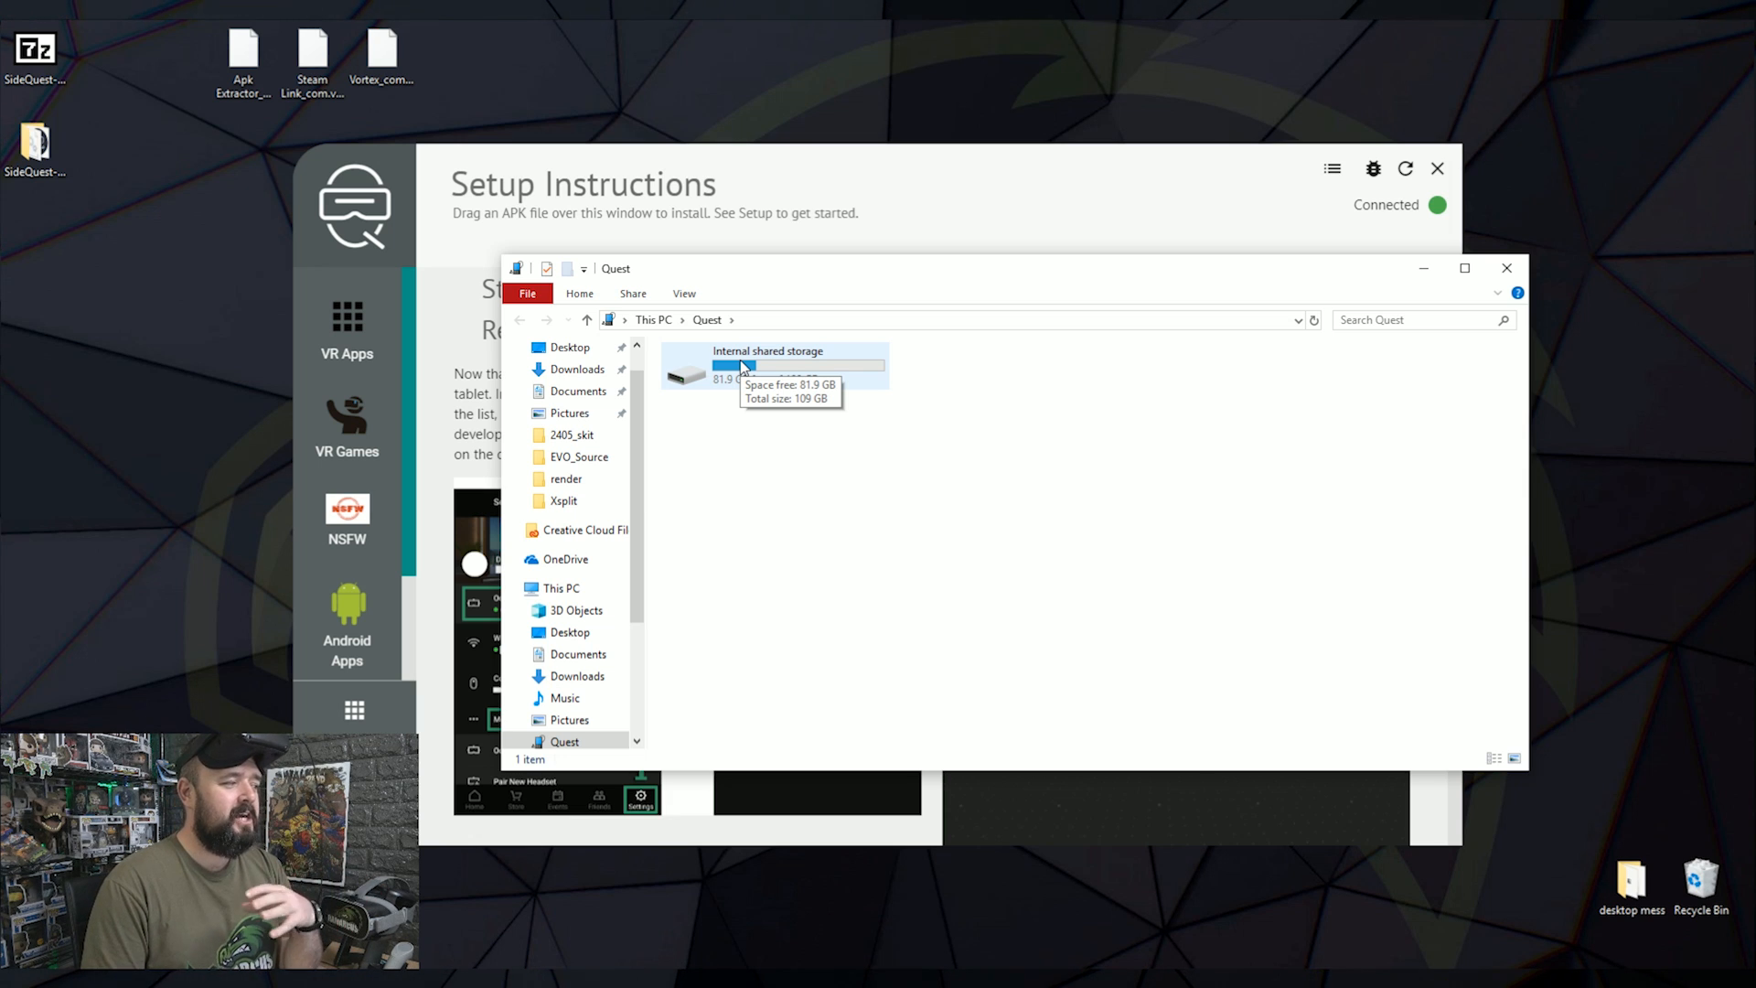
pyautogui.doubleClick(767, 364)
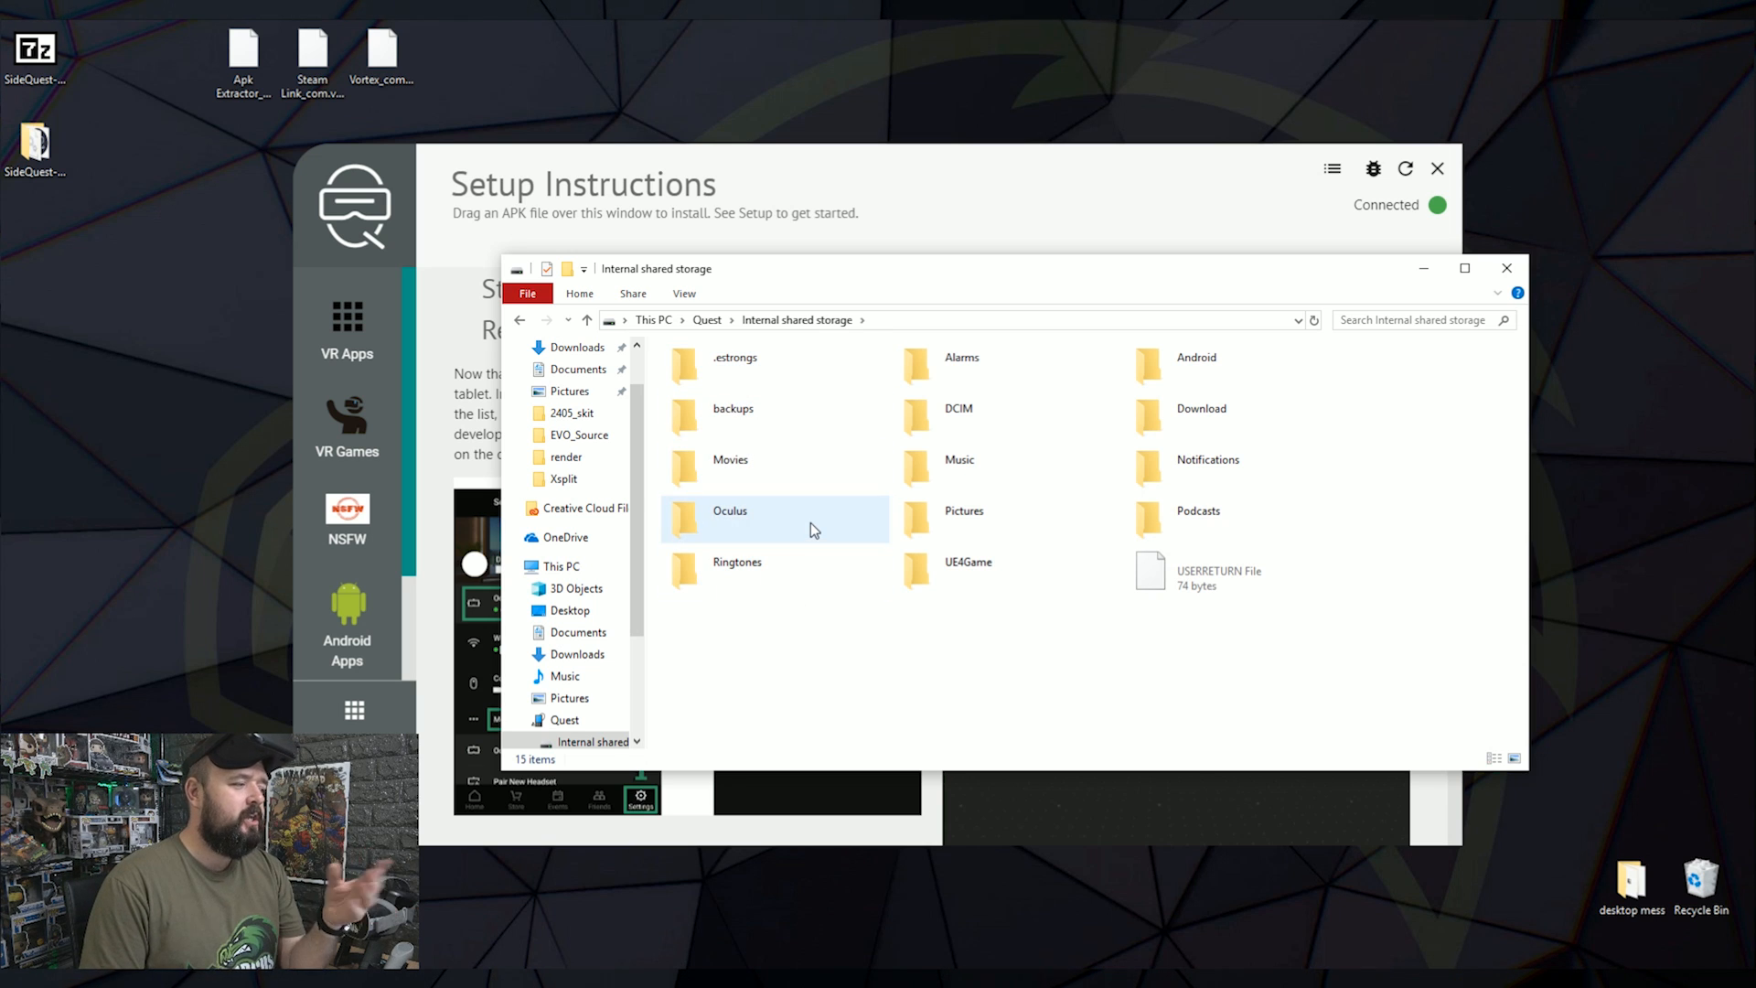
pyautogui.doubleClick(729, 518)
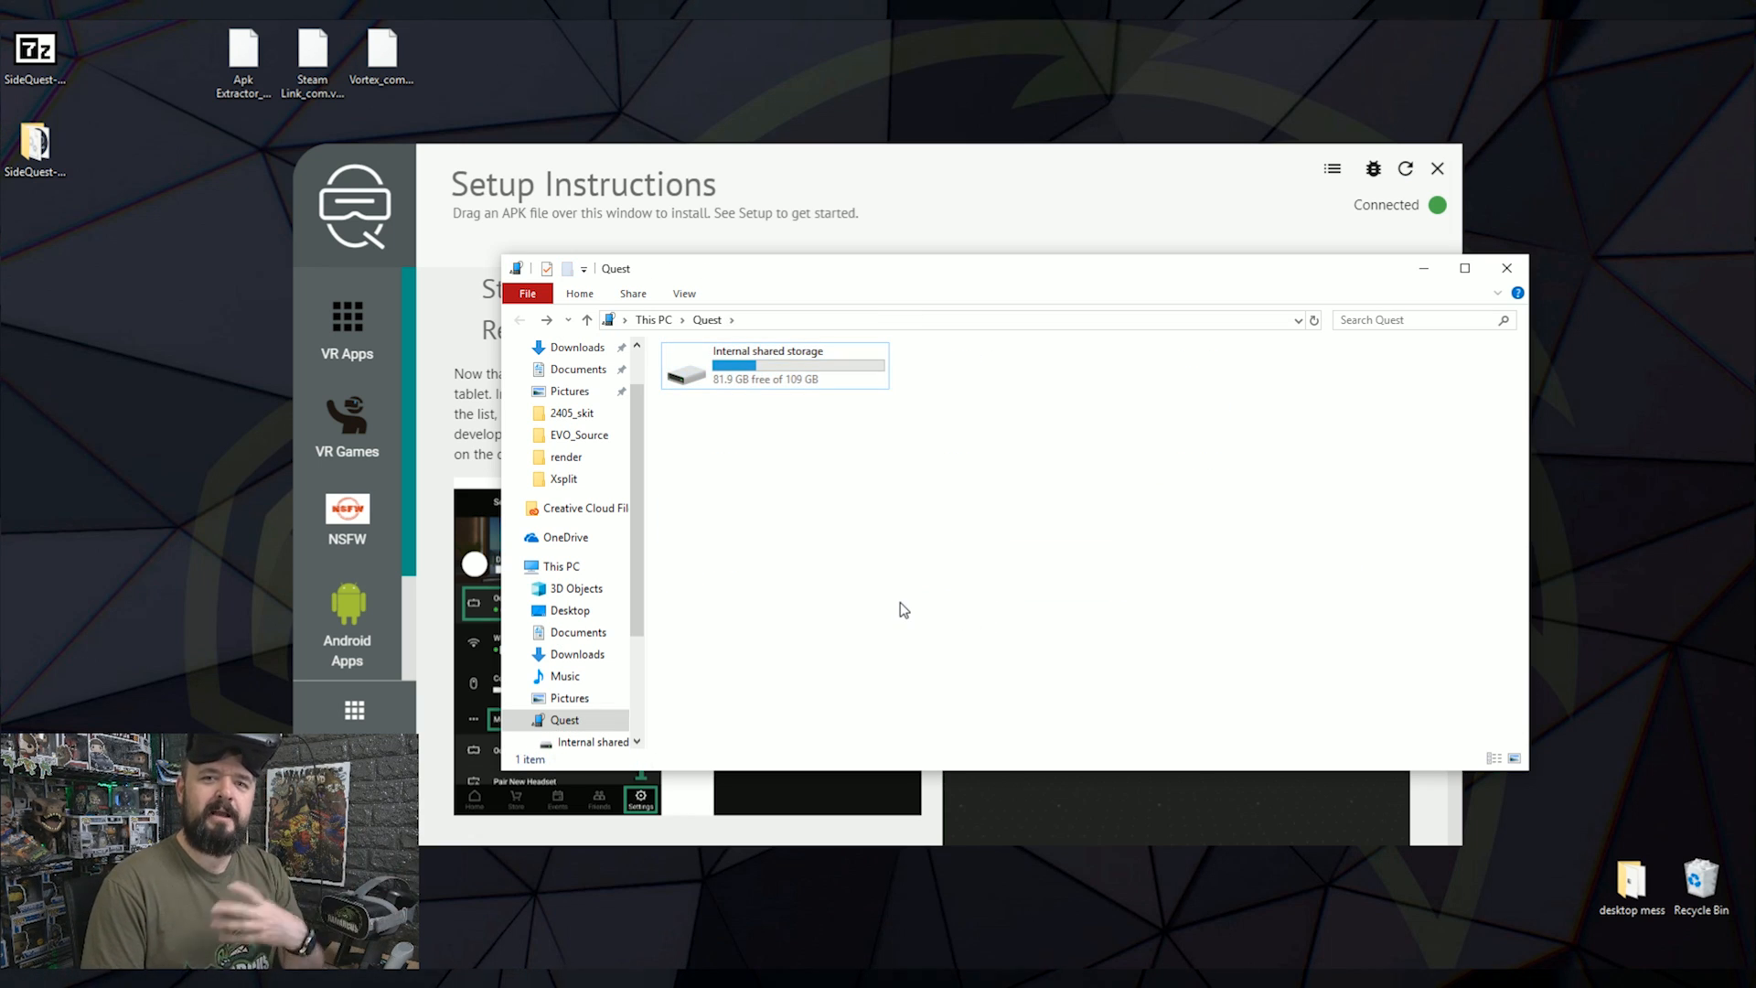
pyautogui.moveTo(941, 495)
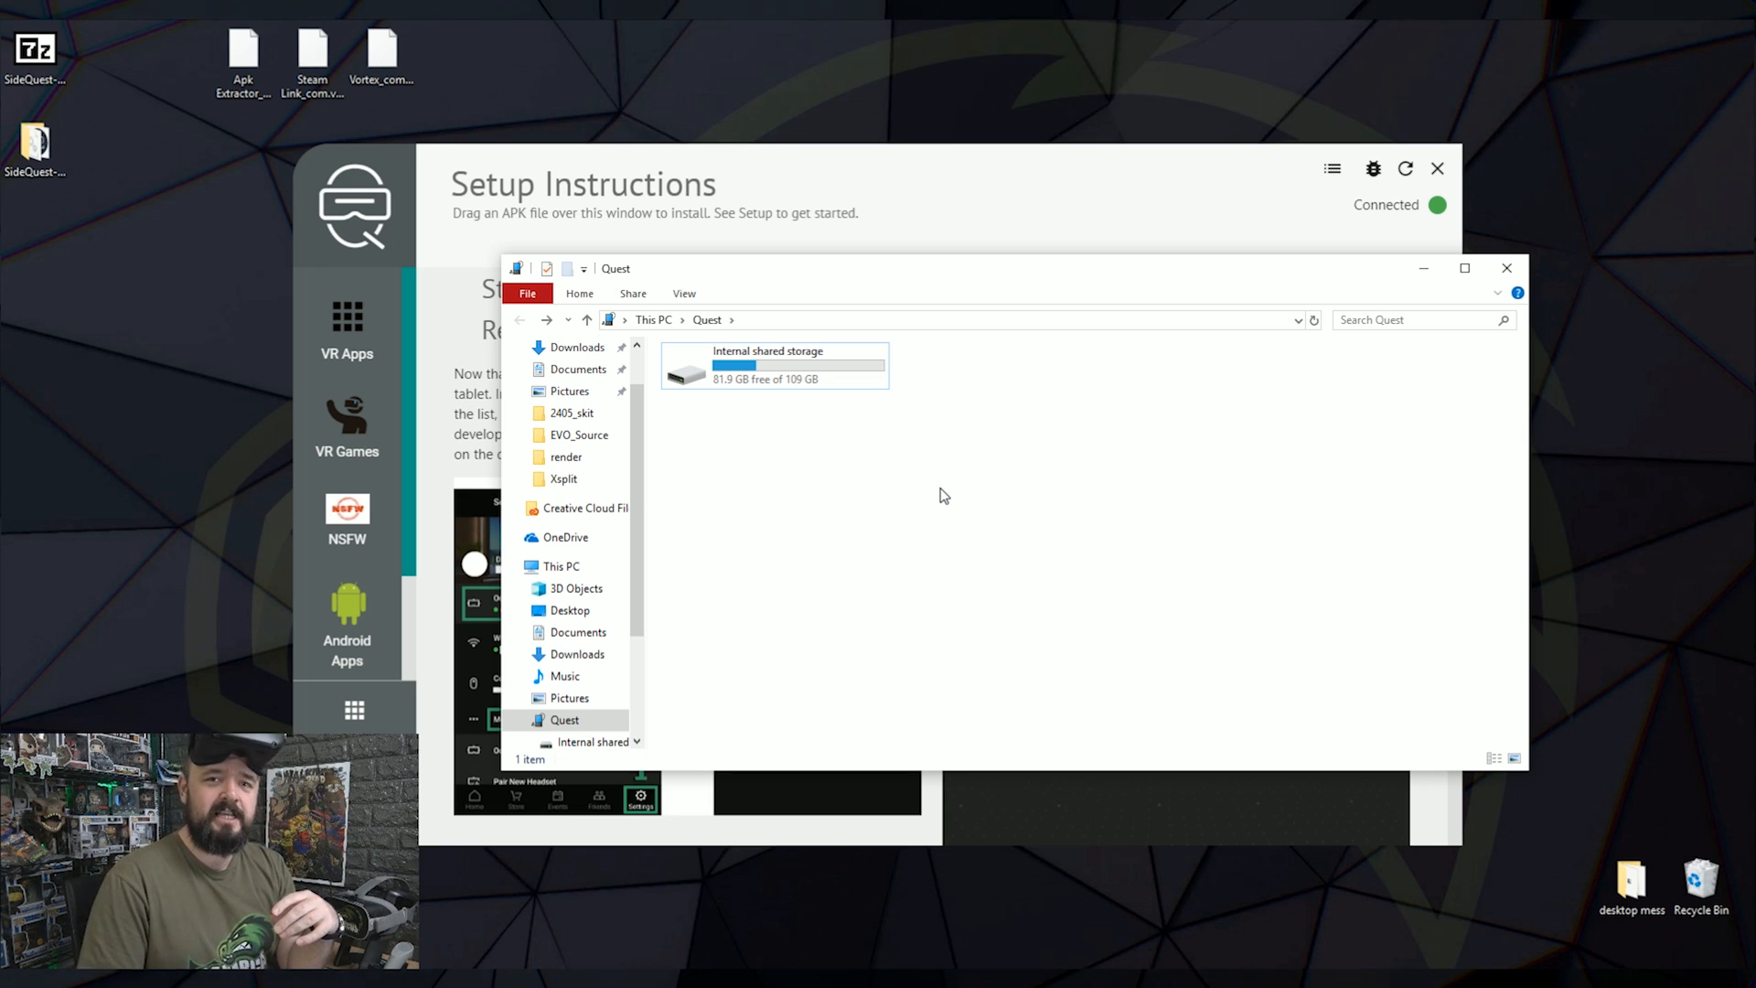
pyautogui.moveTo(1250, 637)
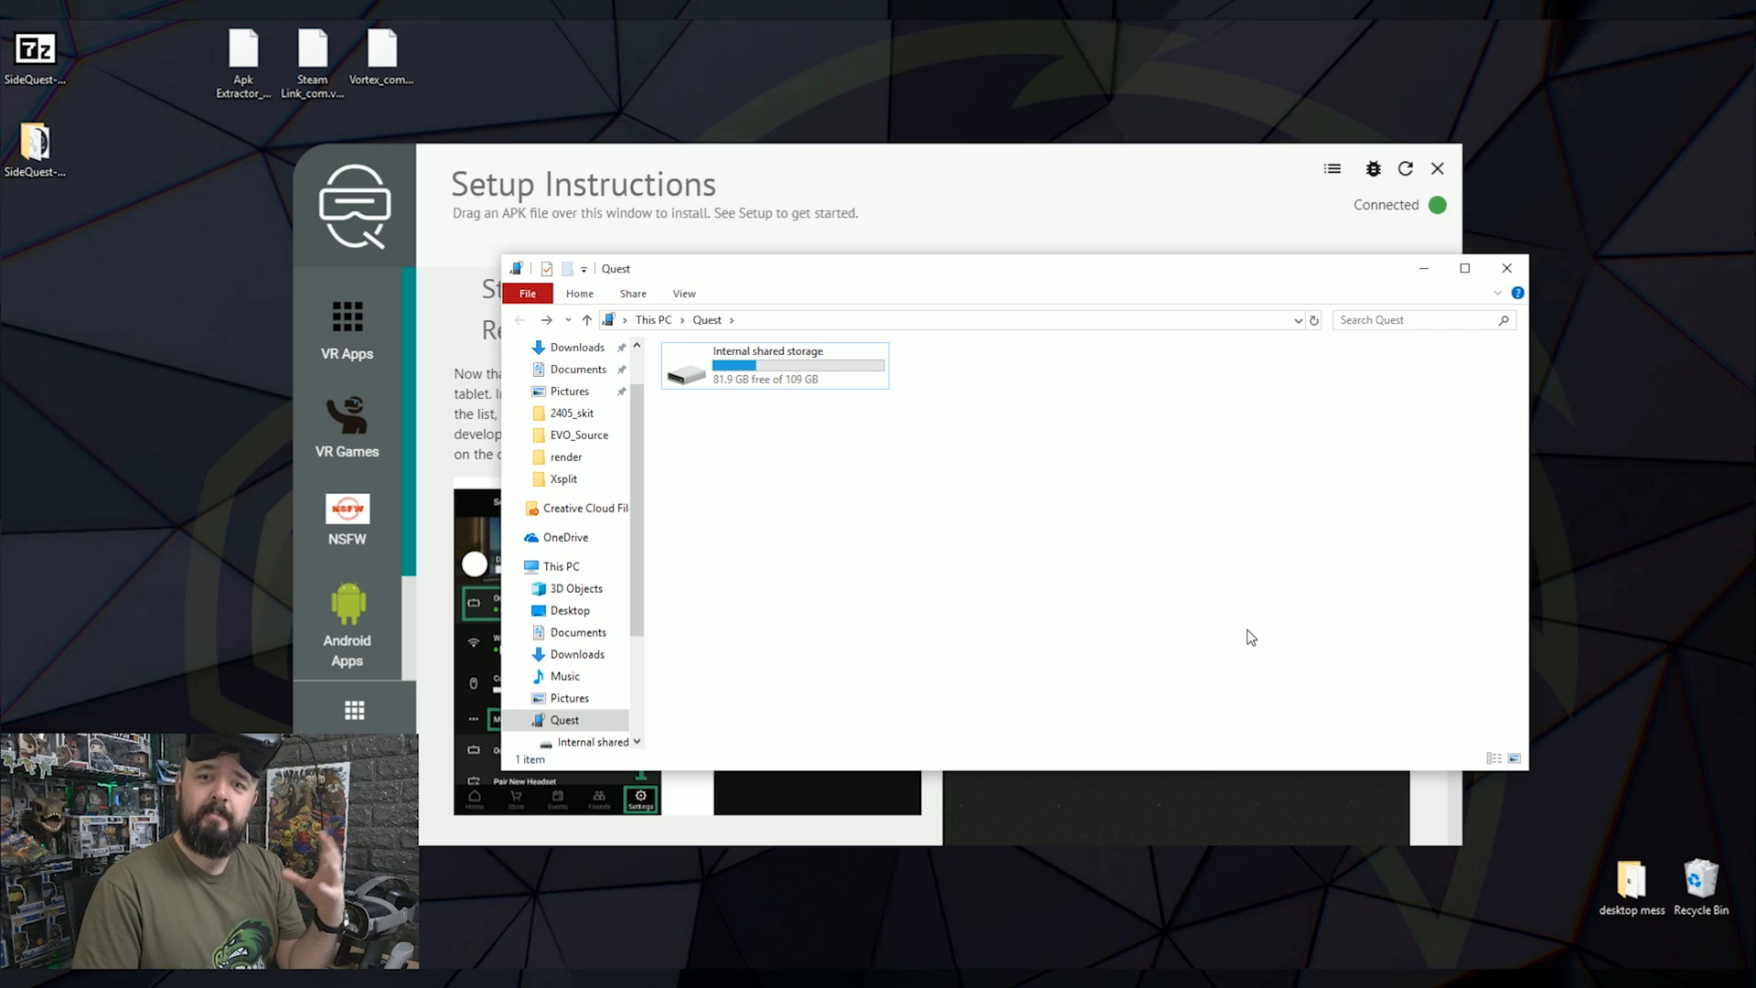
pyautogui.moveTo(1232, 637)
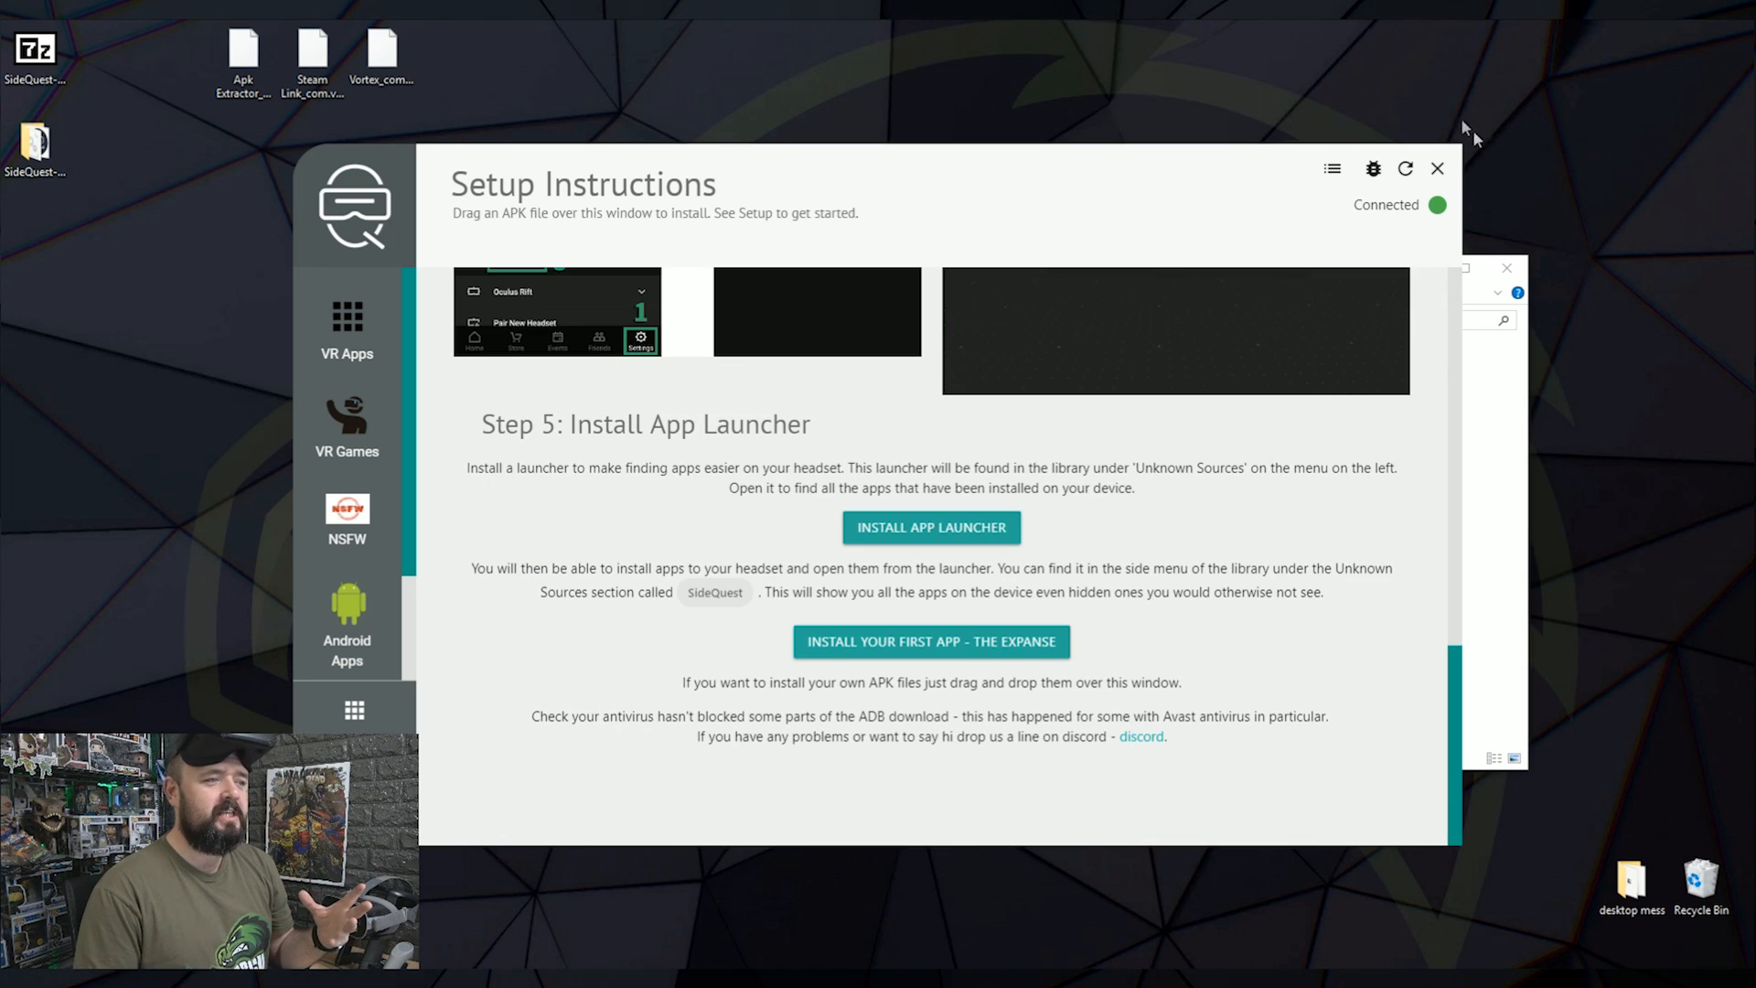
pyautogui.moveTo(1380, 318)
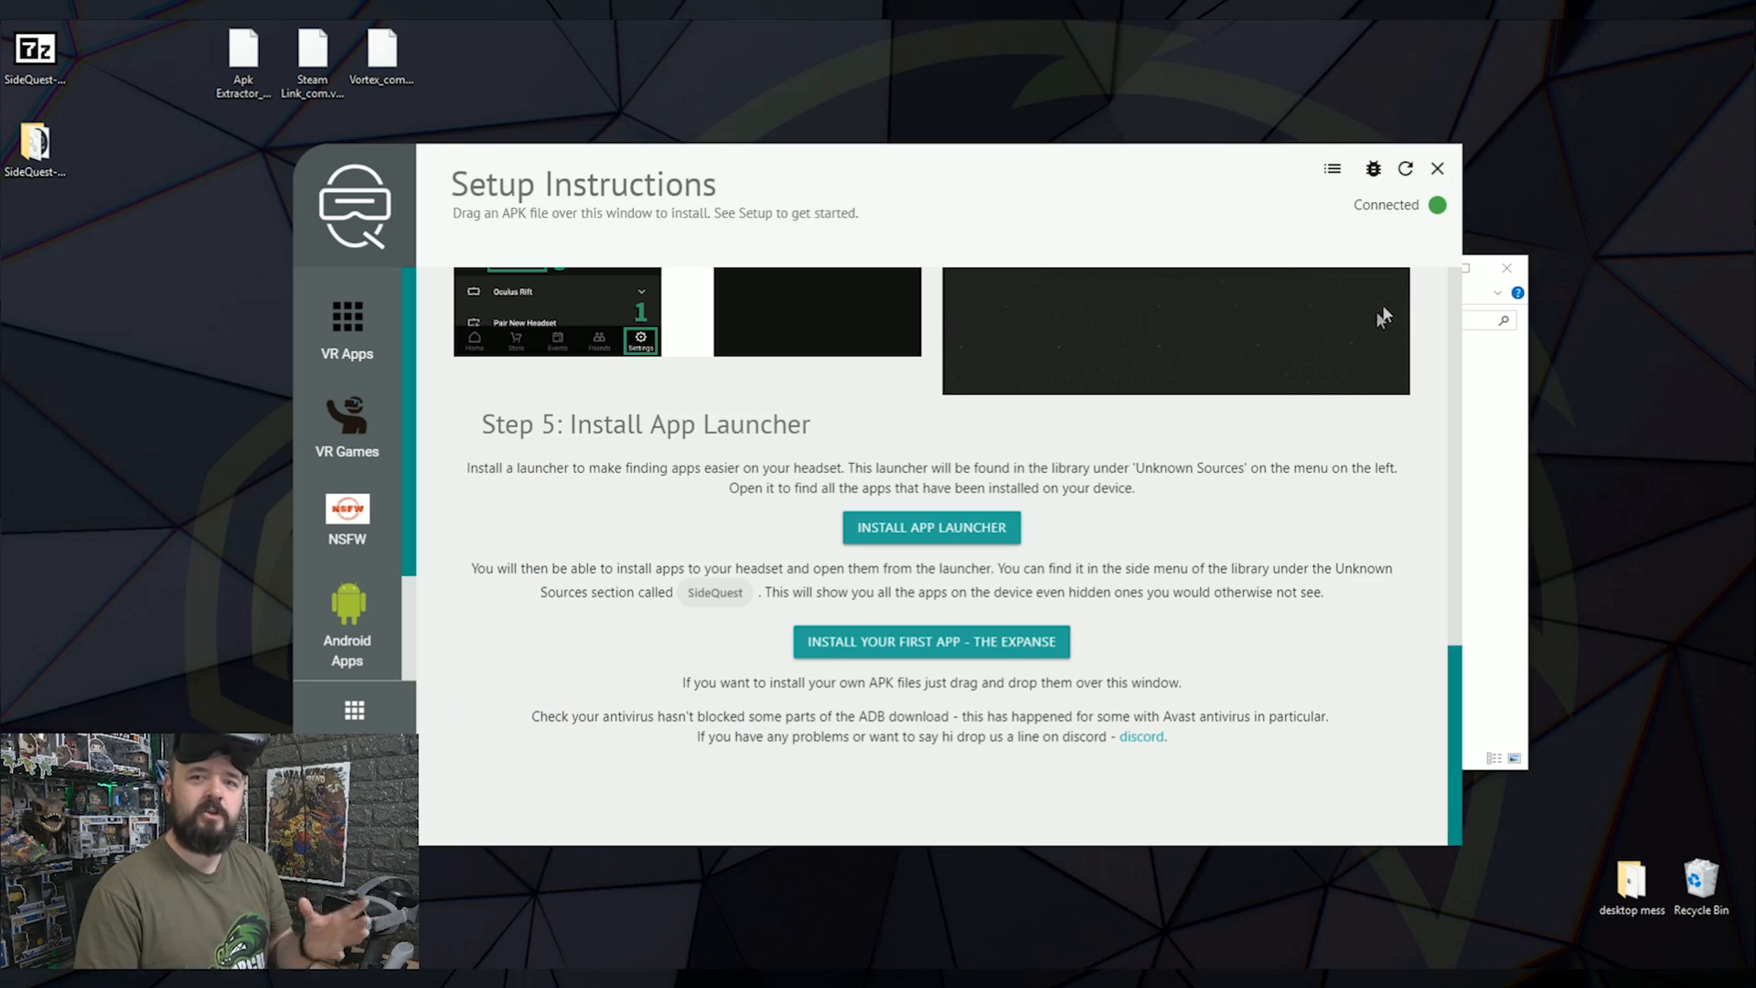
pyautogui.moveTo(1353, 324)
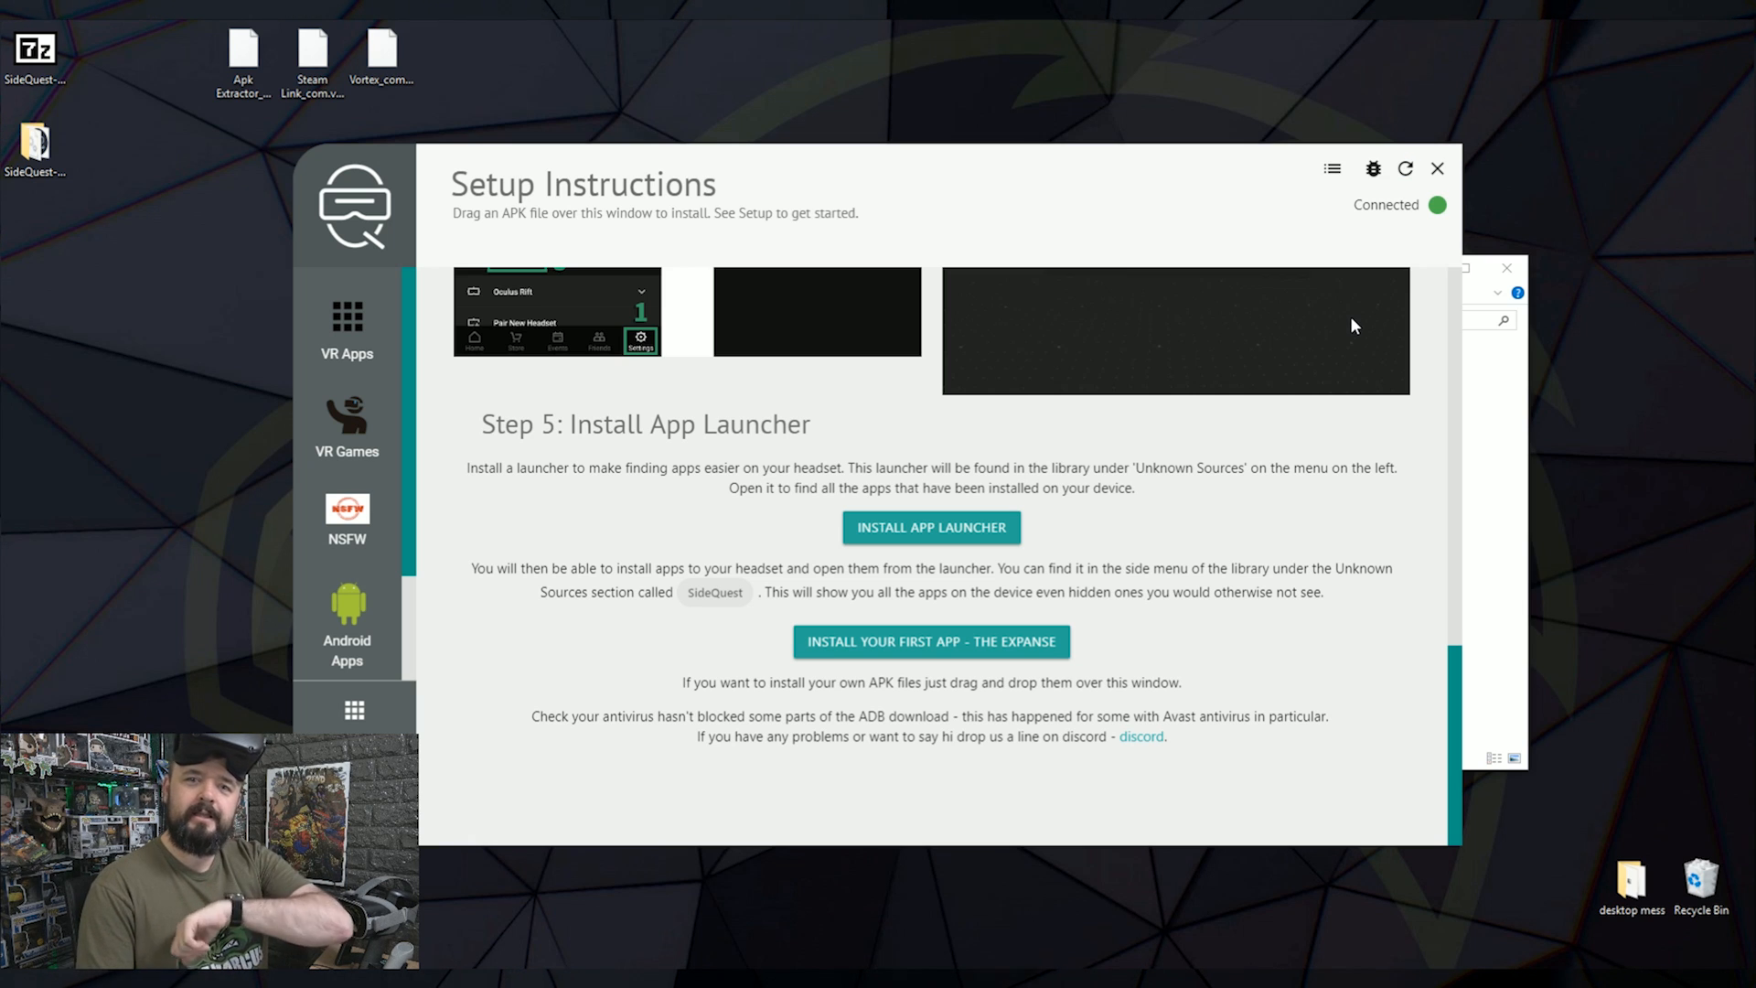
pyautogui.moveTo(1143, 549)
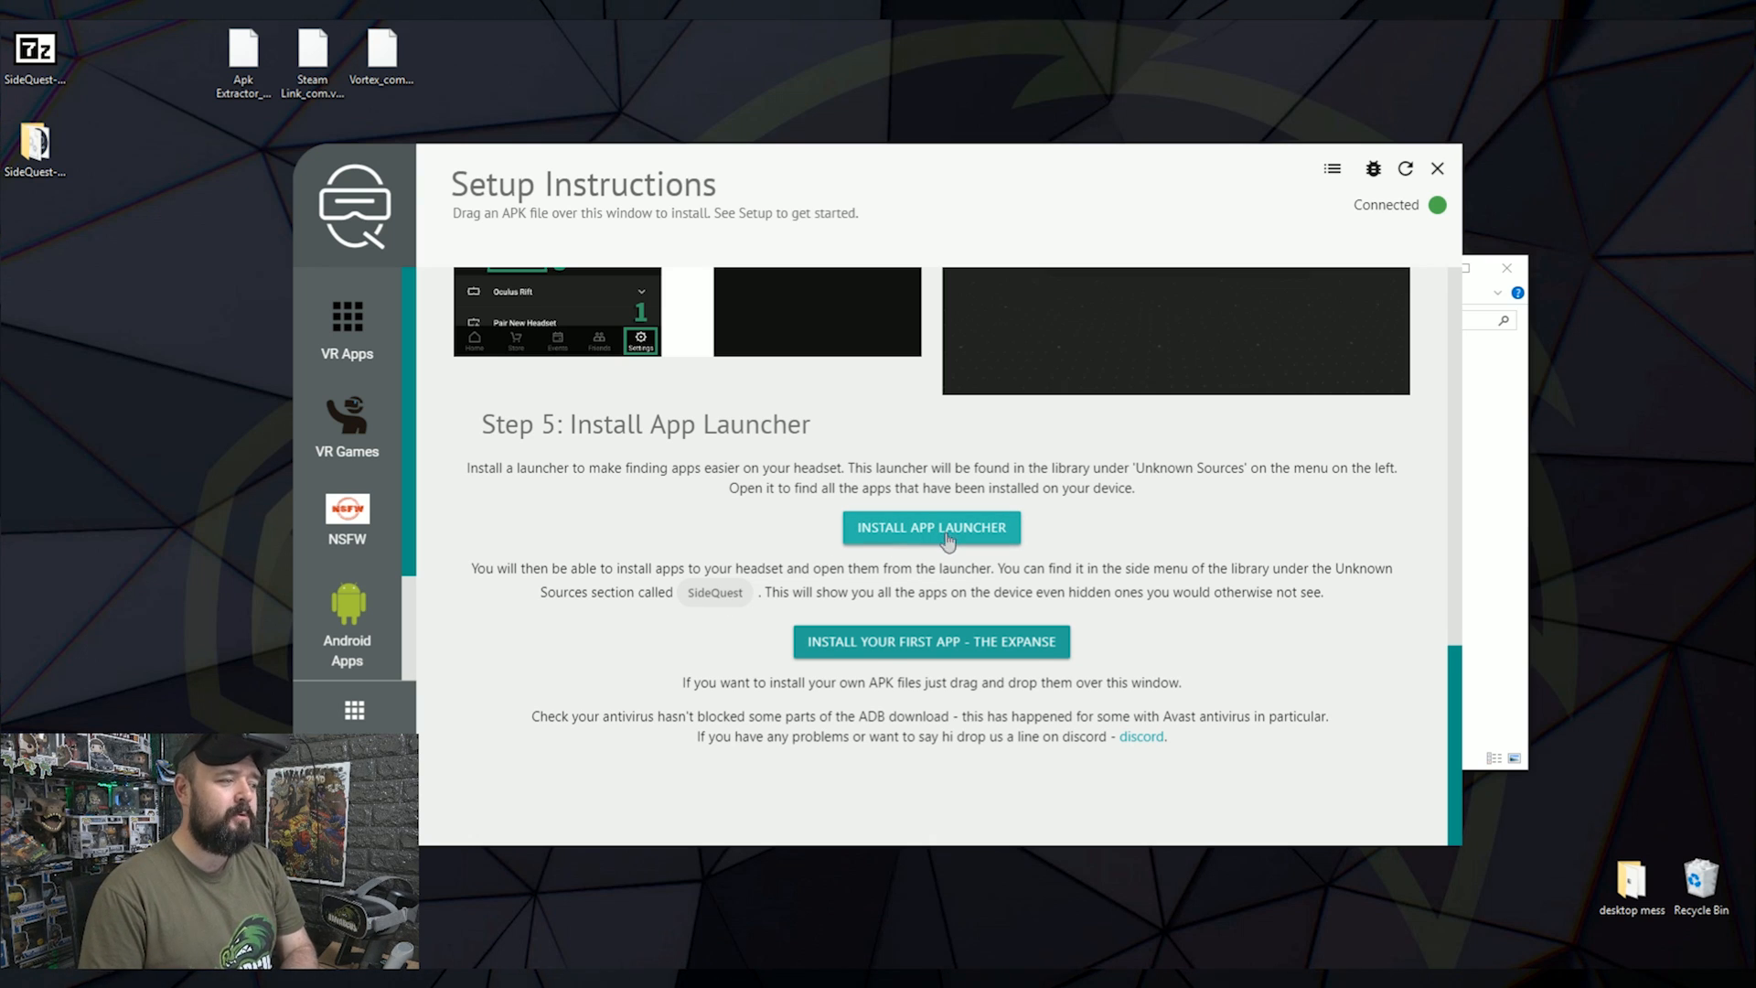
# - Install the App Launcher on the headset from Setup Step 5
pyautogui.click(931, 528)
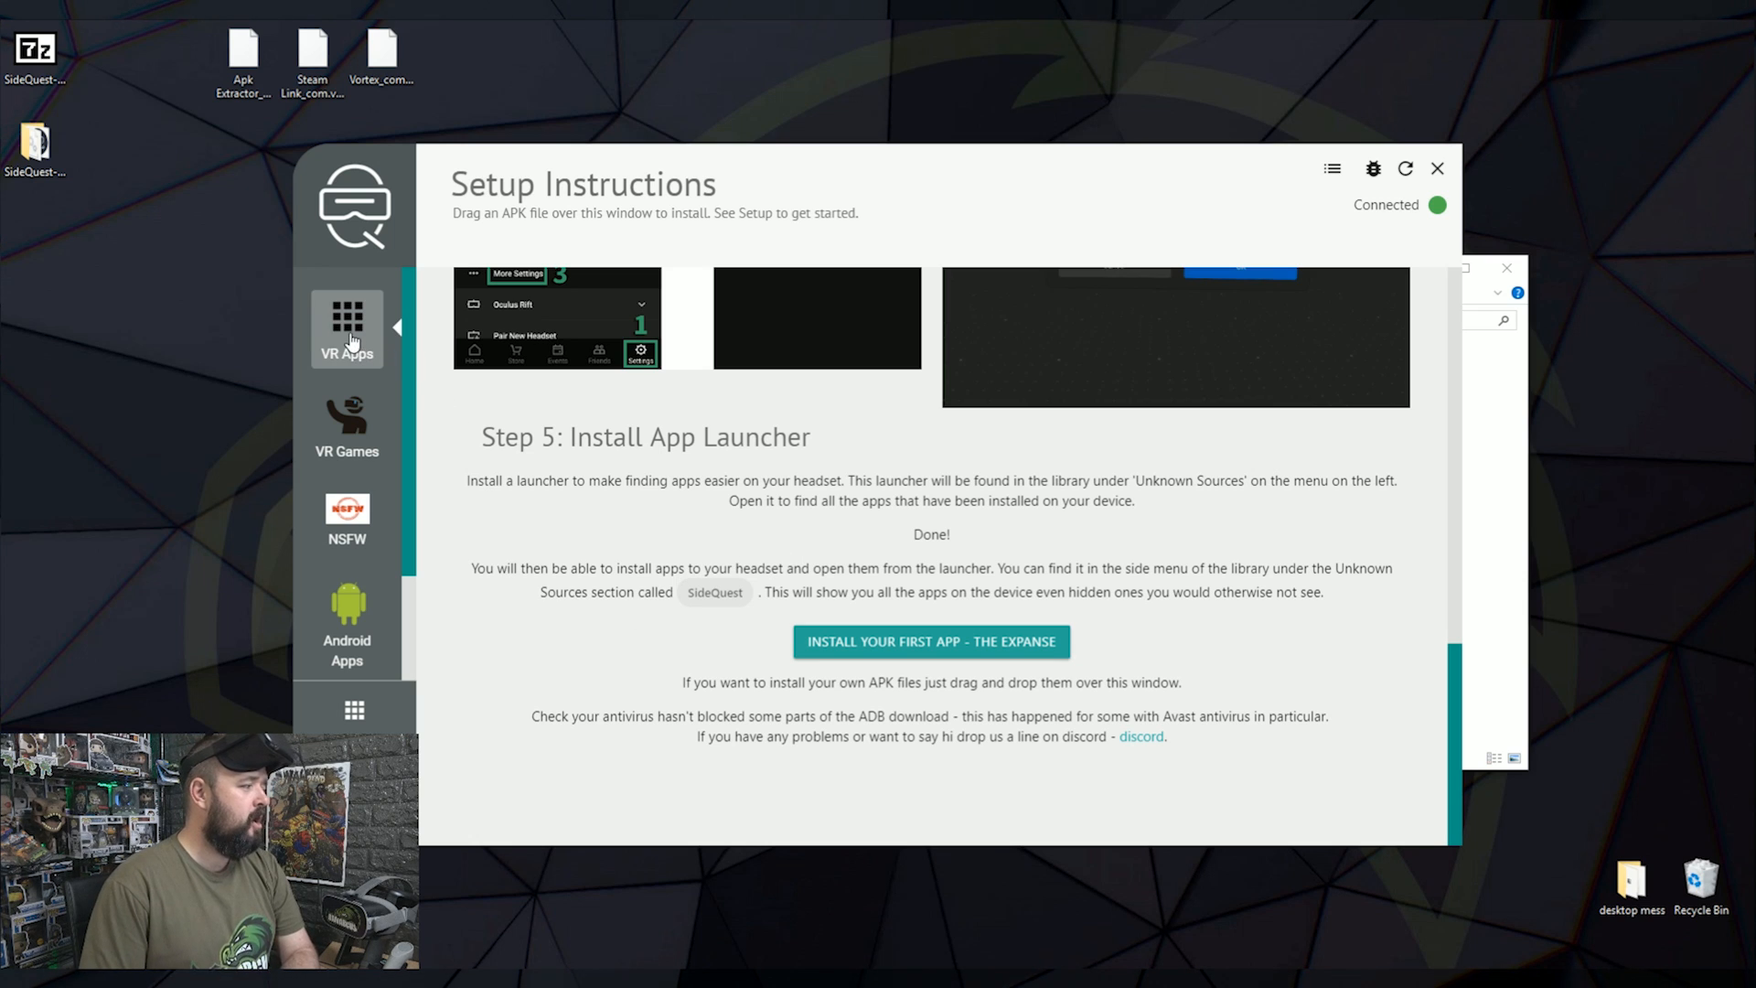
# - Open the VR Apps catalog with VRidge and ALVR, then the VR Games catalog
pyautogui.click(345, 327)
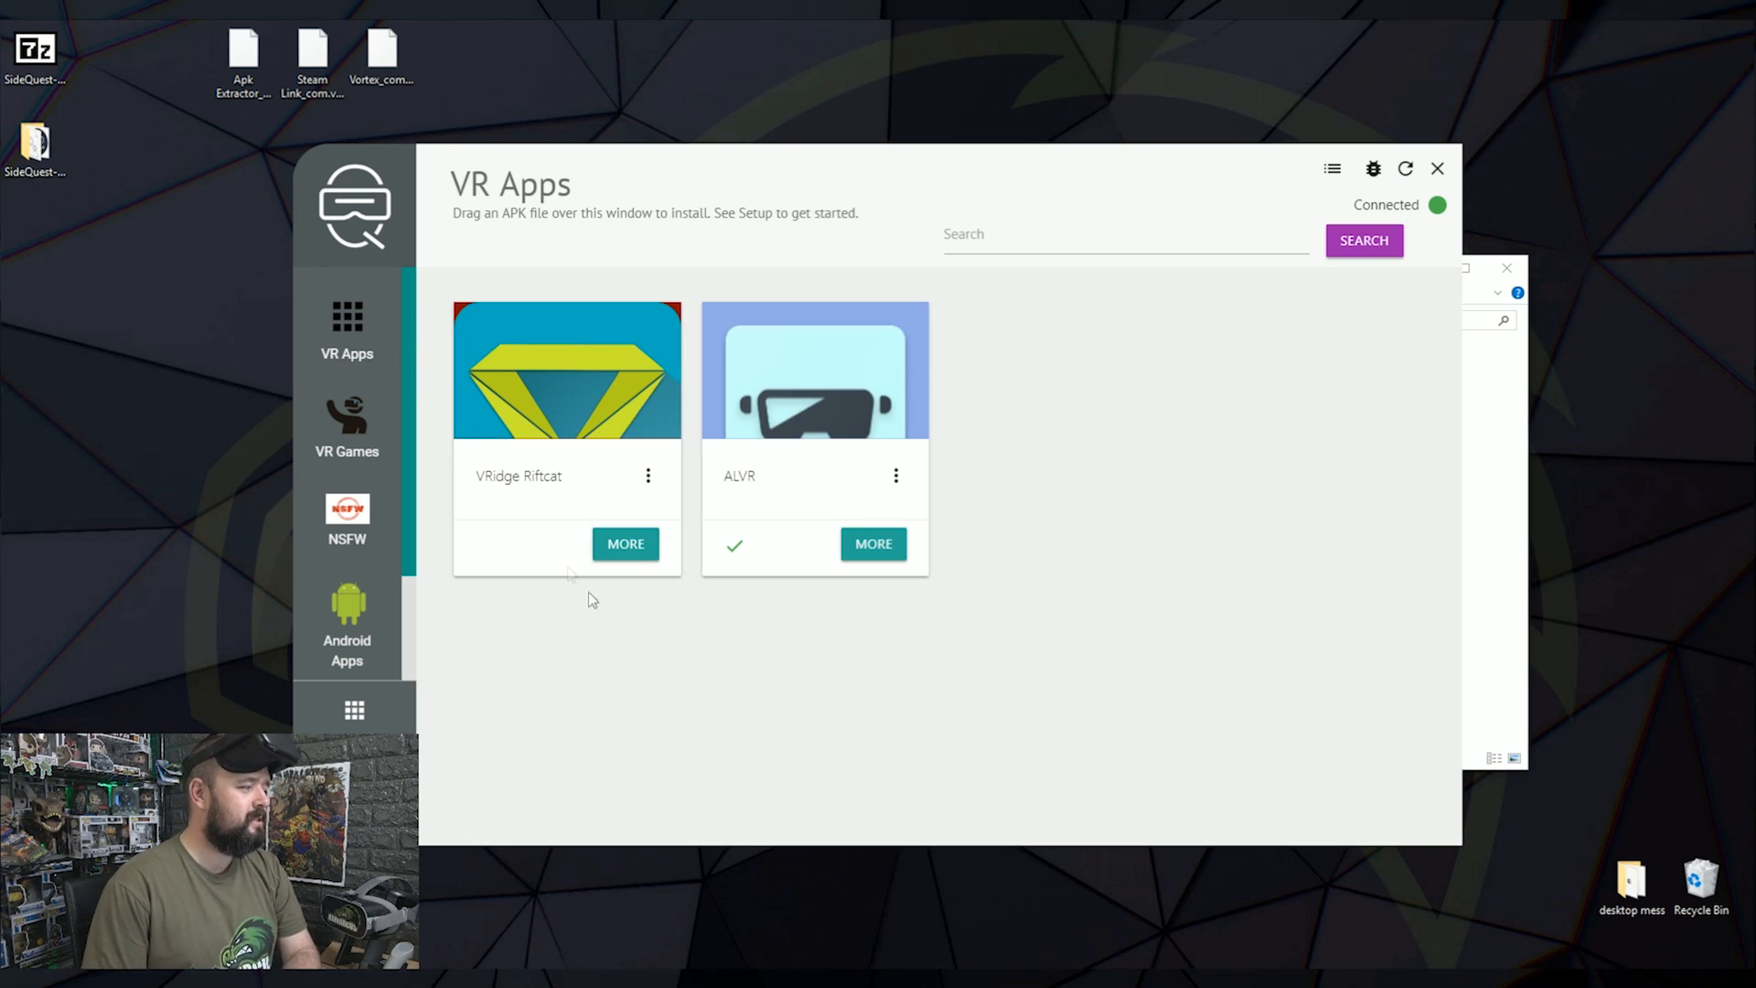
pyautogui.moveTo(784, 624)
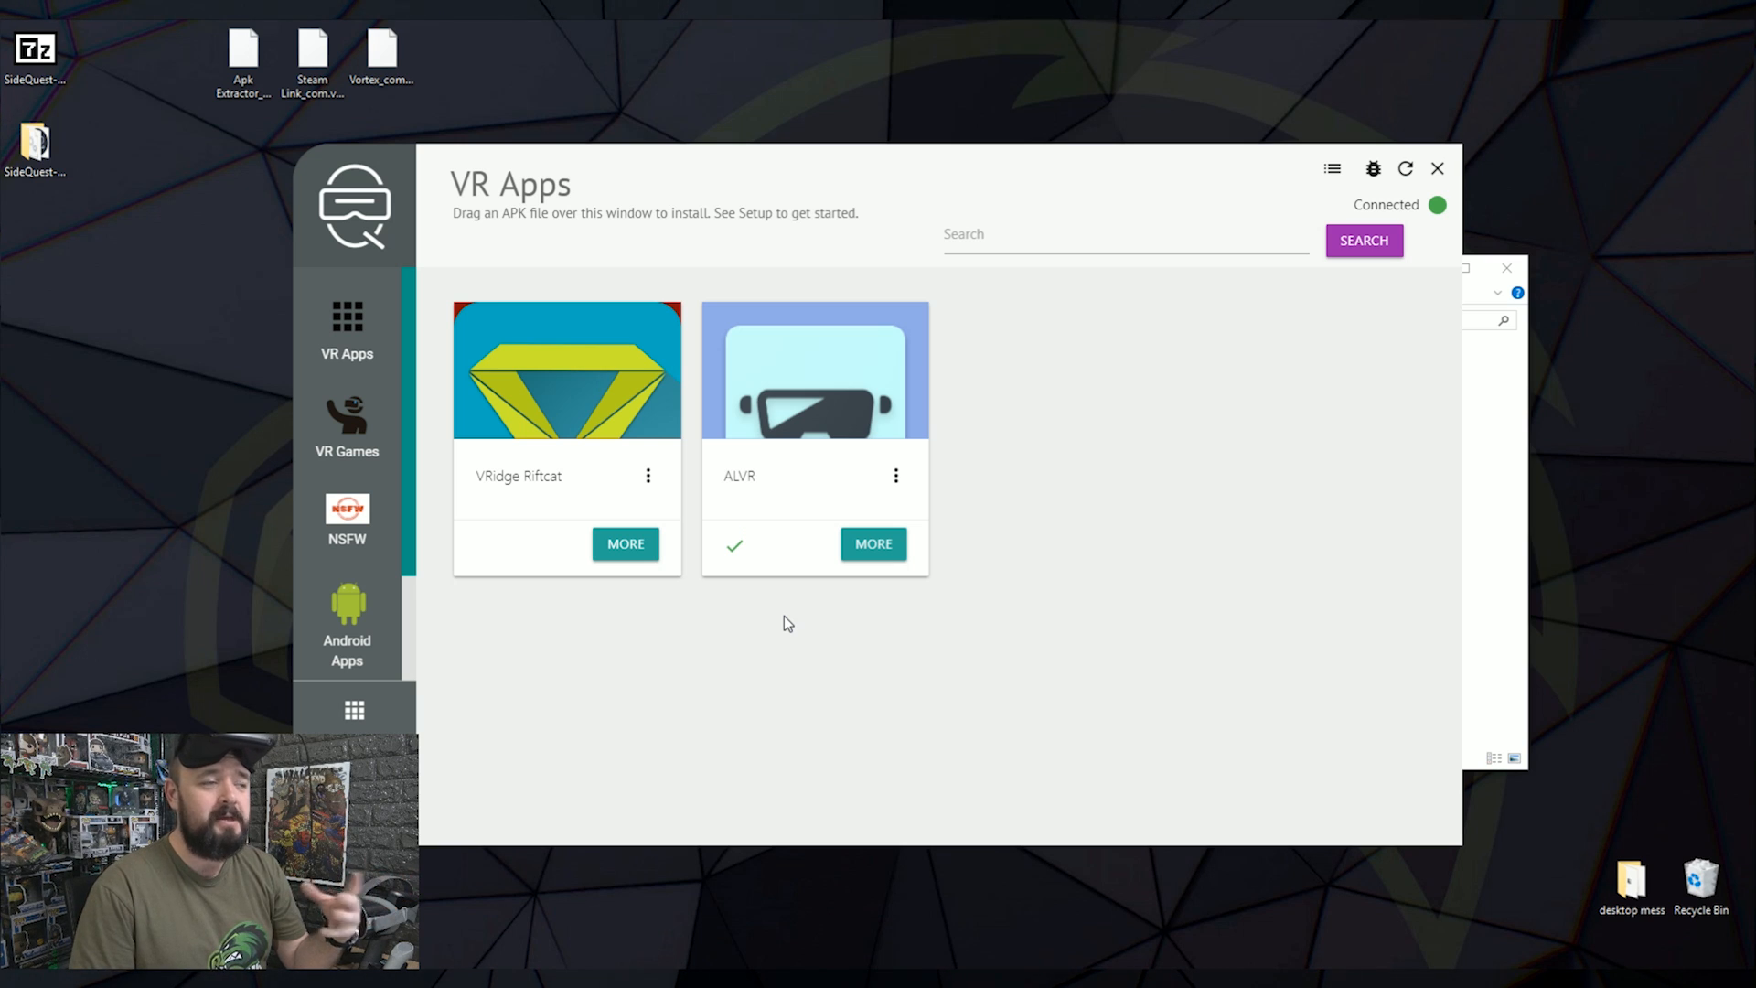
pyautogui.click(345, 425)
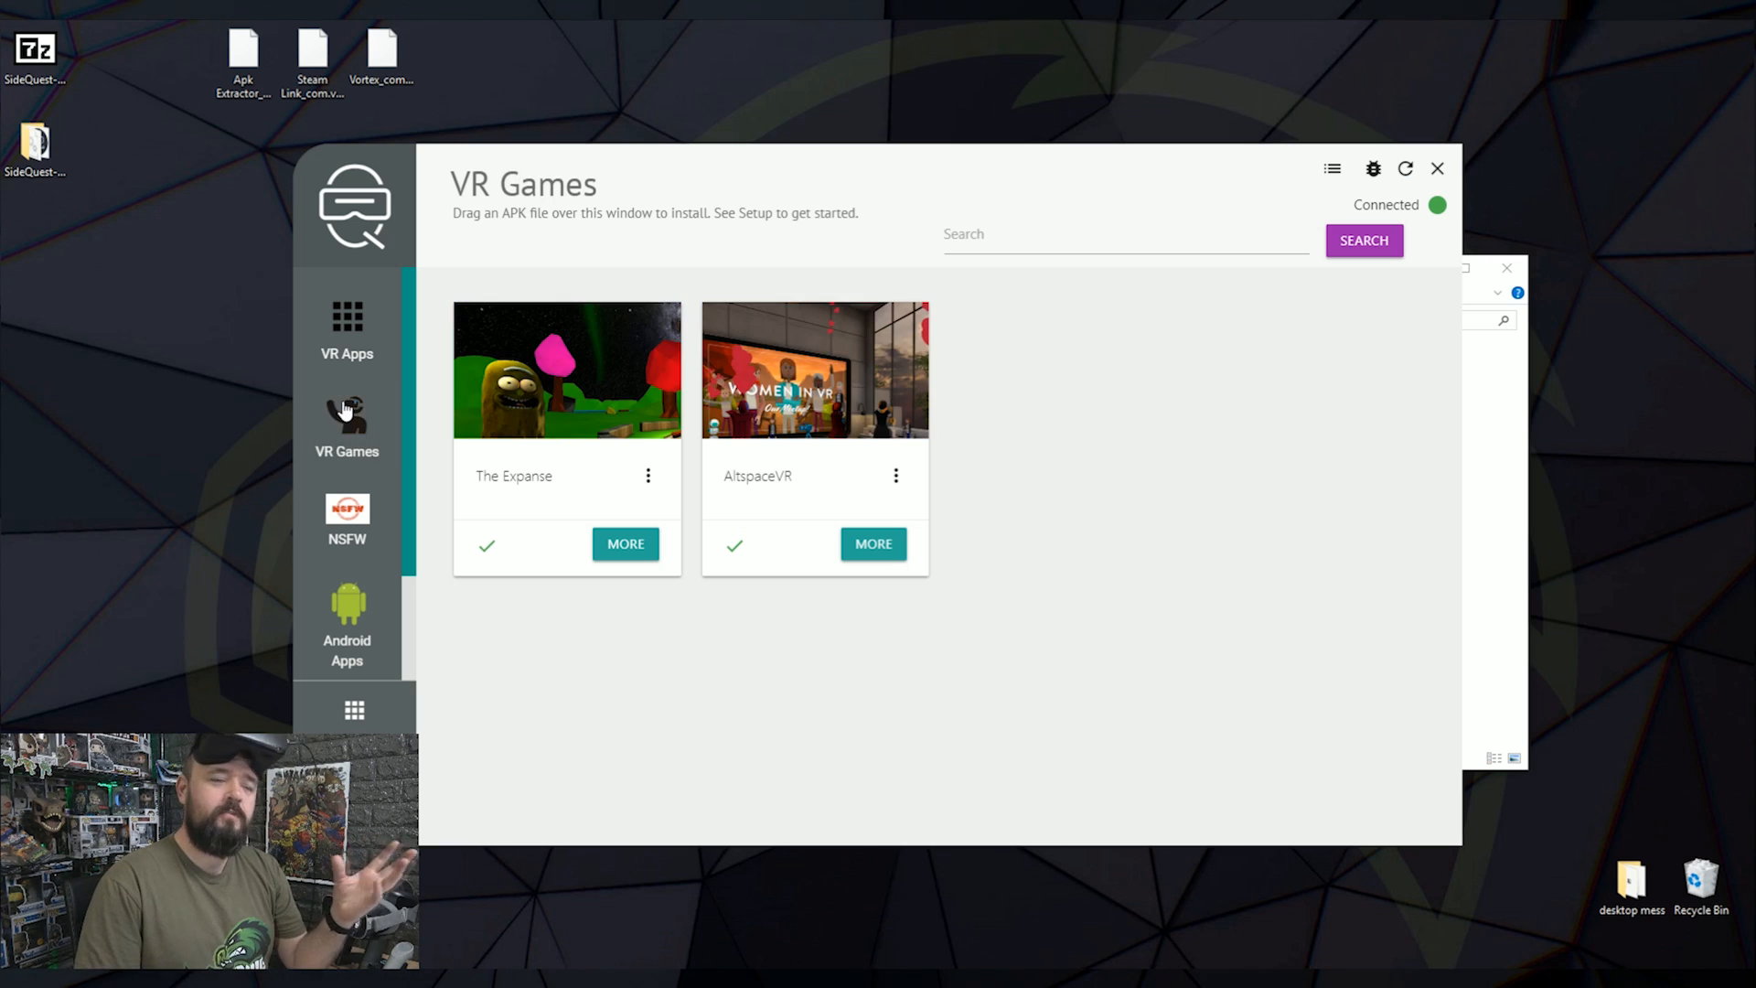
pyautogui.moveTo(759, 508)
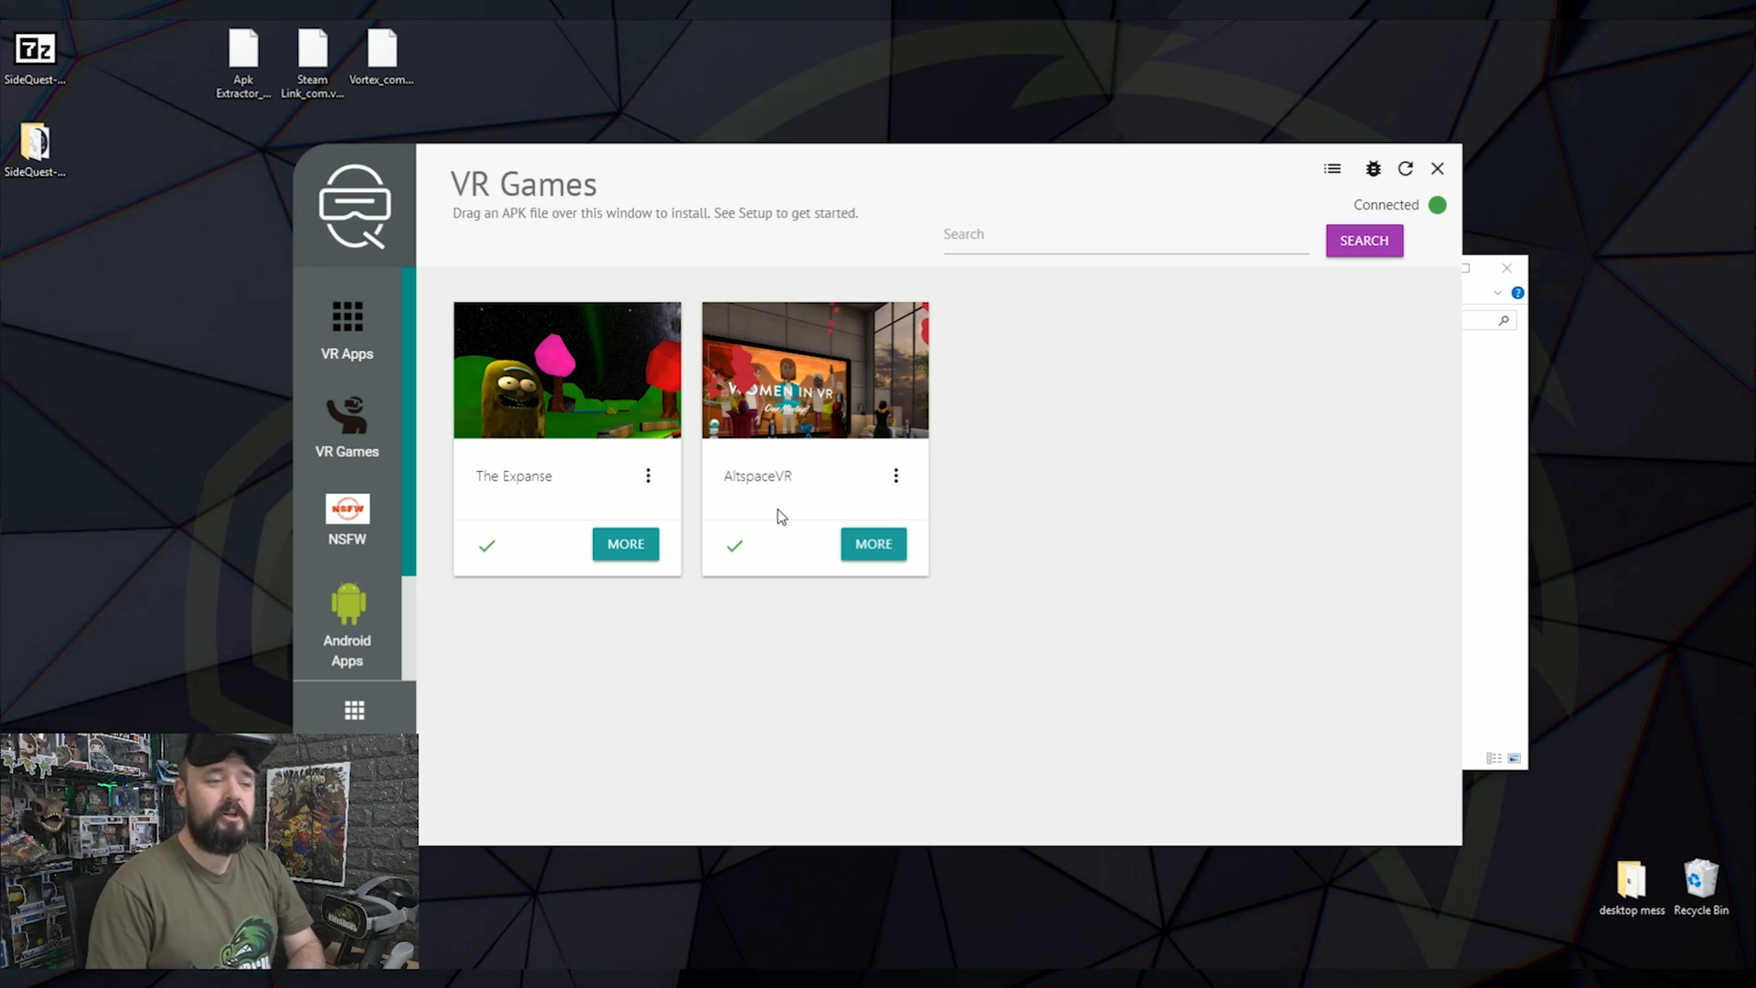
pyautogui.moveTo(694, 724)
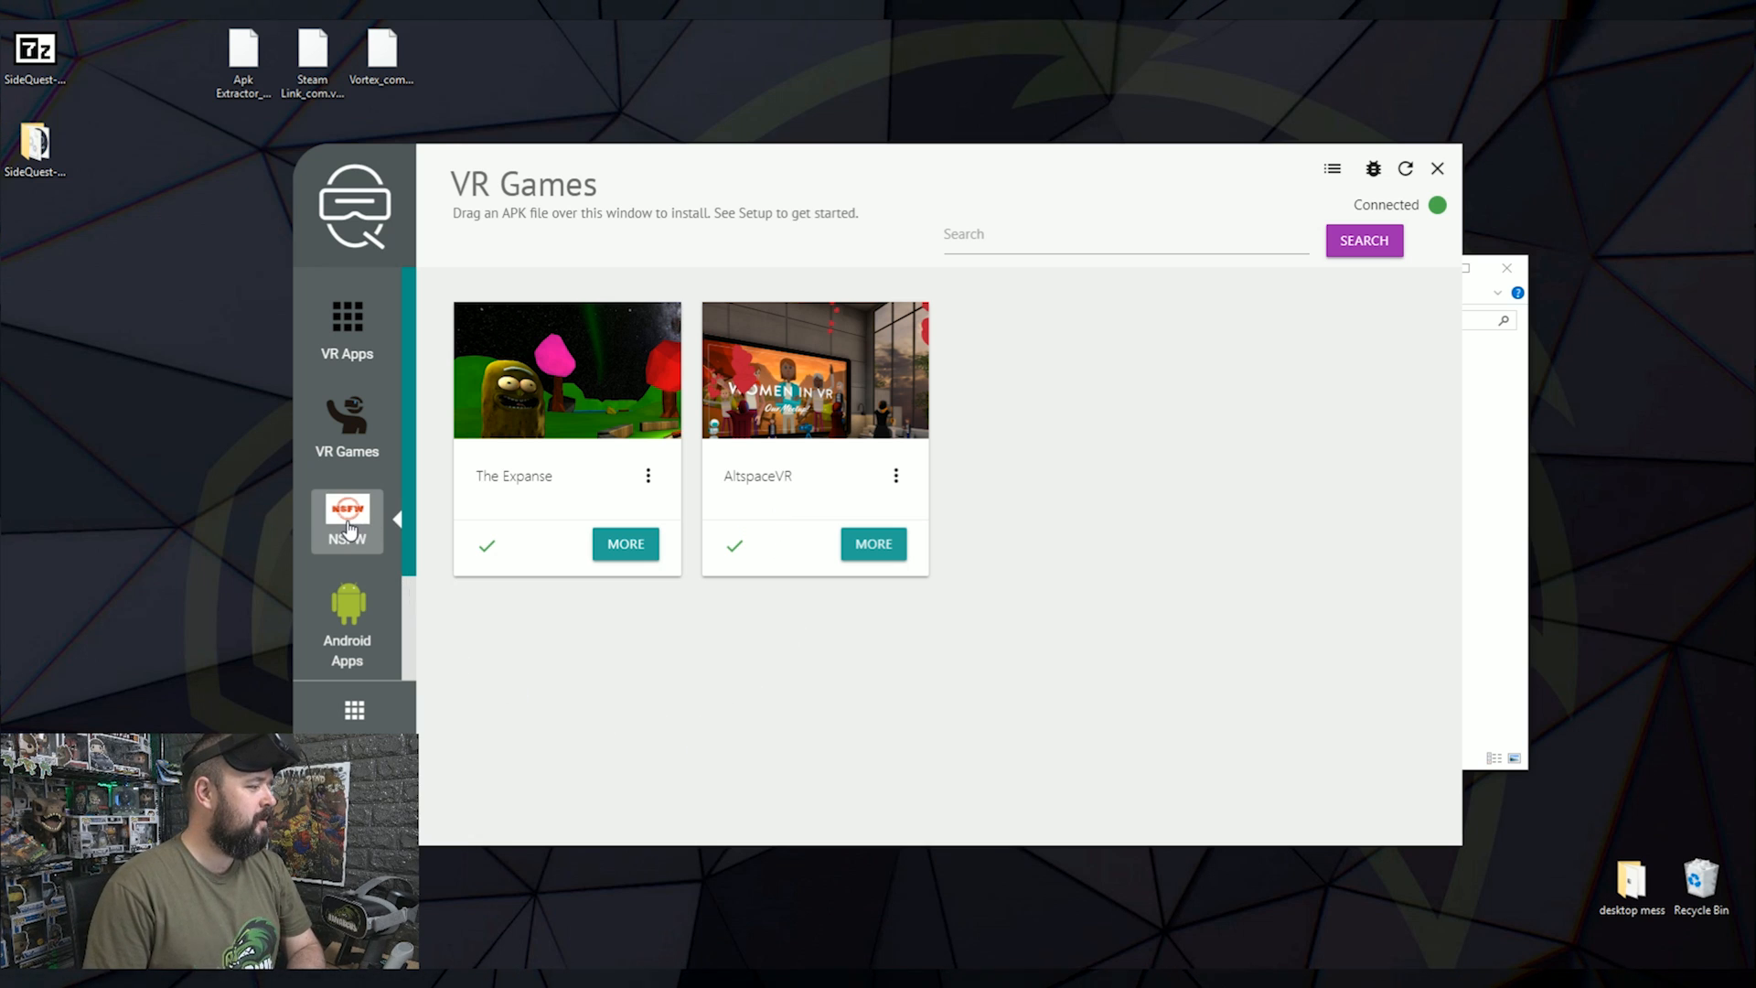
pyautogui.moveTo(346, 625)
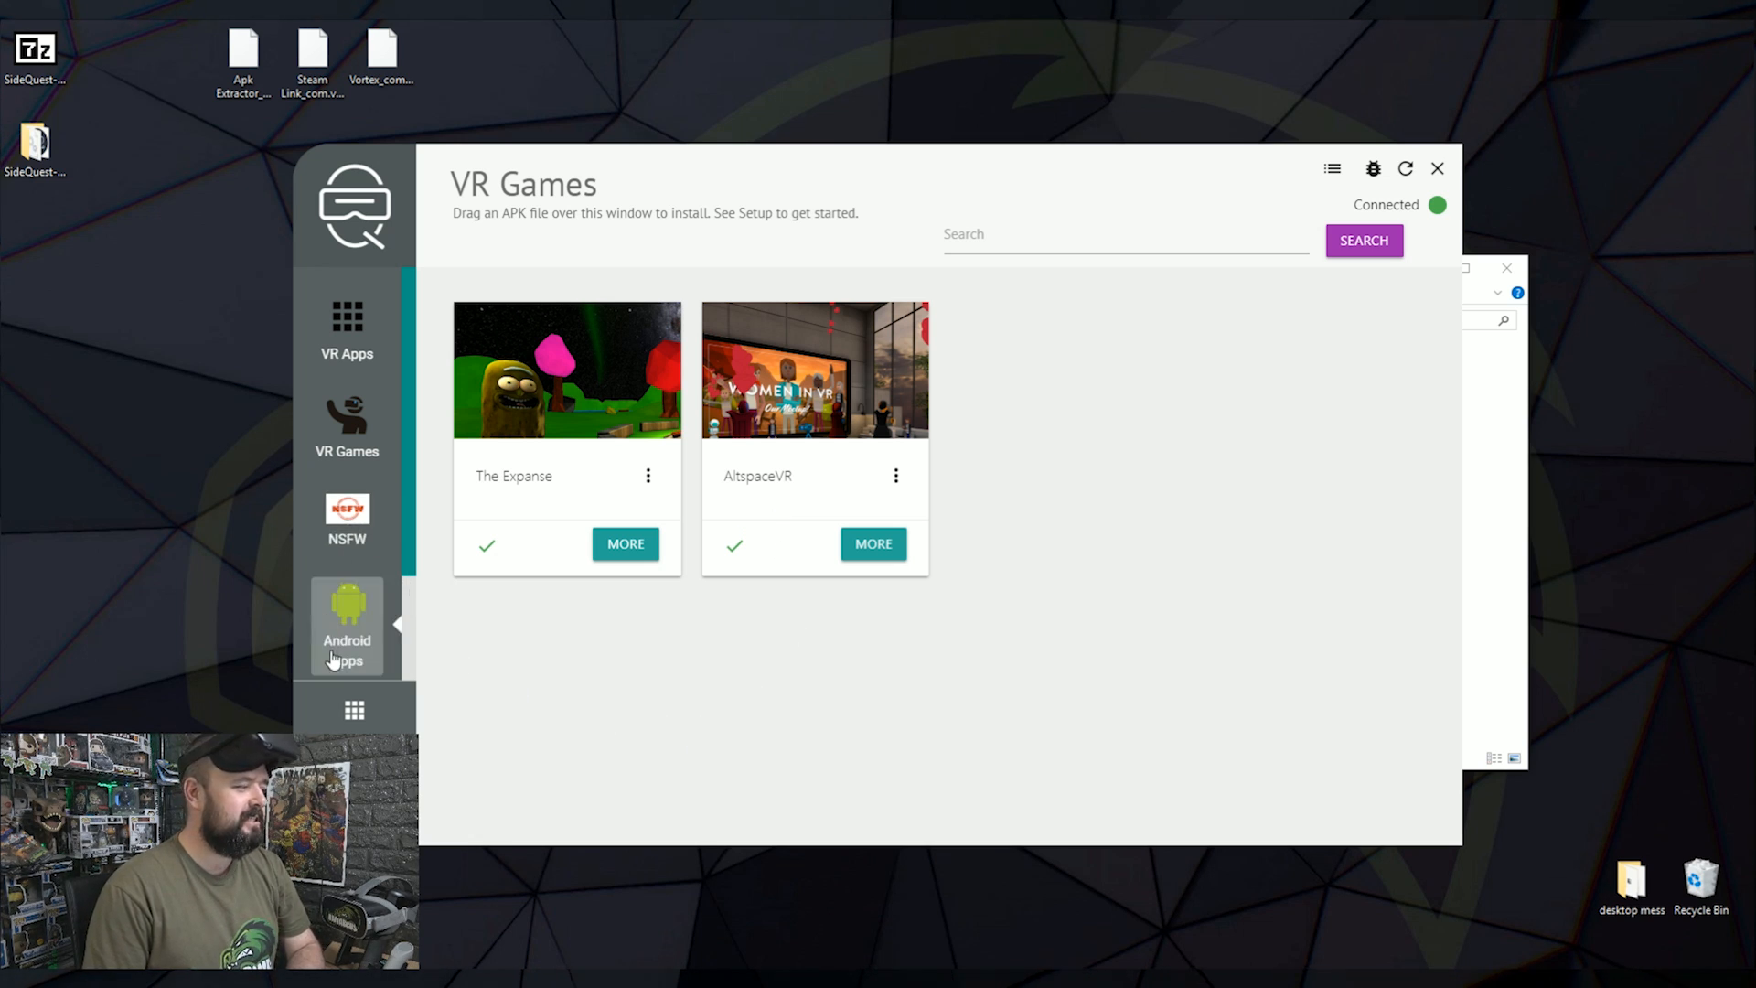
# - Open the Android Apps catalog listing YouTube, Twitch, Kodi, WhatsApp and Discord
pyautogui.click(345, 628)
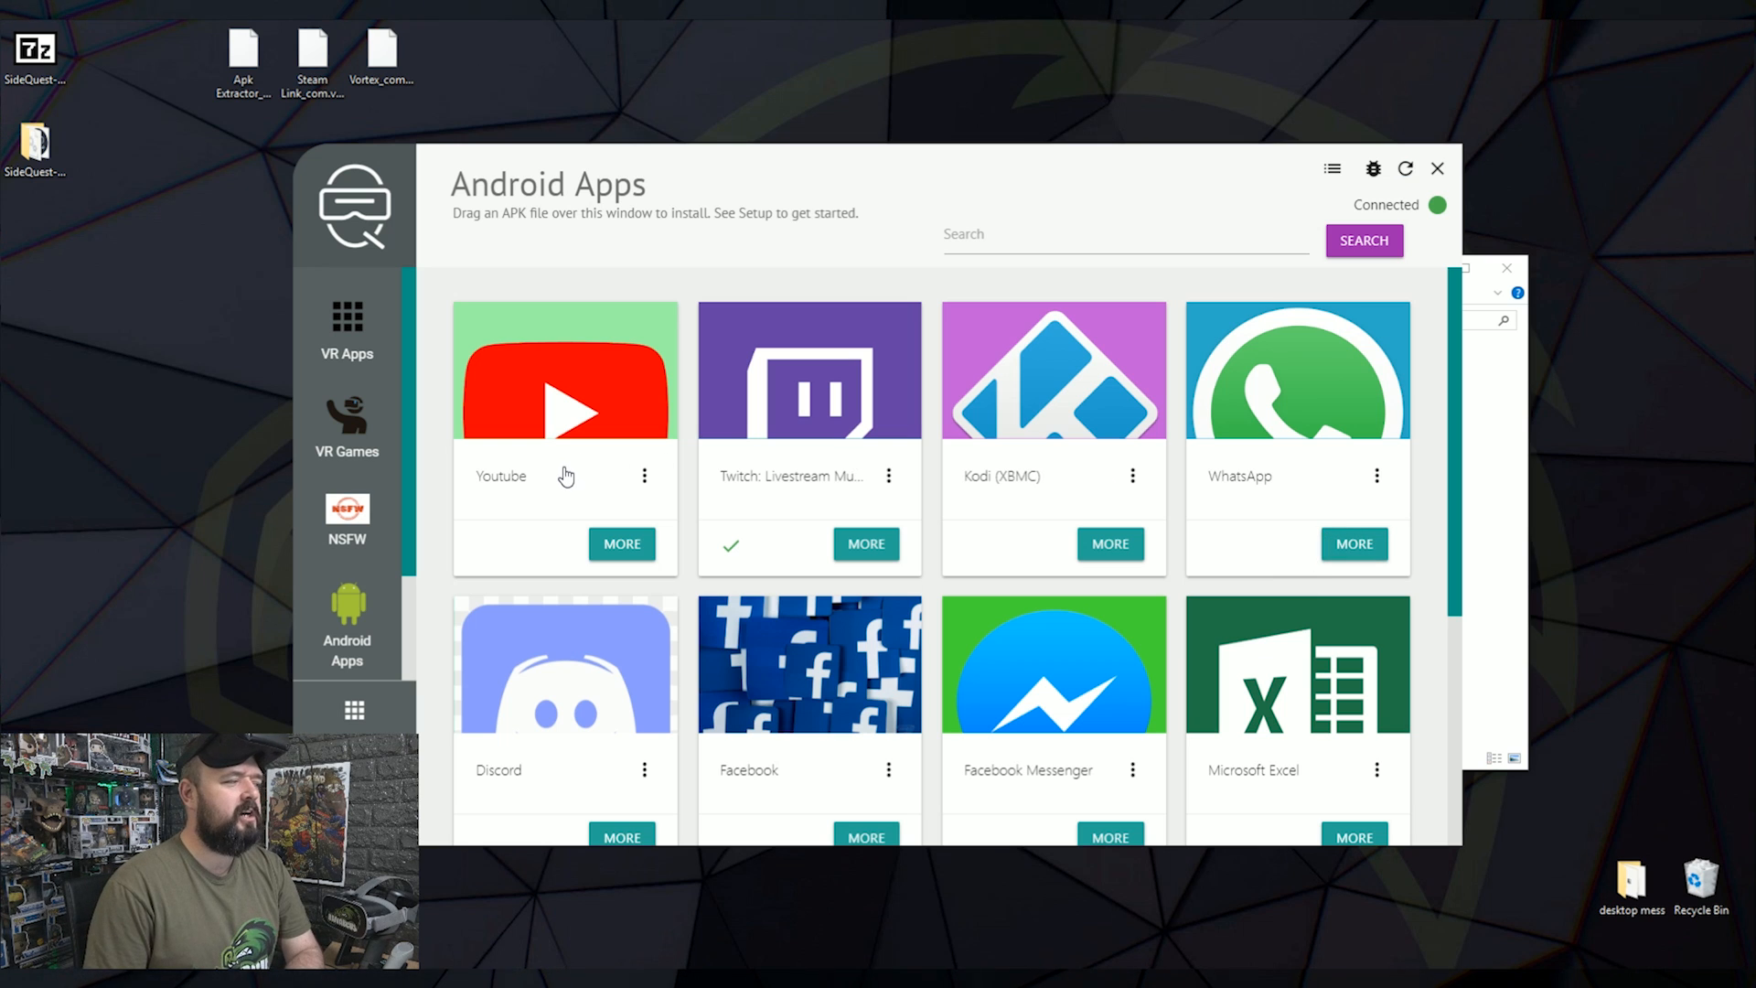
pyautogui.moveTo(814, 459)
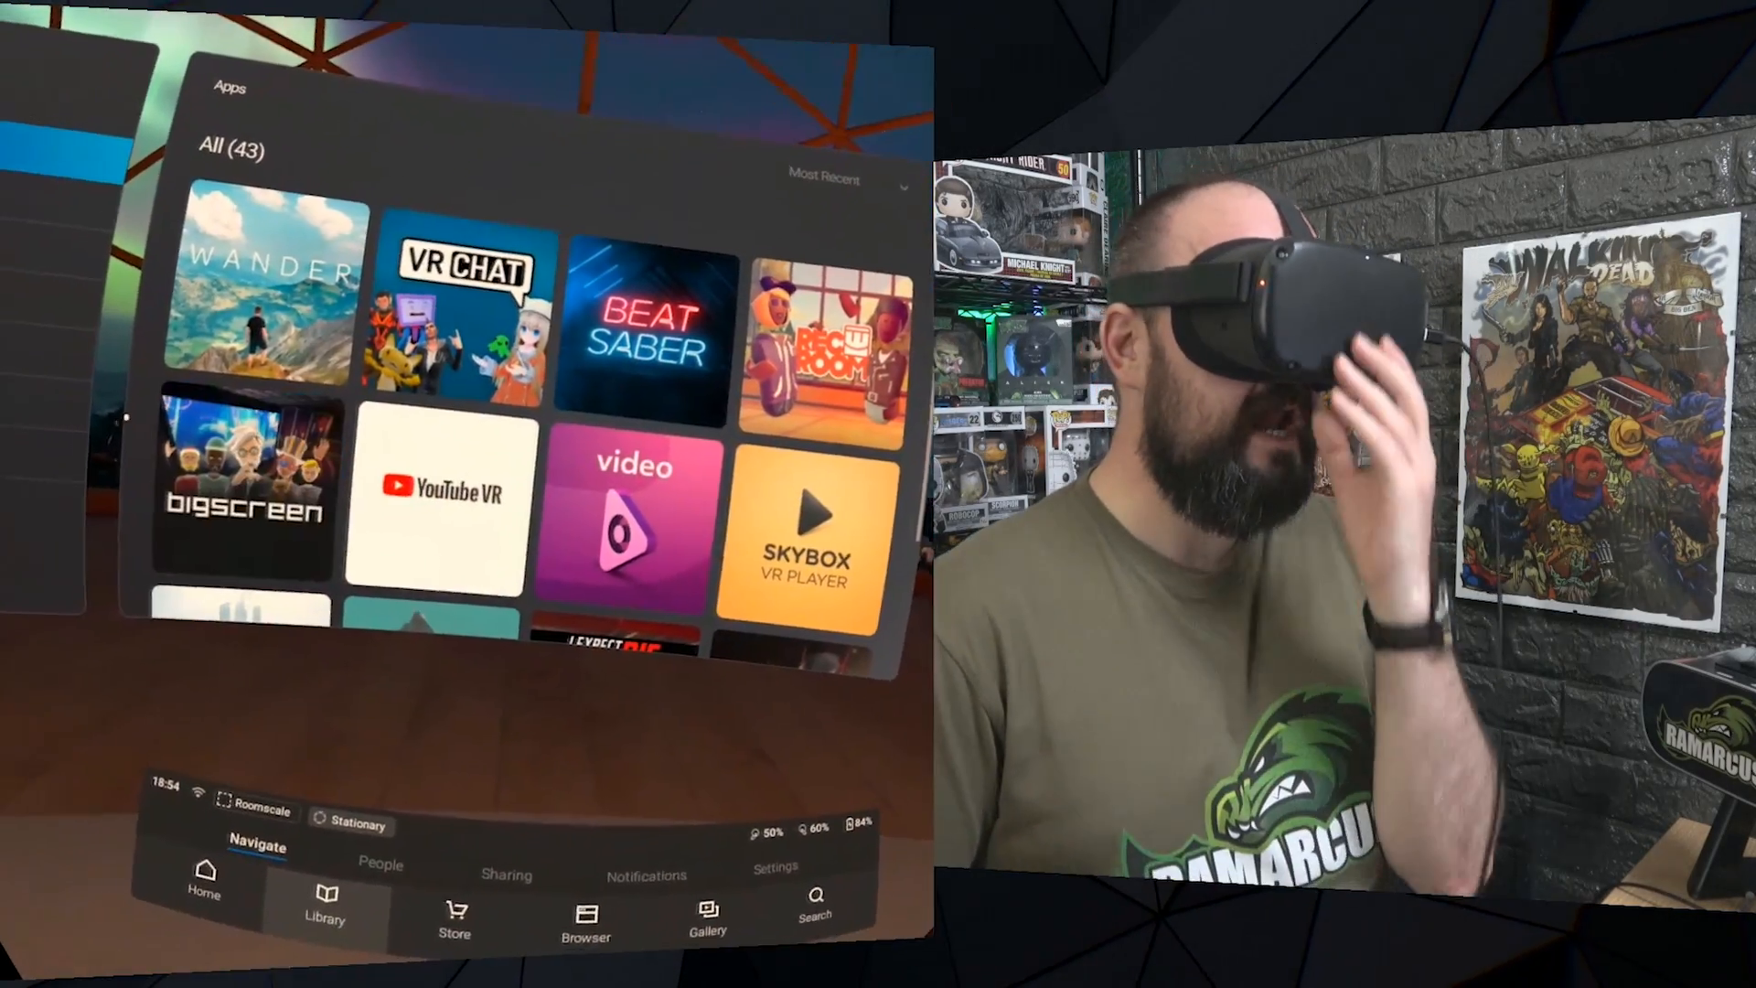
# - On the Quest, launch SideQuest from the Library's Unknown Sources and browse its Apps grid
pyautogui.click(324, 907)
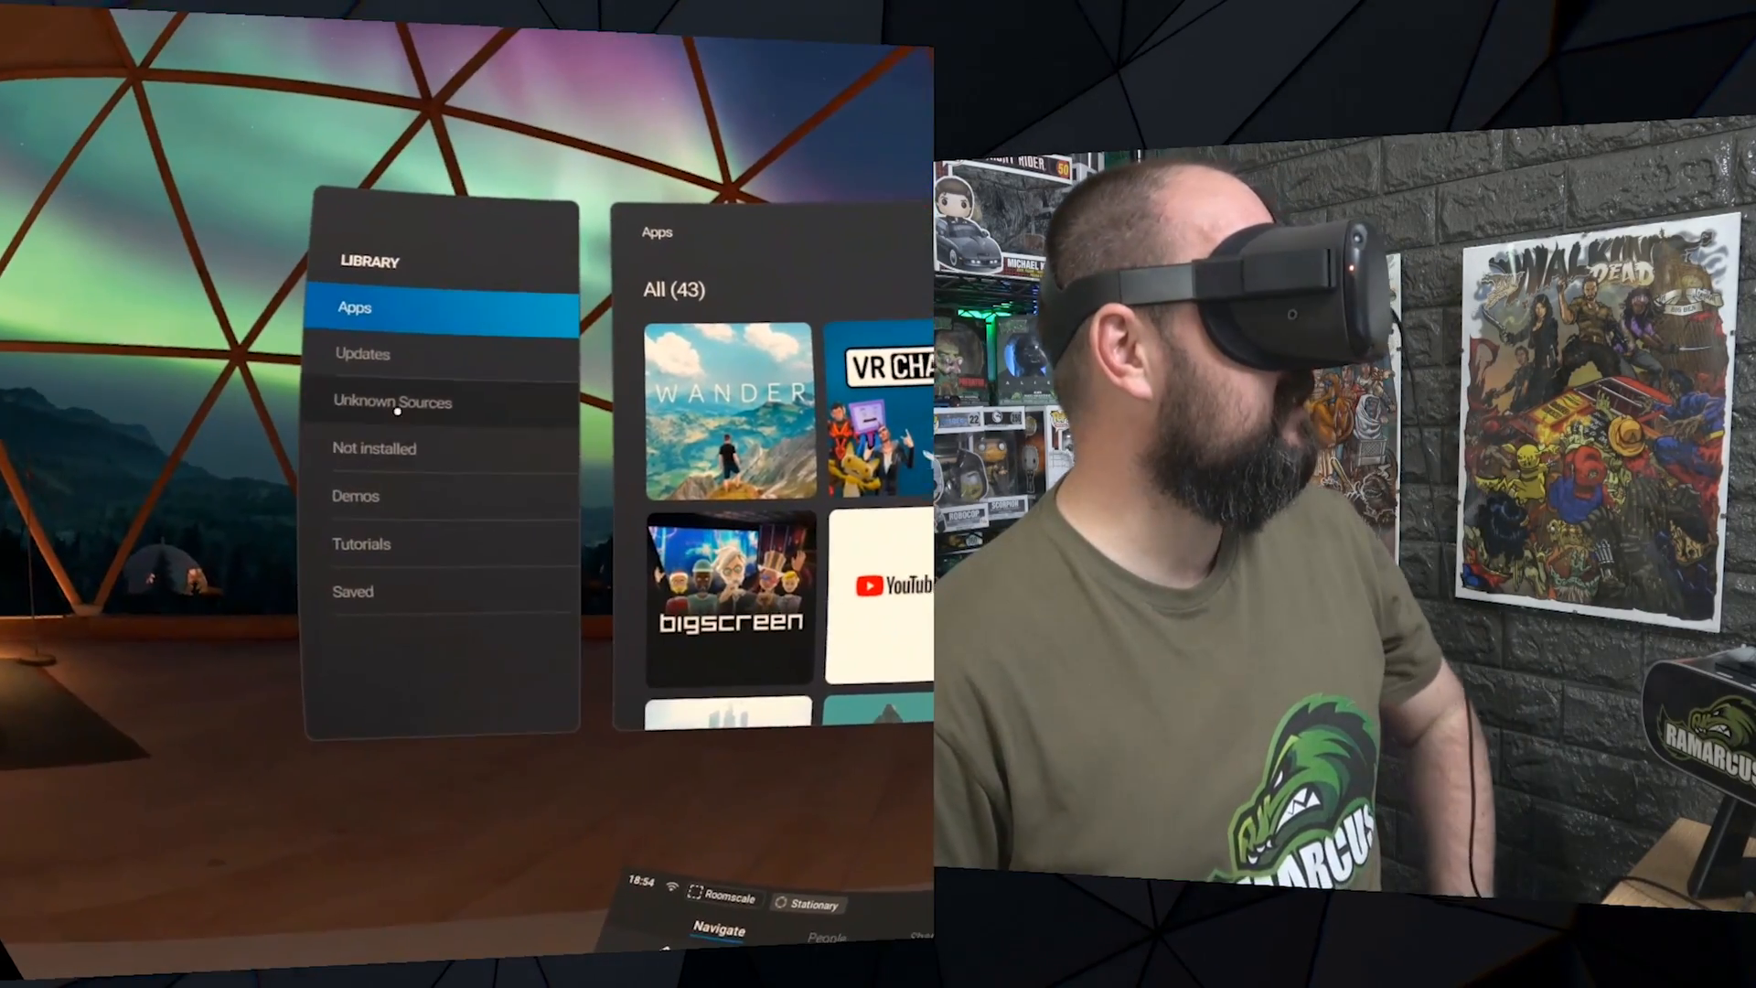
pyautogui.click(392, 400)
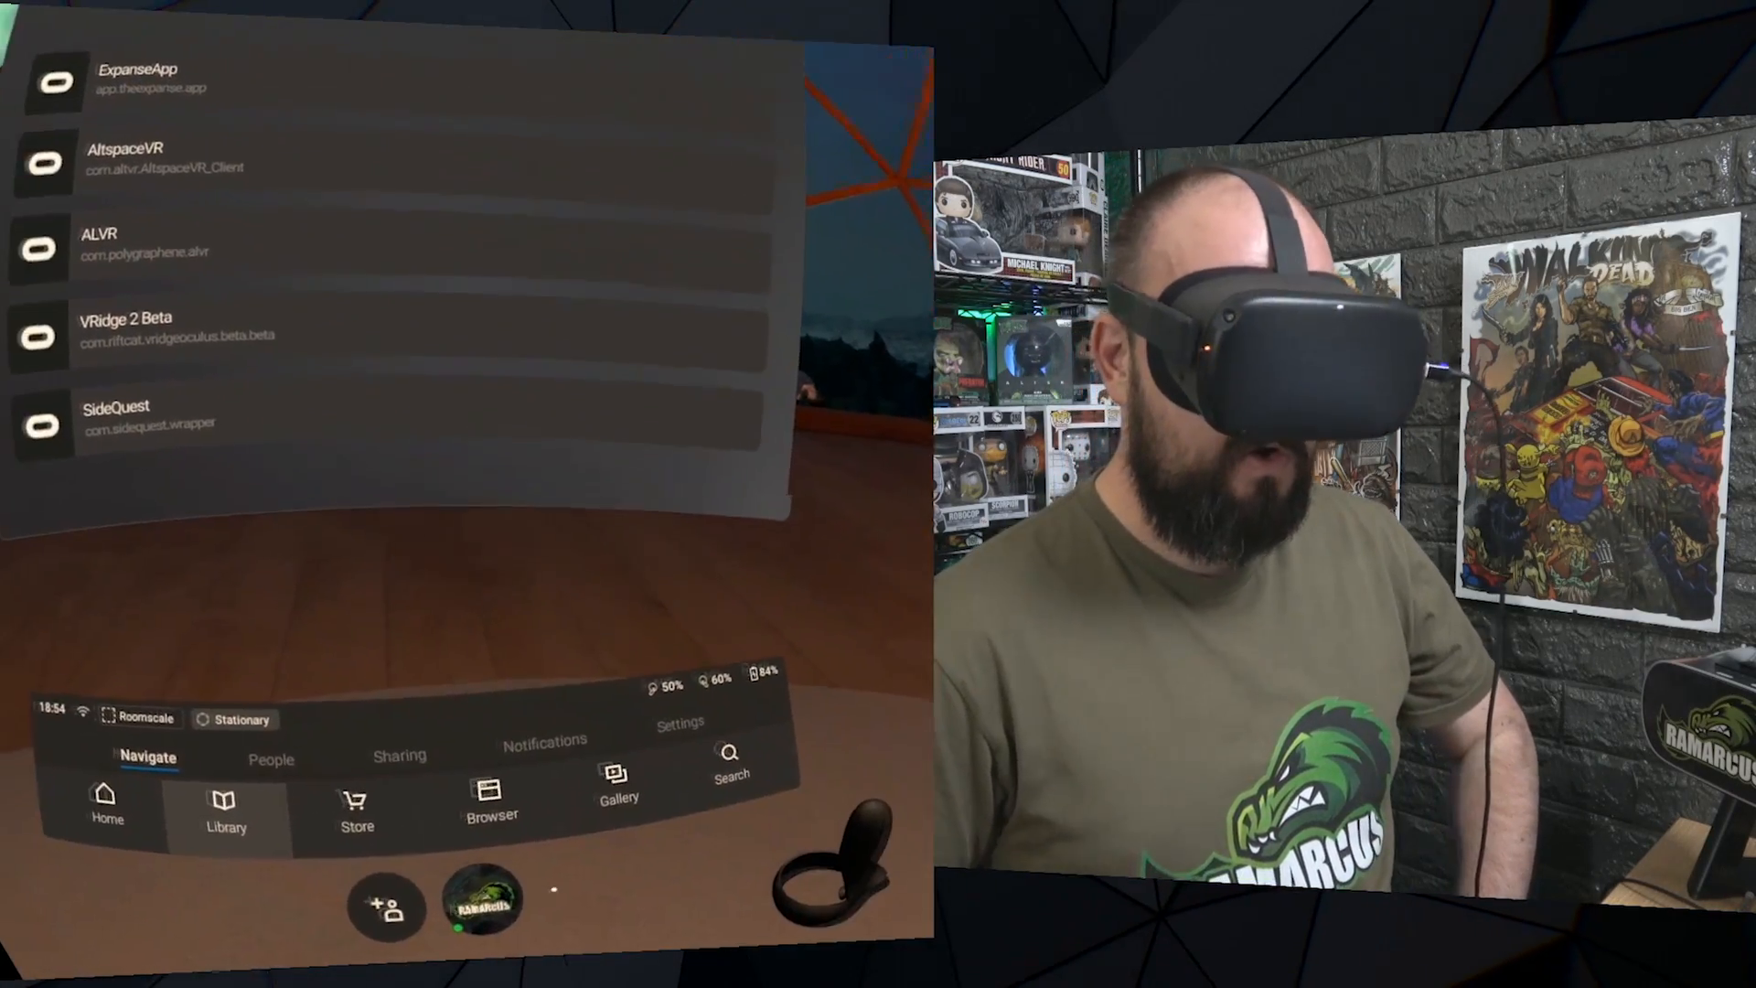
pyautogui.click(224, 806)
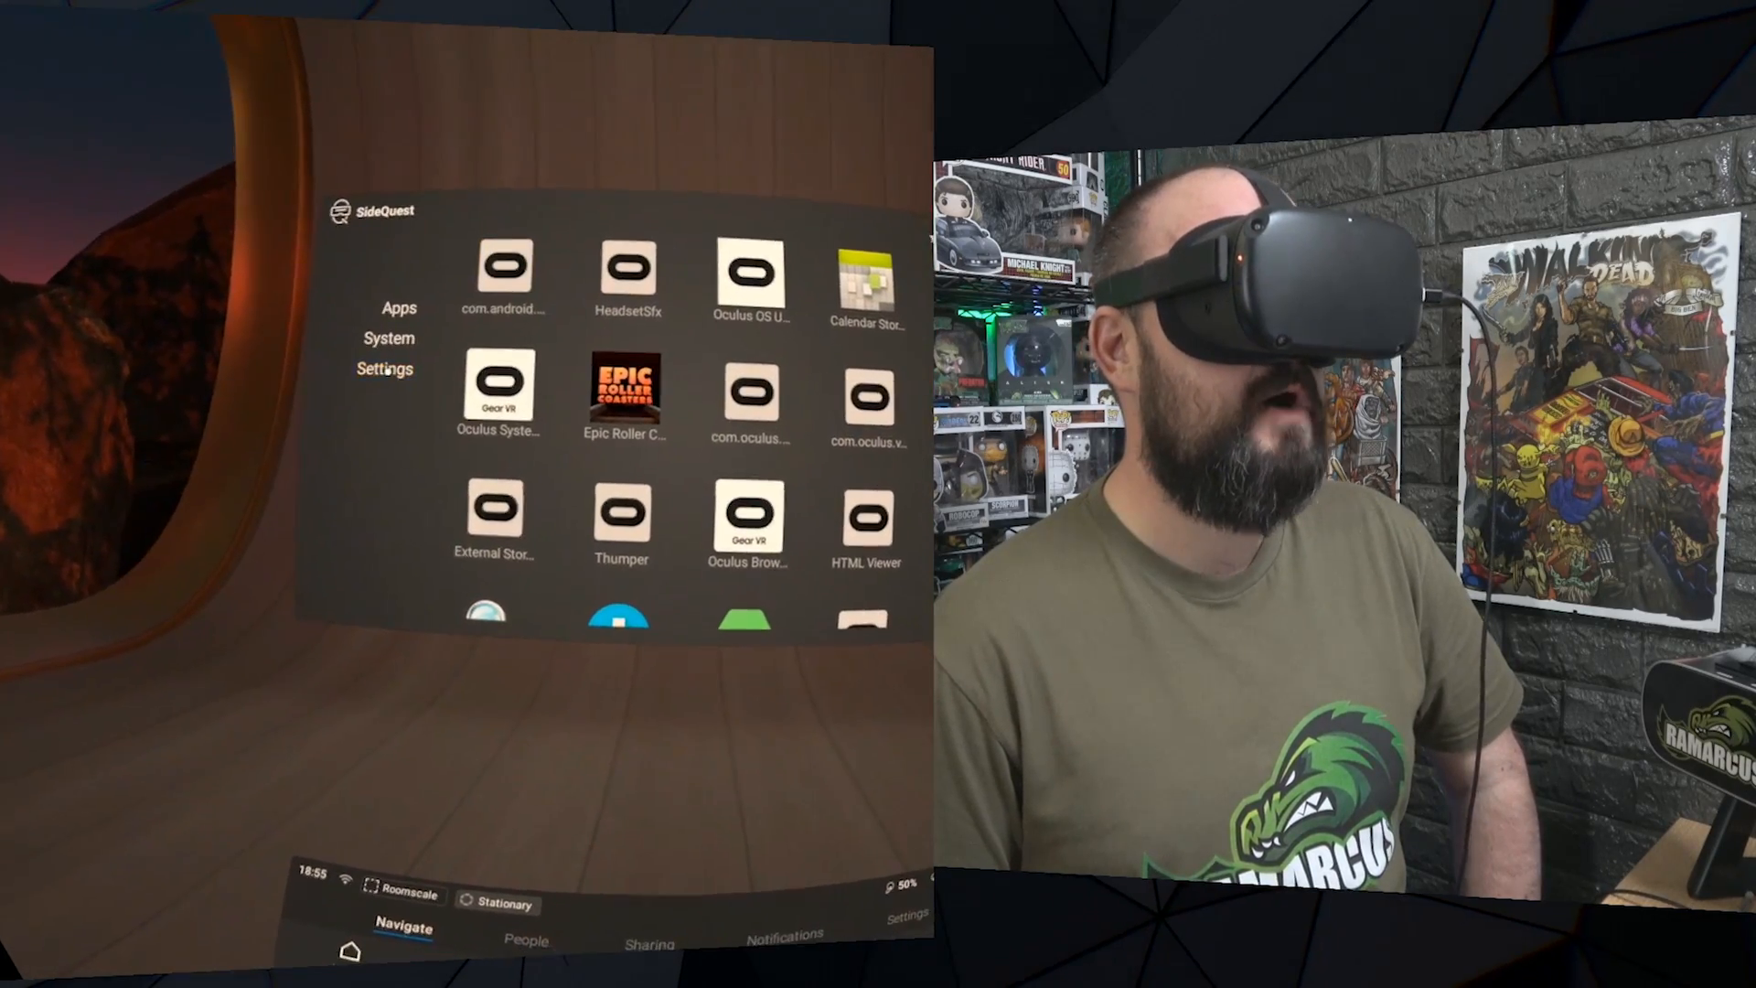
pyautogui.click(384, 368)
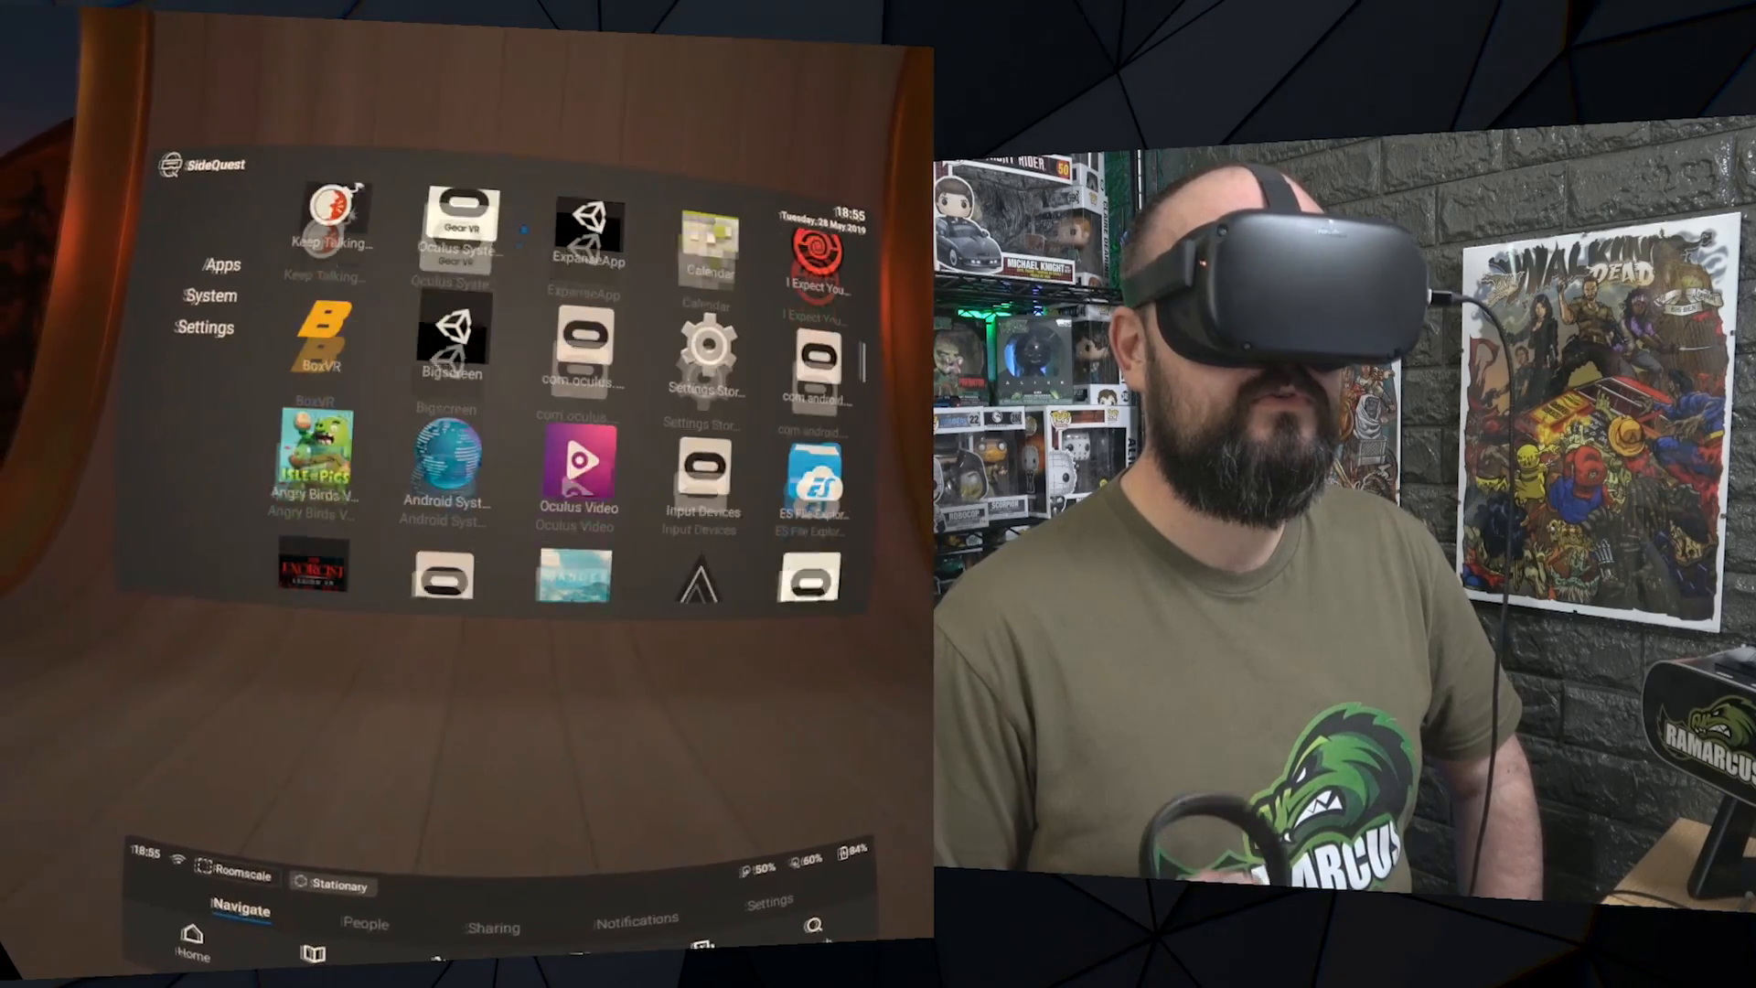
pyautogui.scroll(-3)
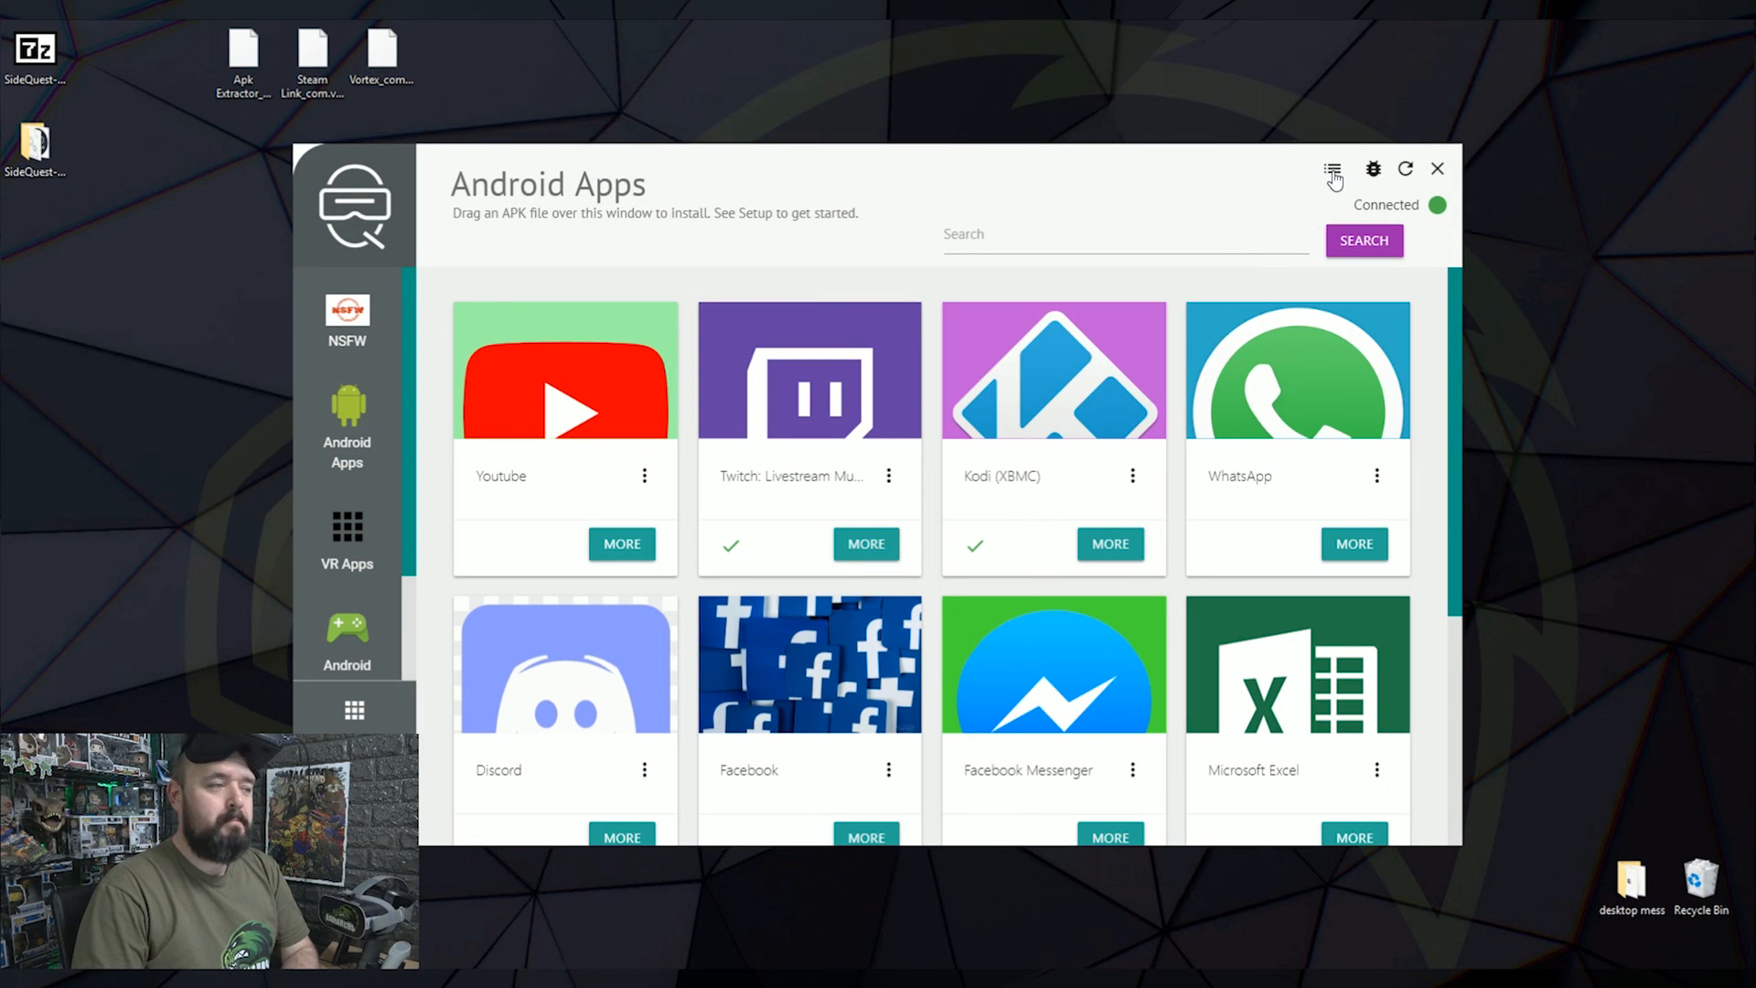
# - Open Installed Packages and scroll through Kodi, VRChat, Twitch and Beat Saber
pyautogui.click(1332, 169)
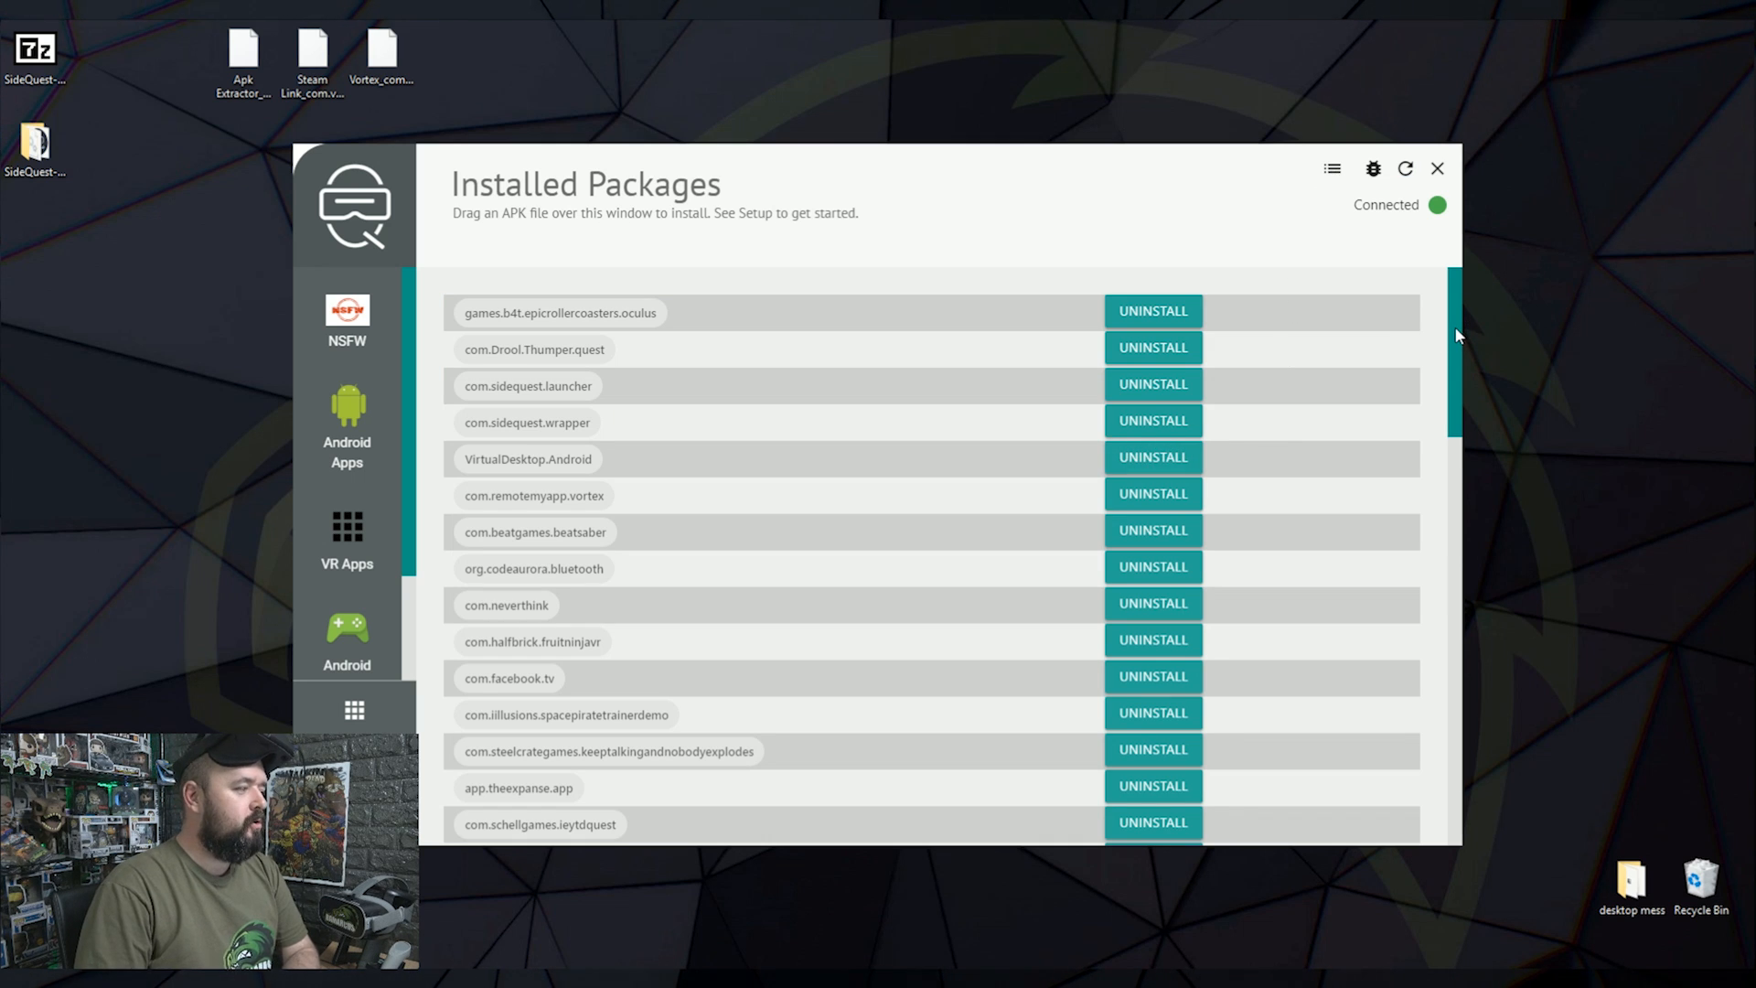
pyautogui.scroll(-3)
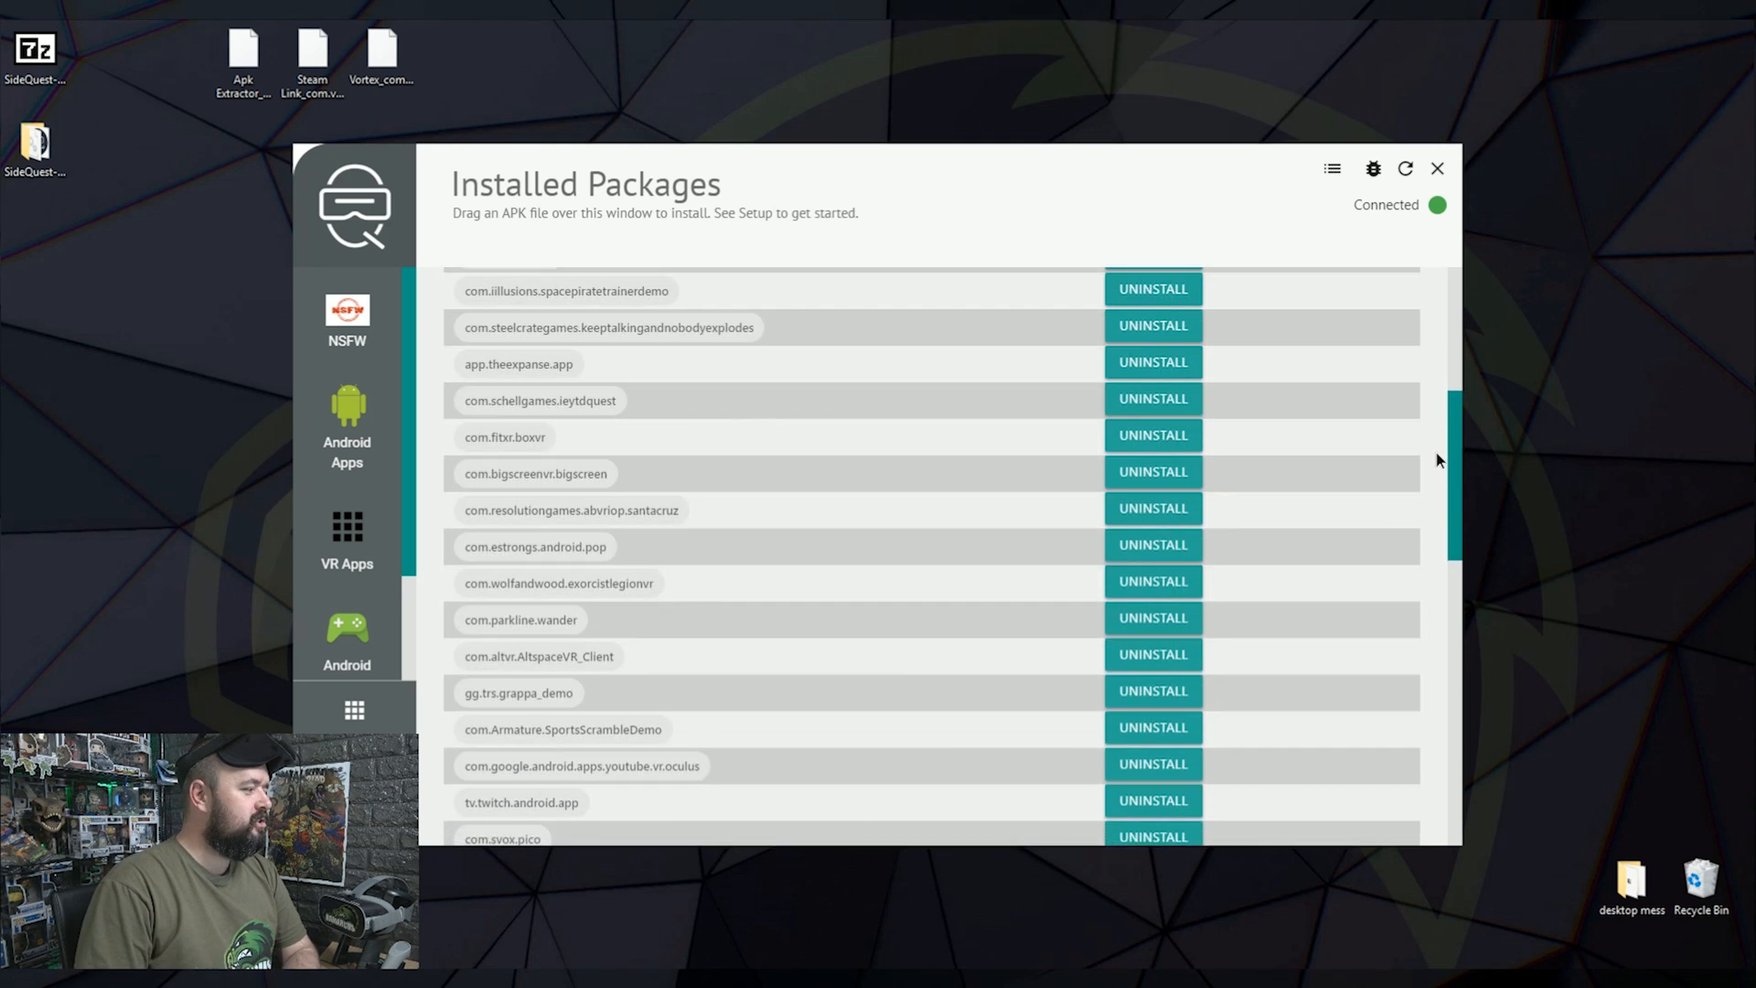
pyautogui.scroll(-3)
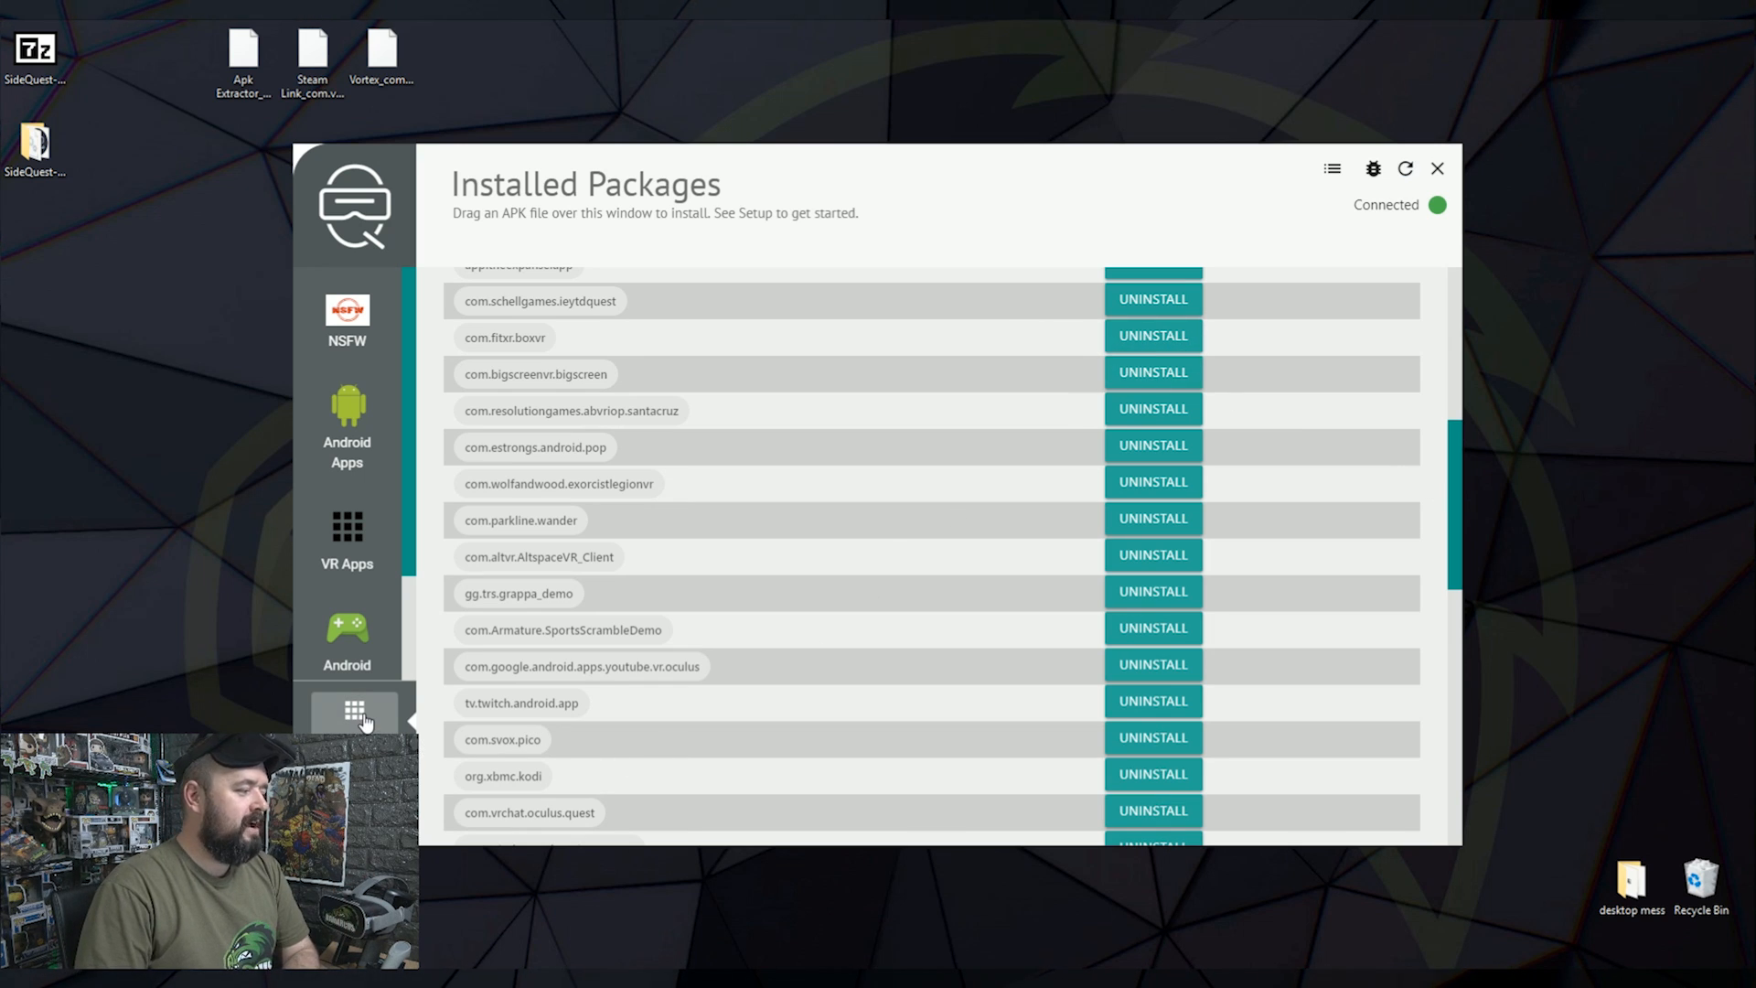
# - Open the F-Droid Repos page listing the NSFW, Android, VR and game repositories
pyautogui.click(354, 709)
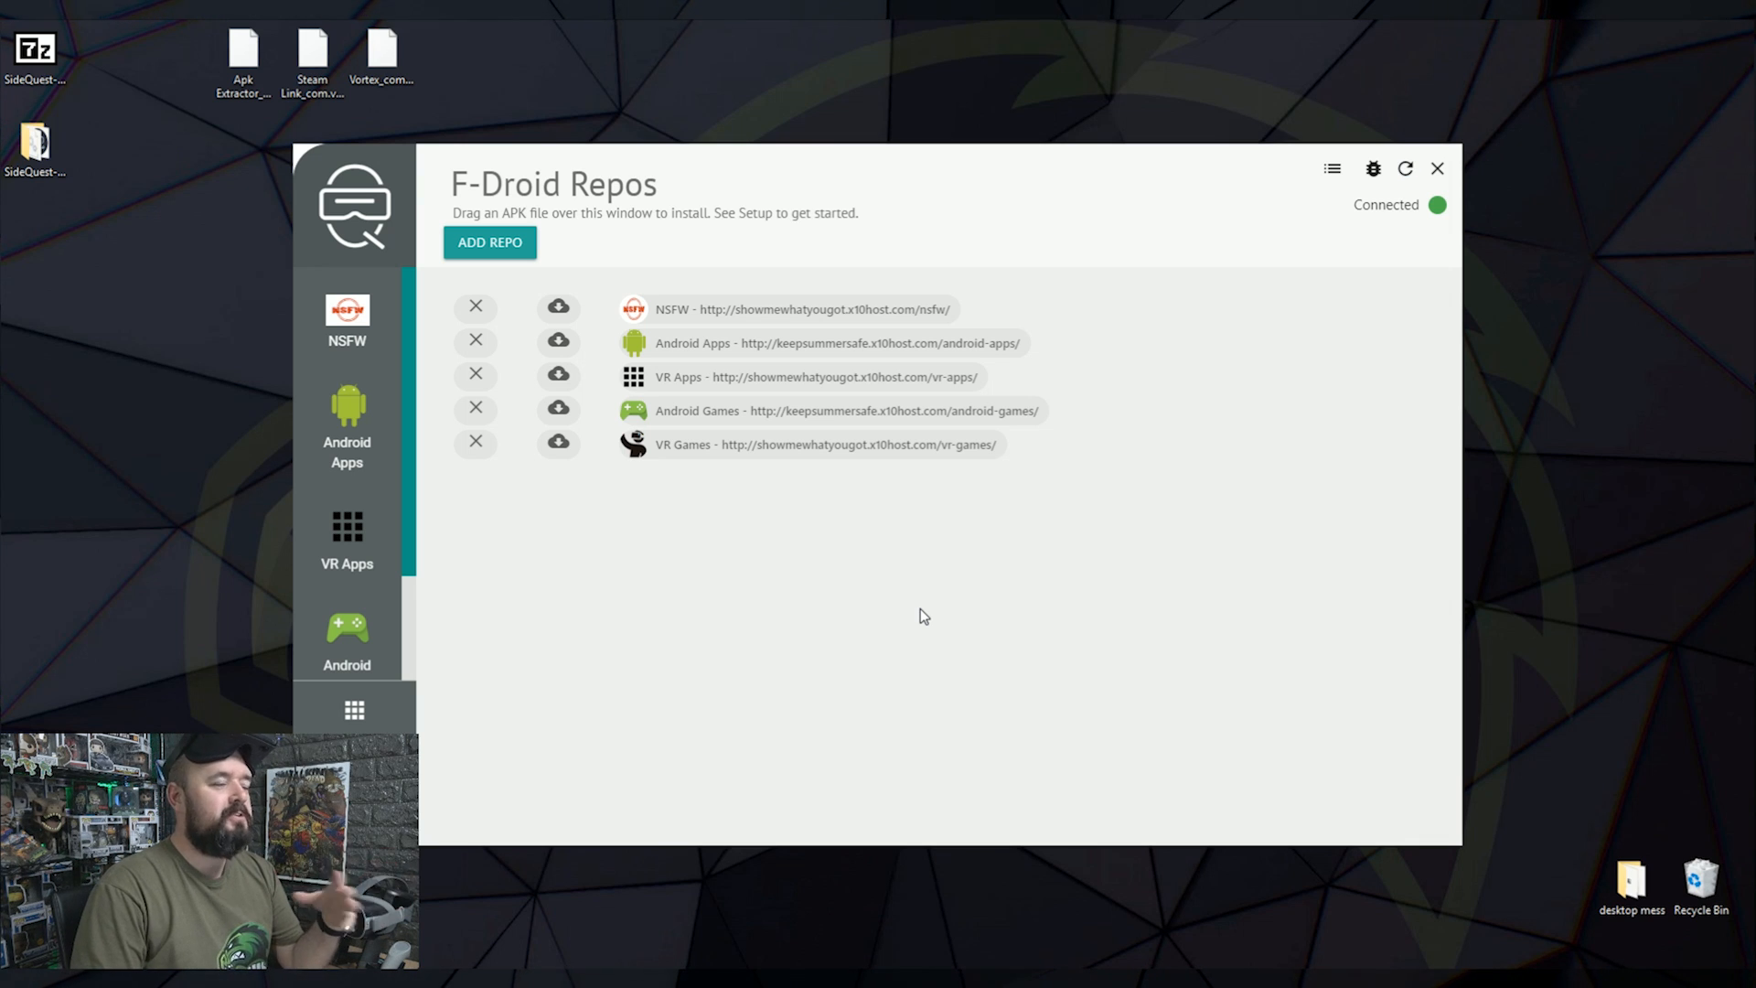
pyautogui.moveTo(385, 353)
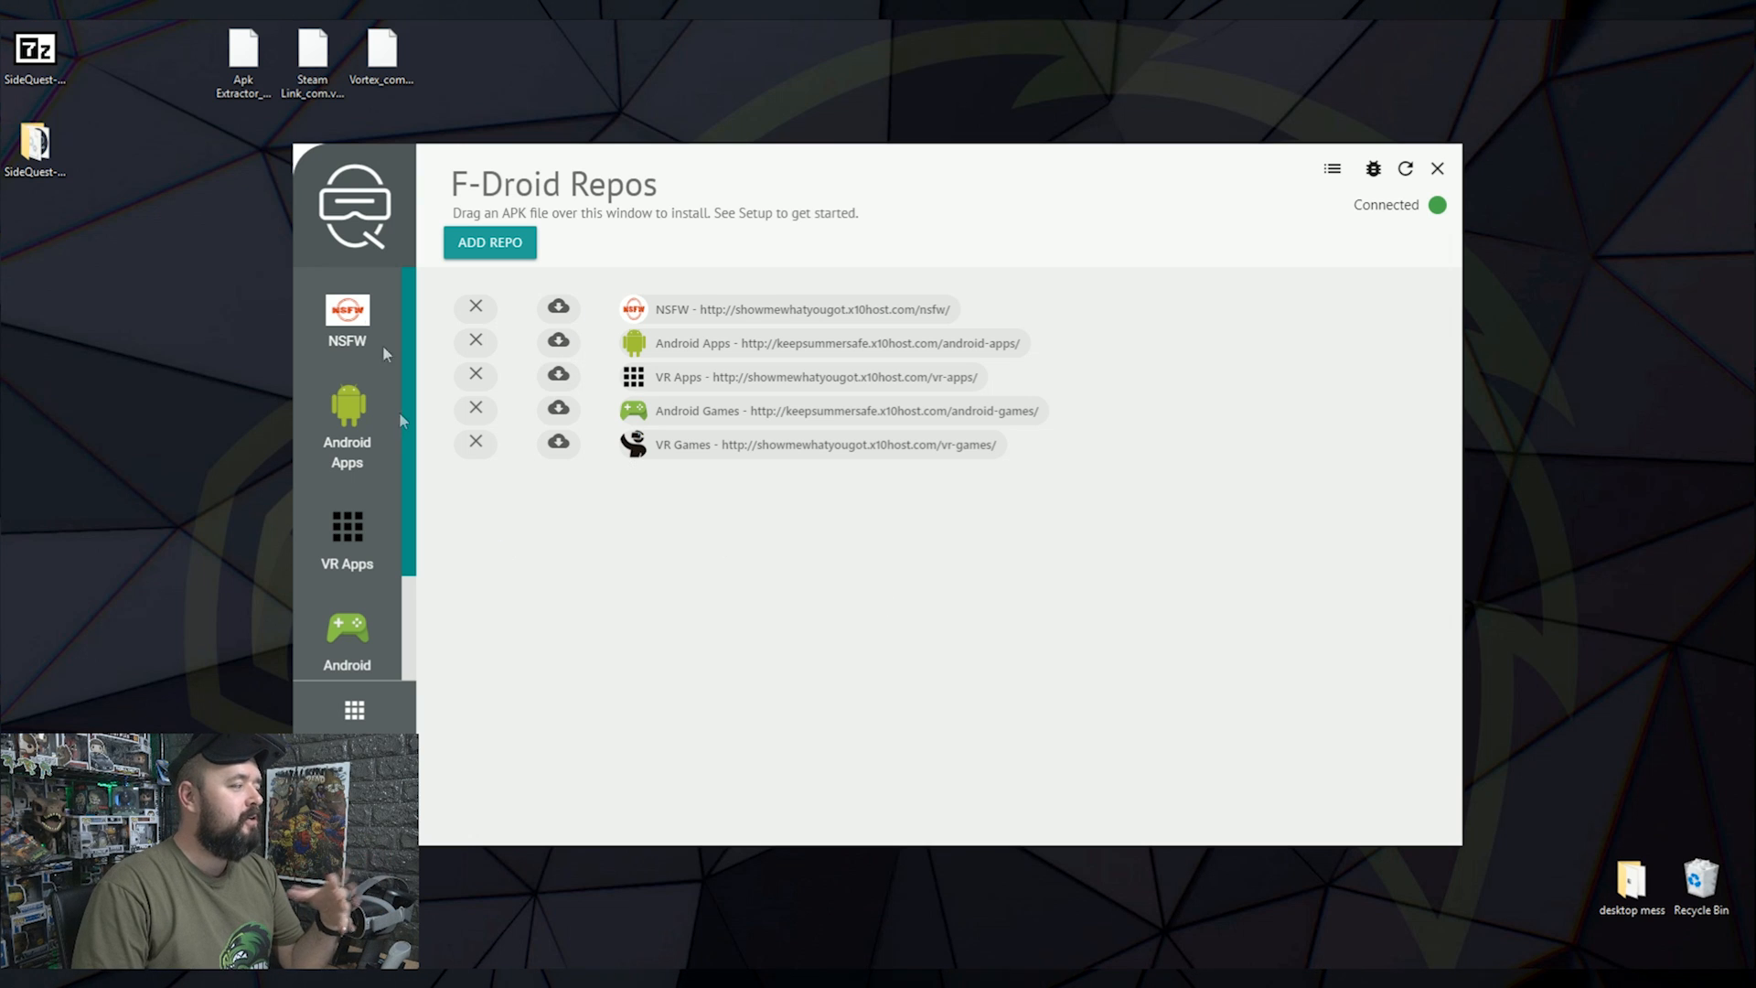
pyautogui.scroll(-3)
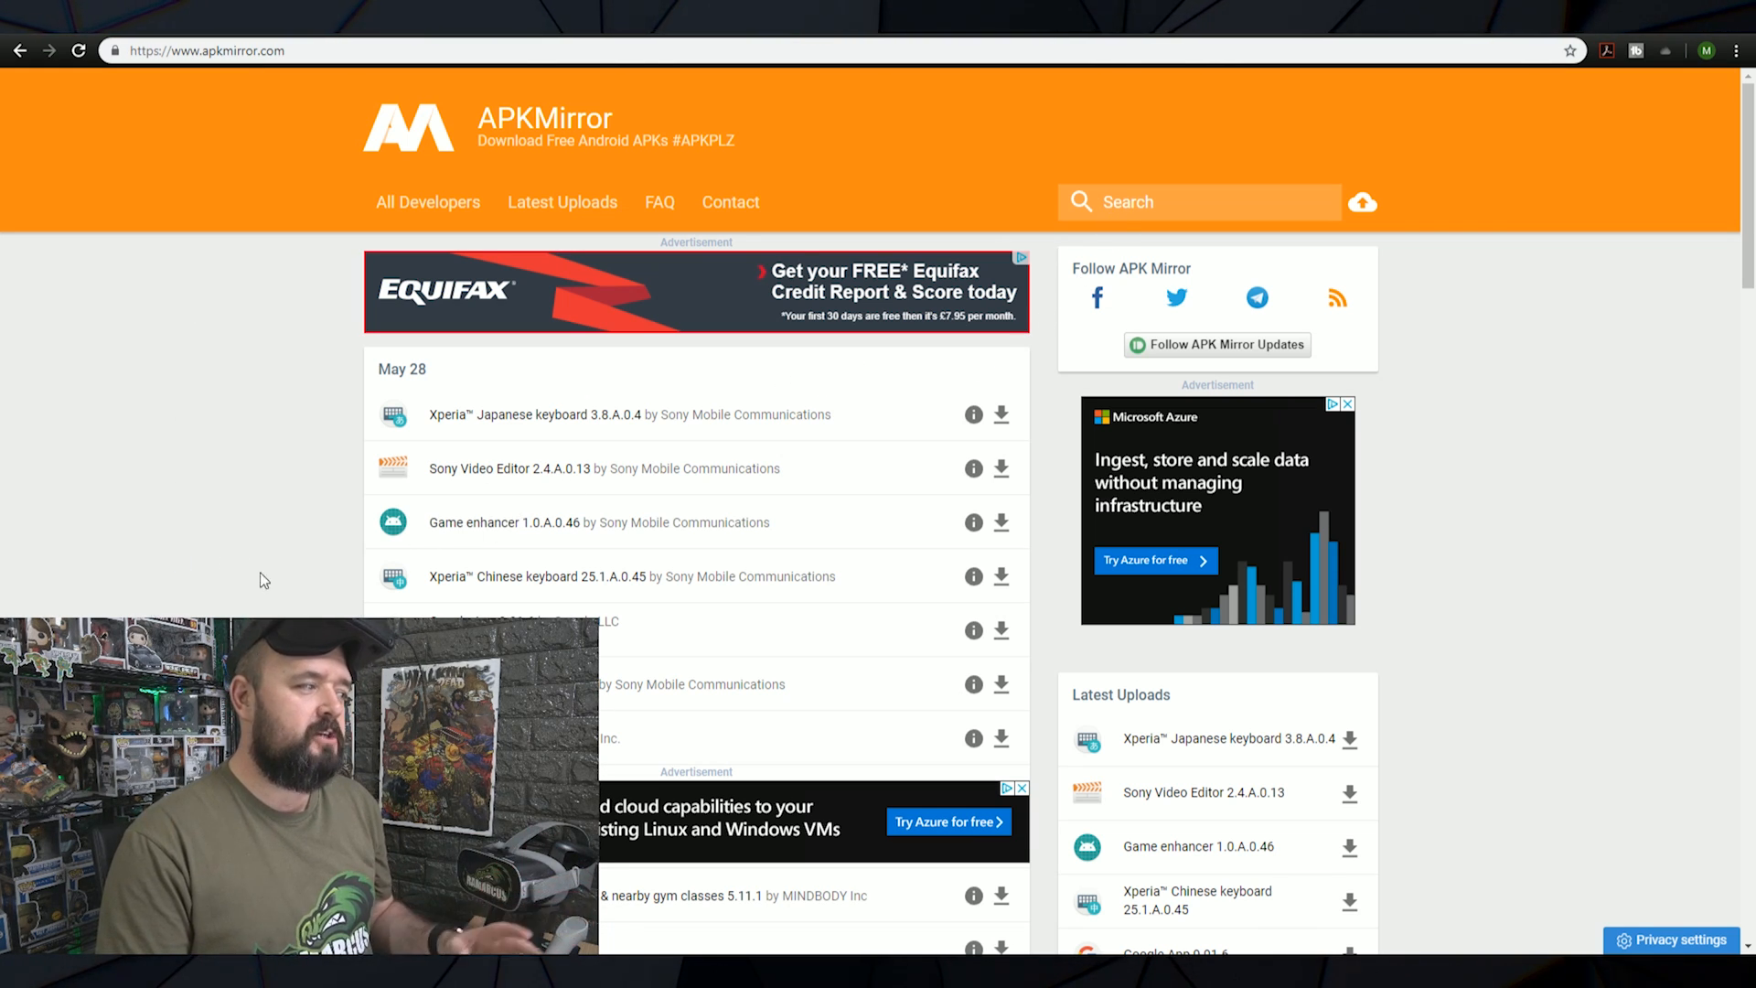
# - Scroll down and back up through APKMirror's latest uploads
pyautogui.scroll(-3)
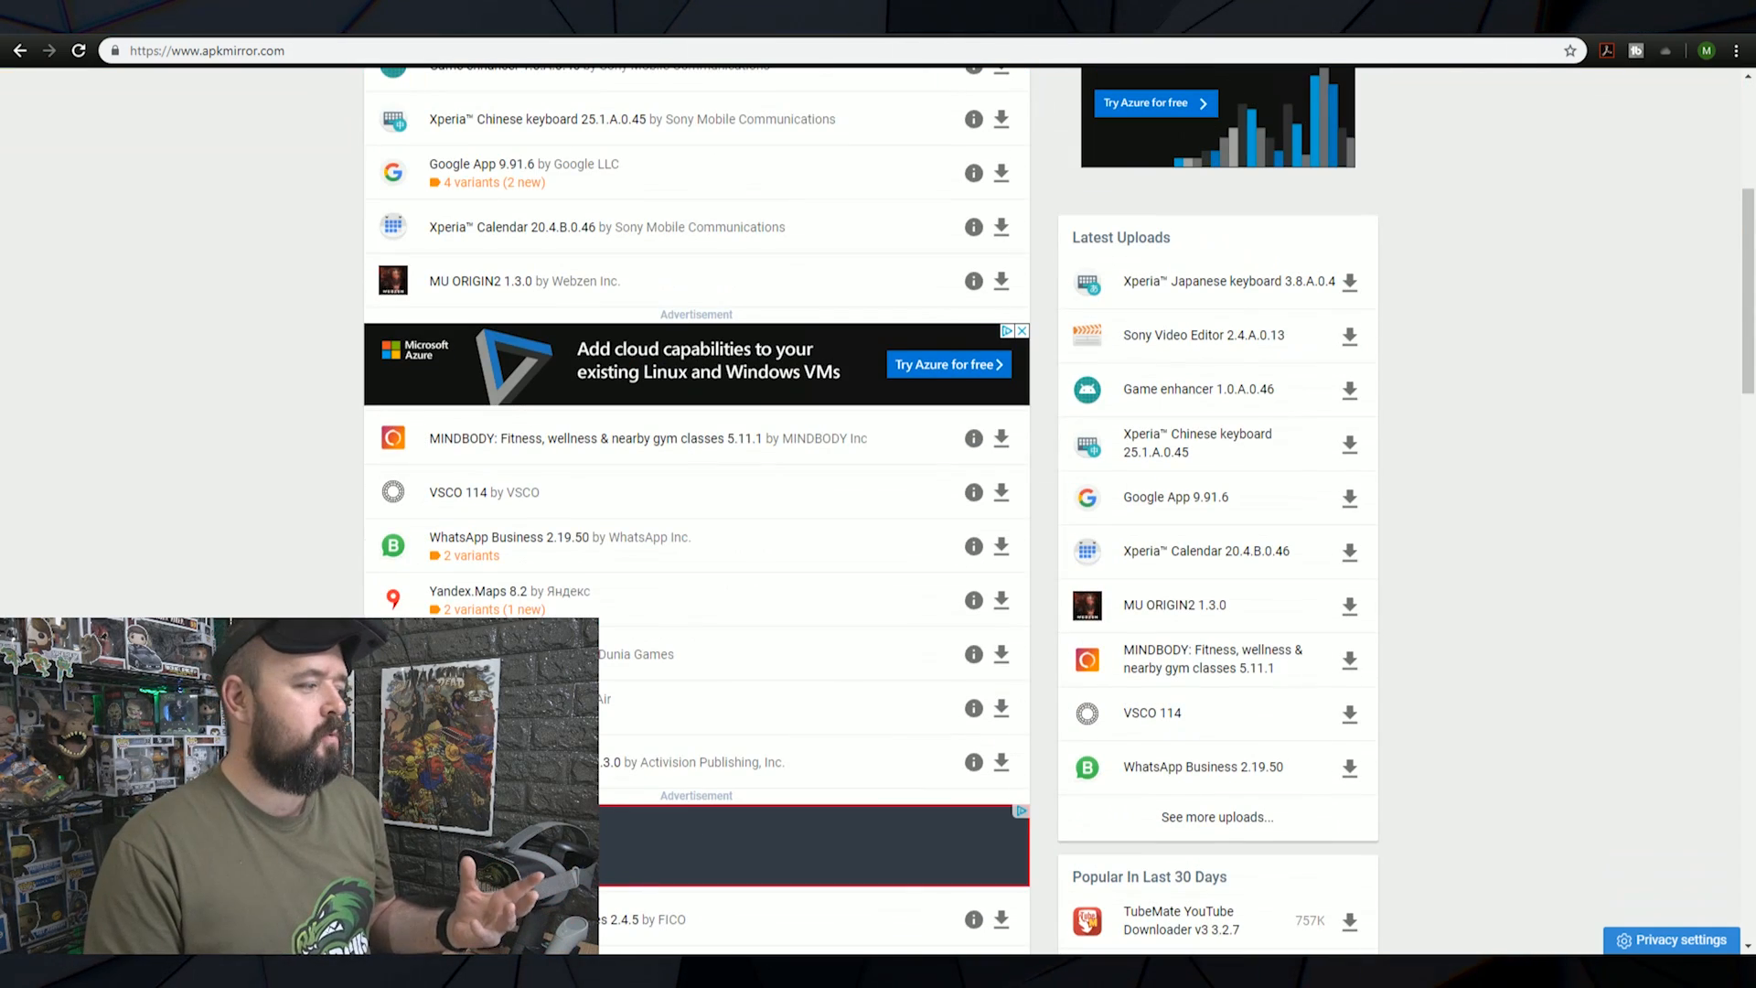
pyautogui.scroll(3)
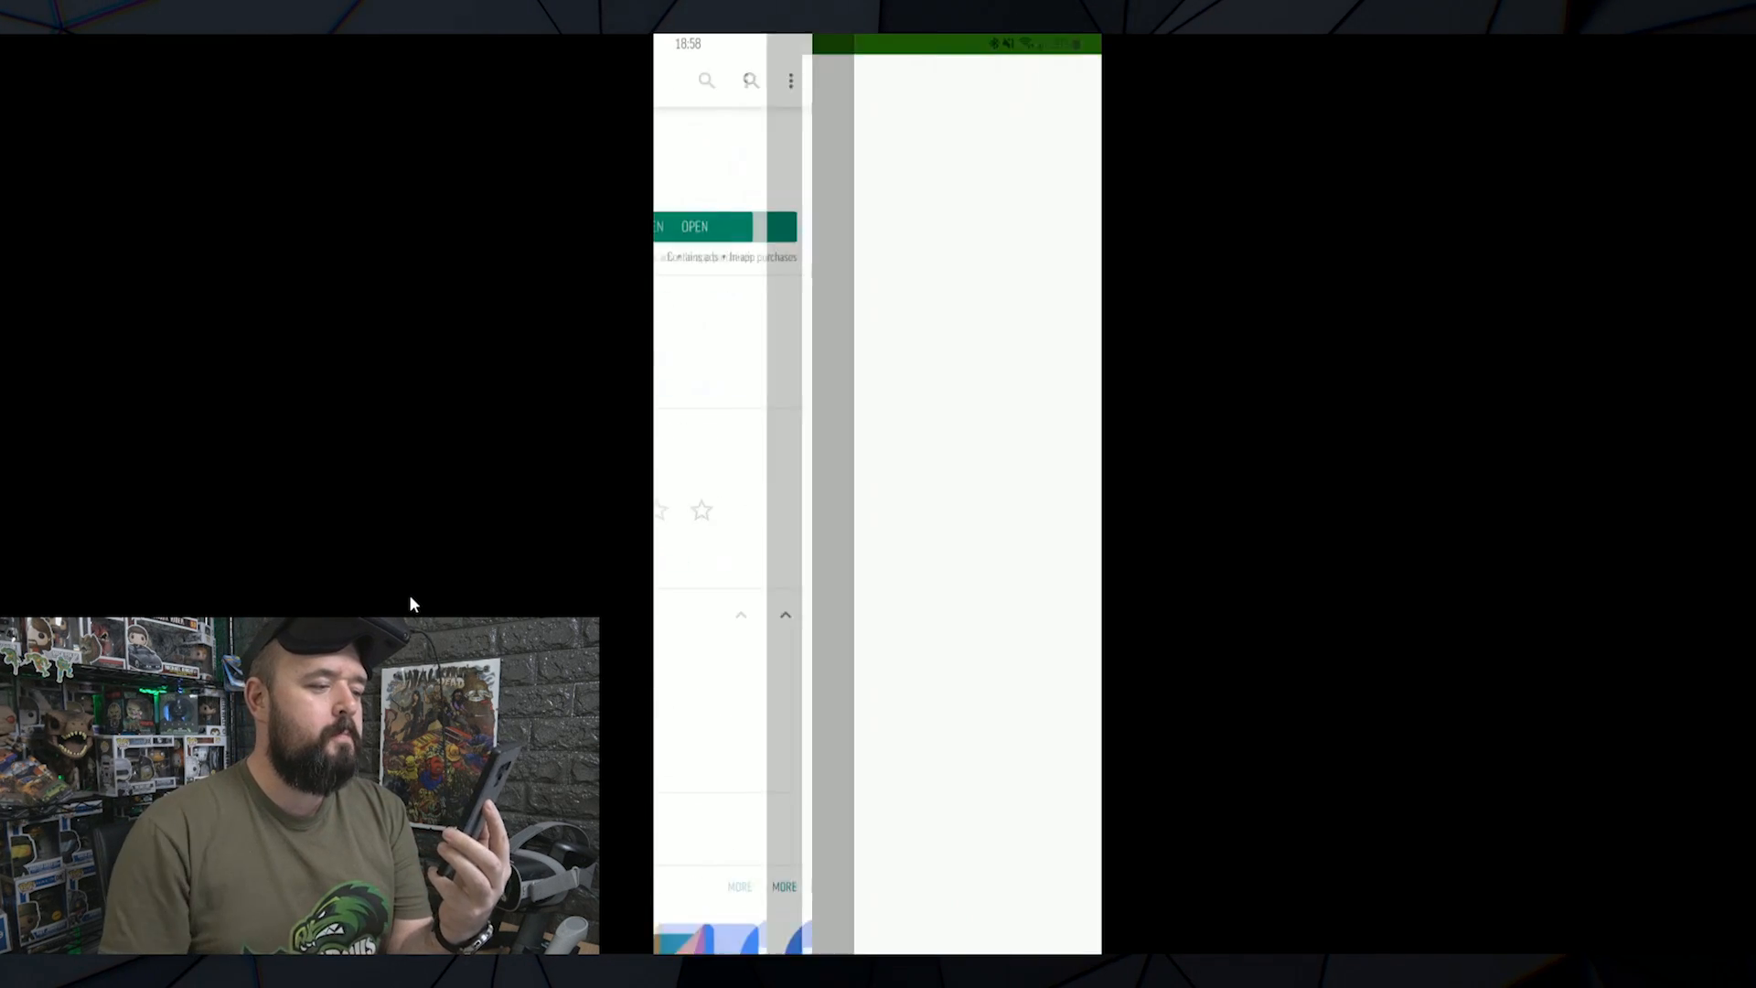
# - Launch Apk Extractor on the phone and scroll through its installed-app list
pyautogui.click(693, 226)
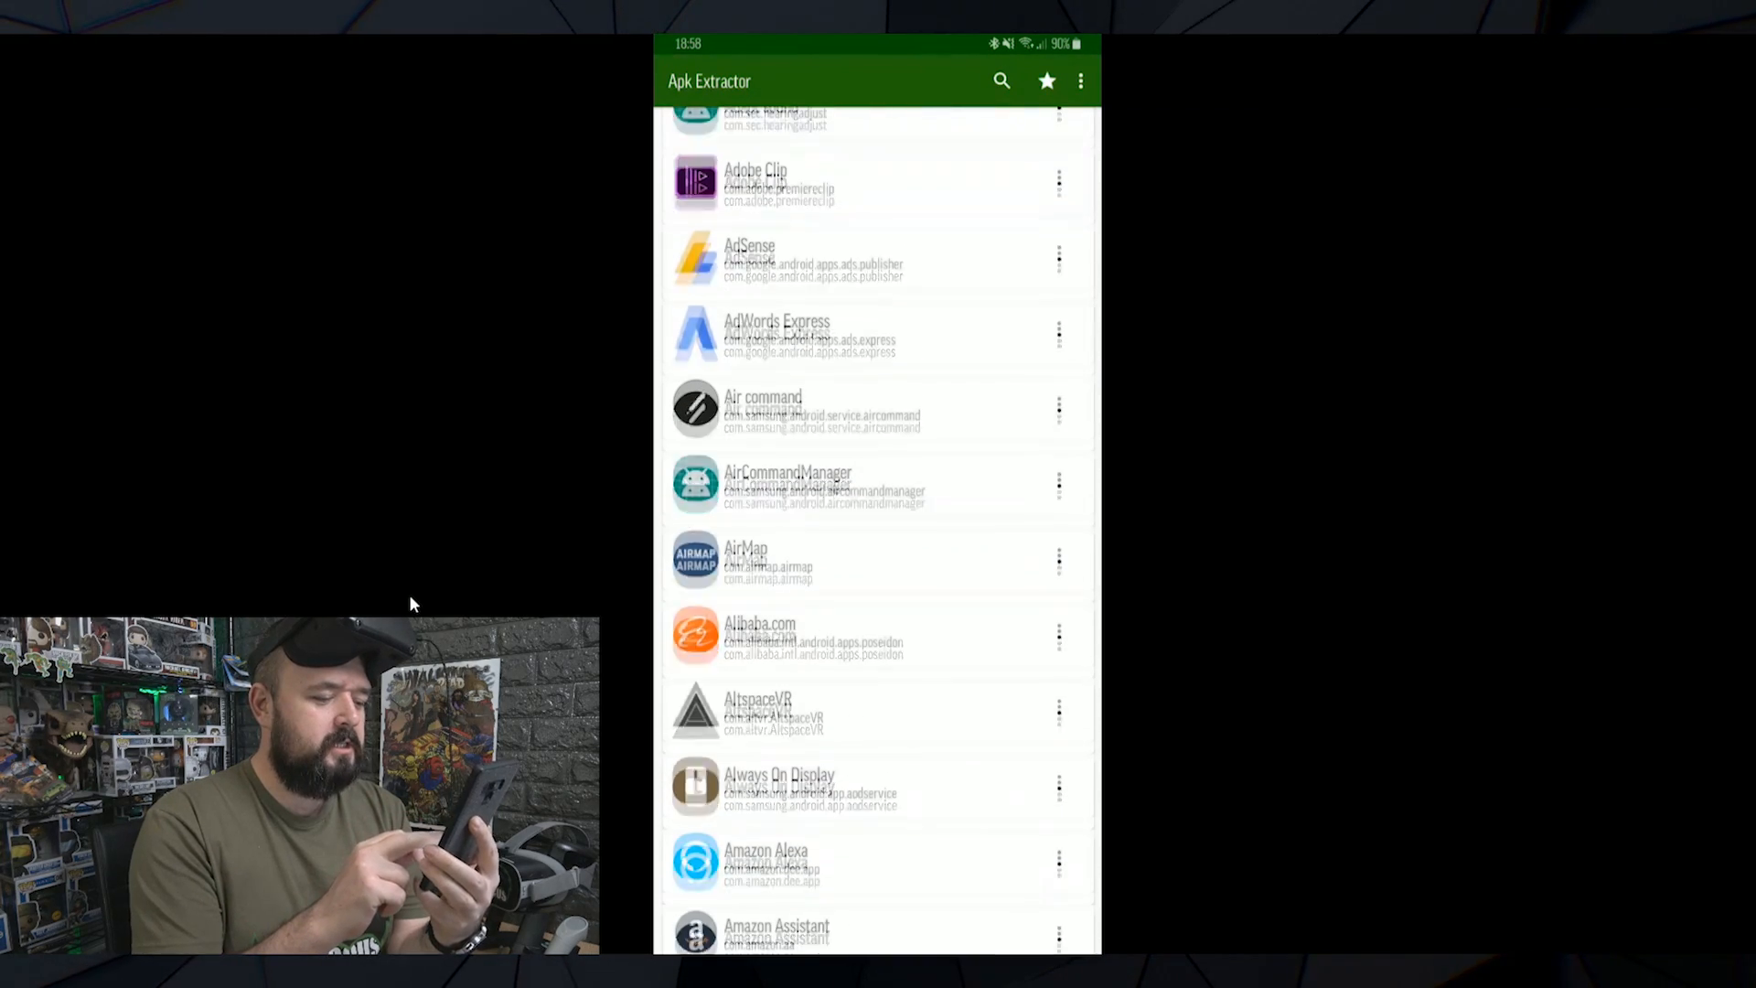
pyautogui.scroll(-3)
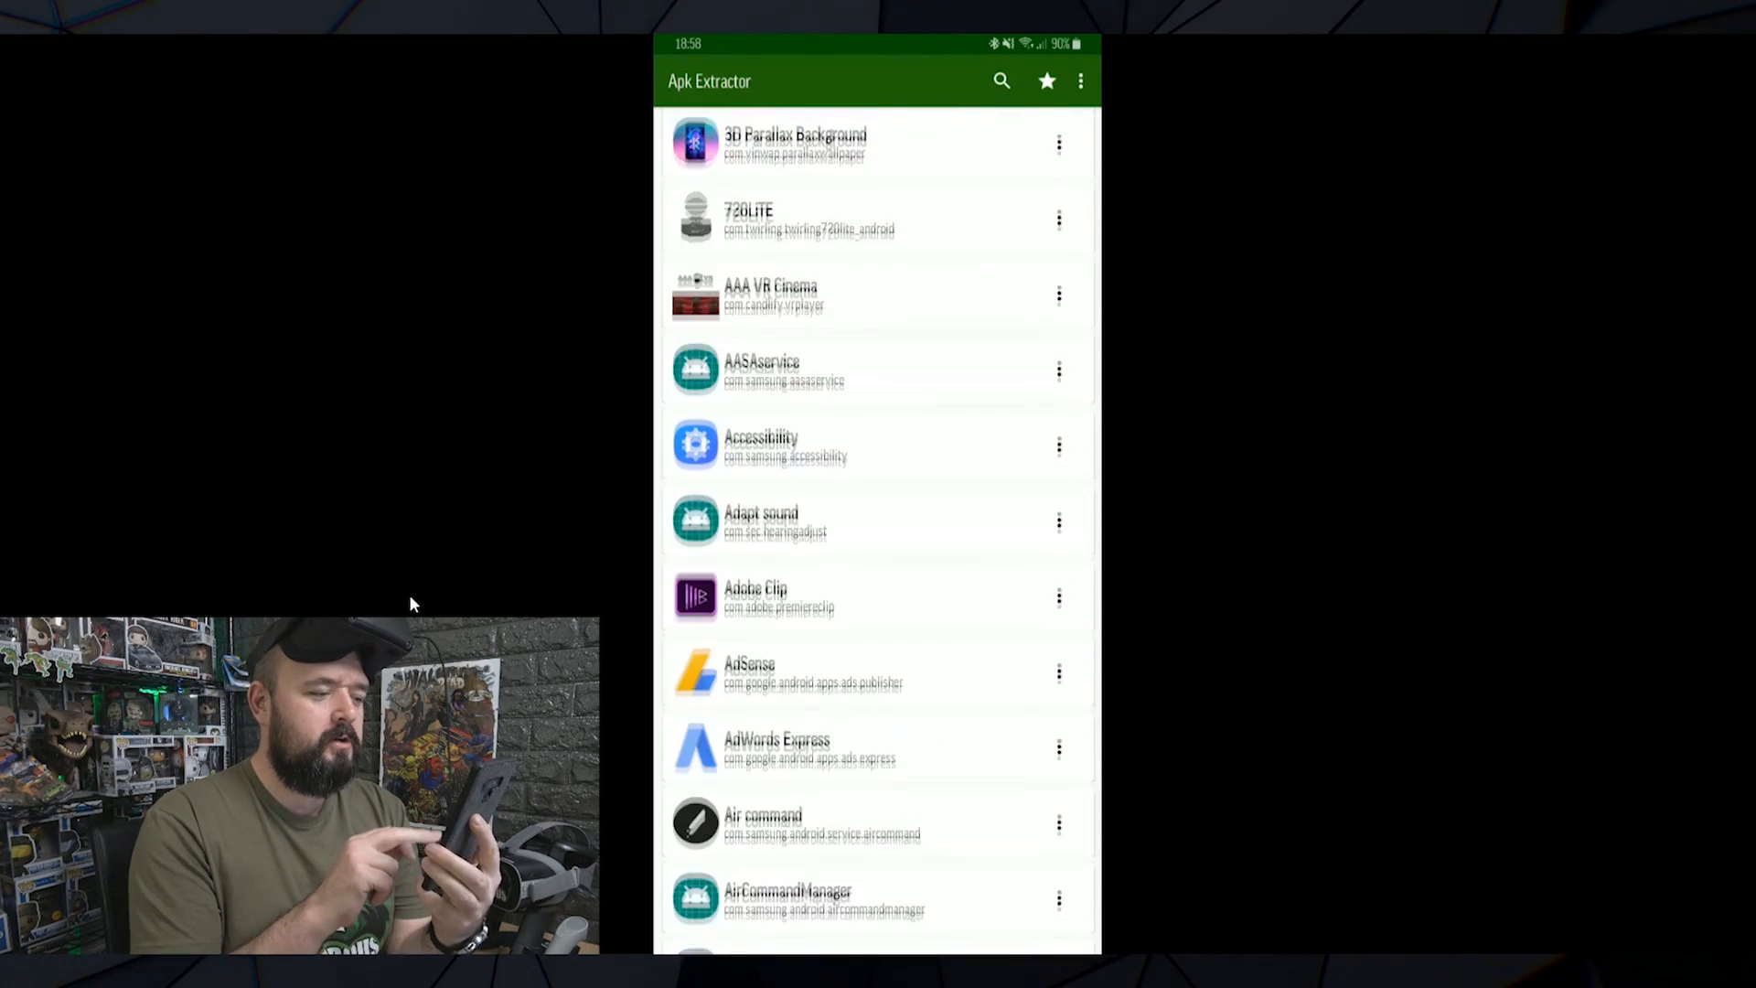
pyautogui.scroll(-3)
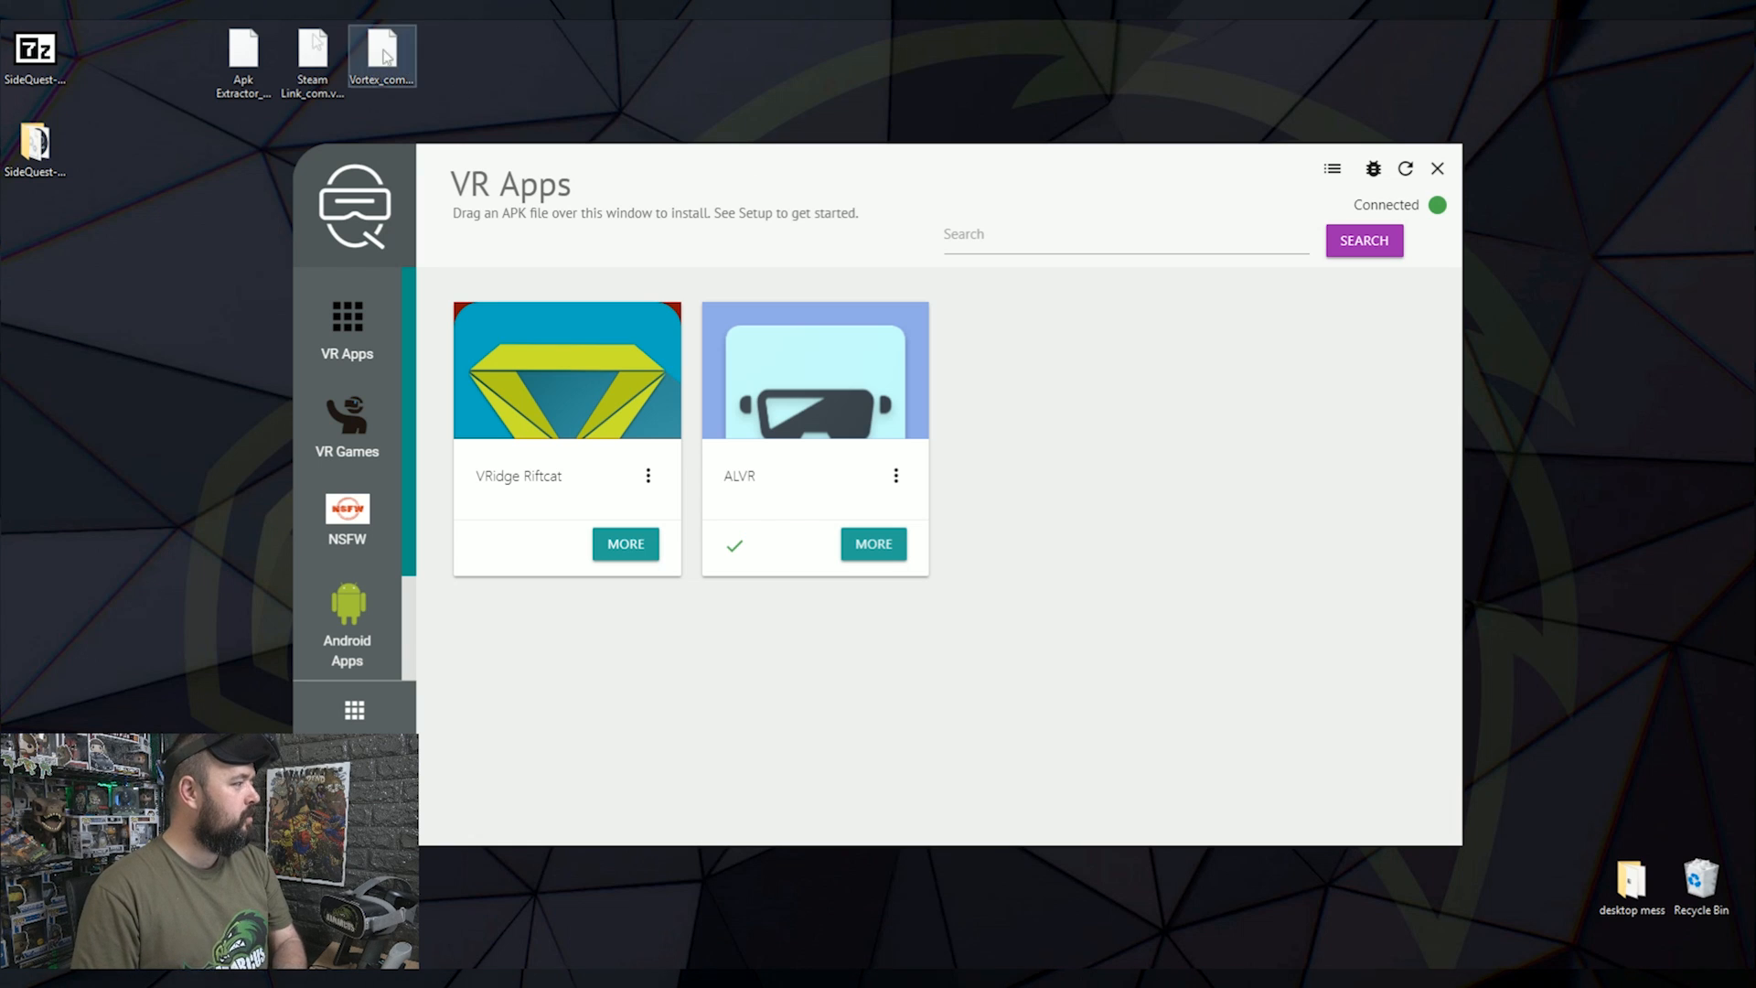
# - Drop Vortex_com.remotemyapp.vortex.apk from the desktop onto SideQuest to install it on the headset
pyautogui.click(311, 53)
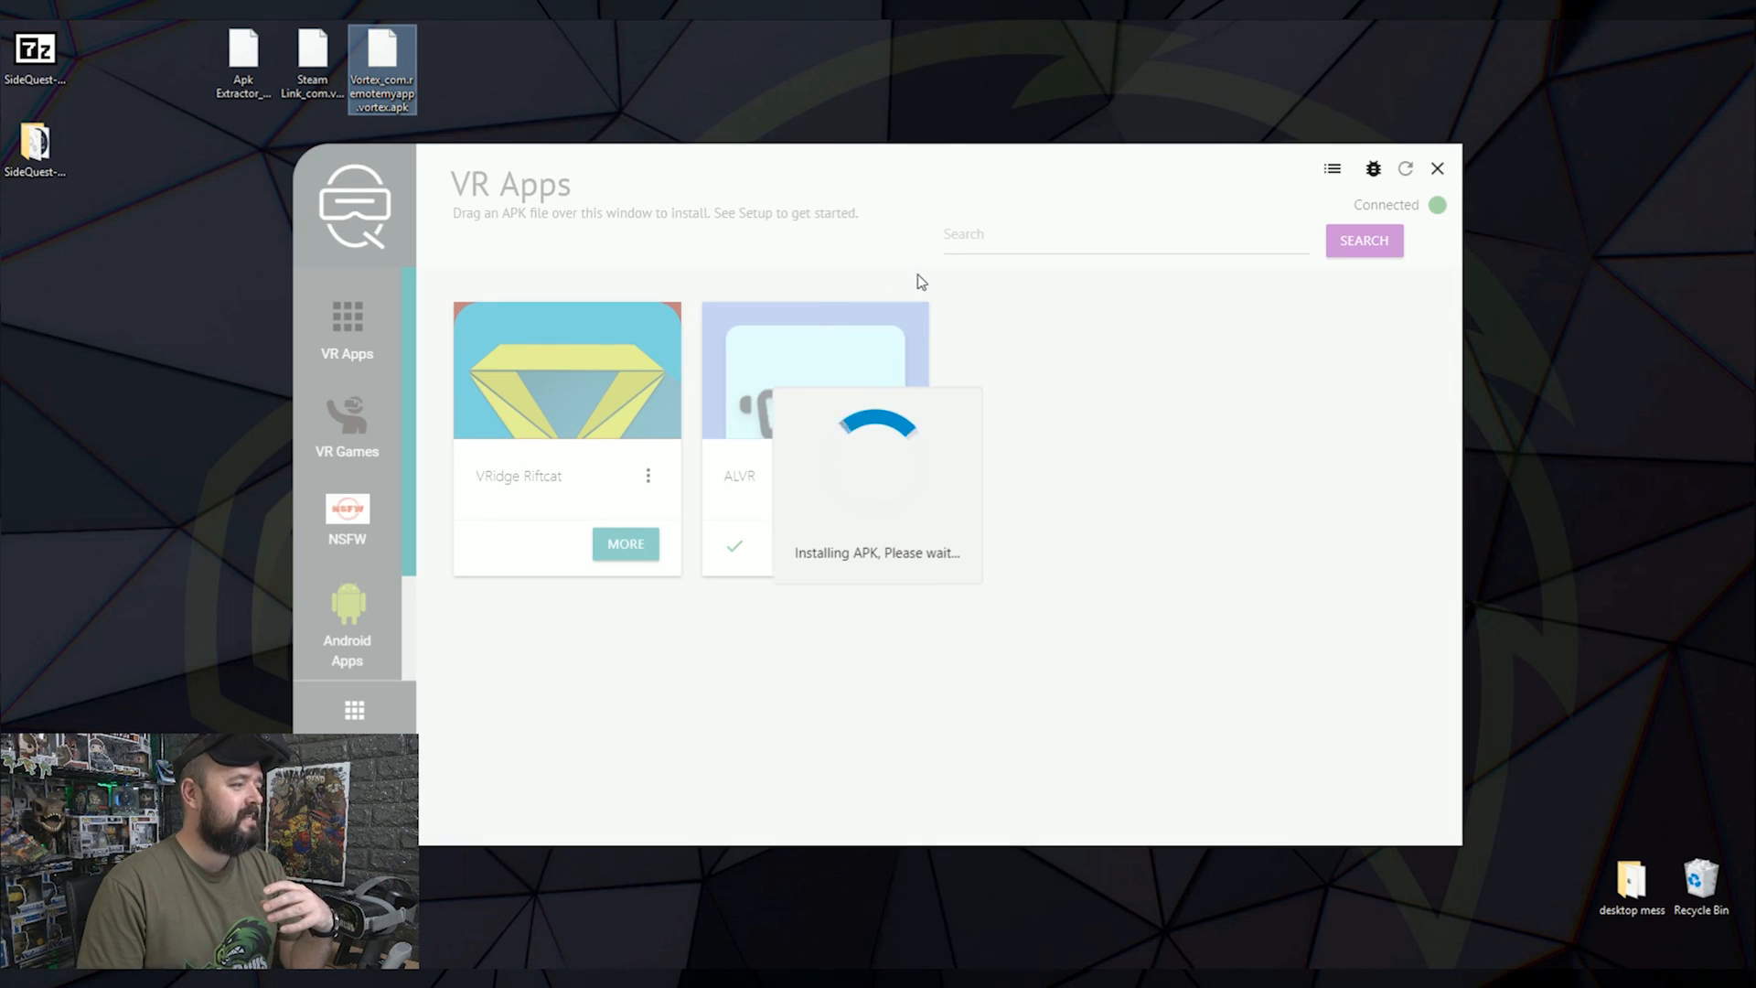
pyautogui.moveTo(1088, 658)
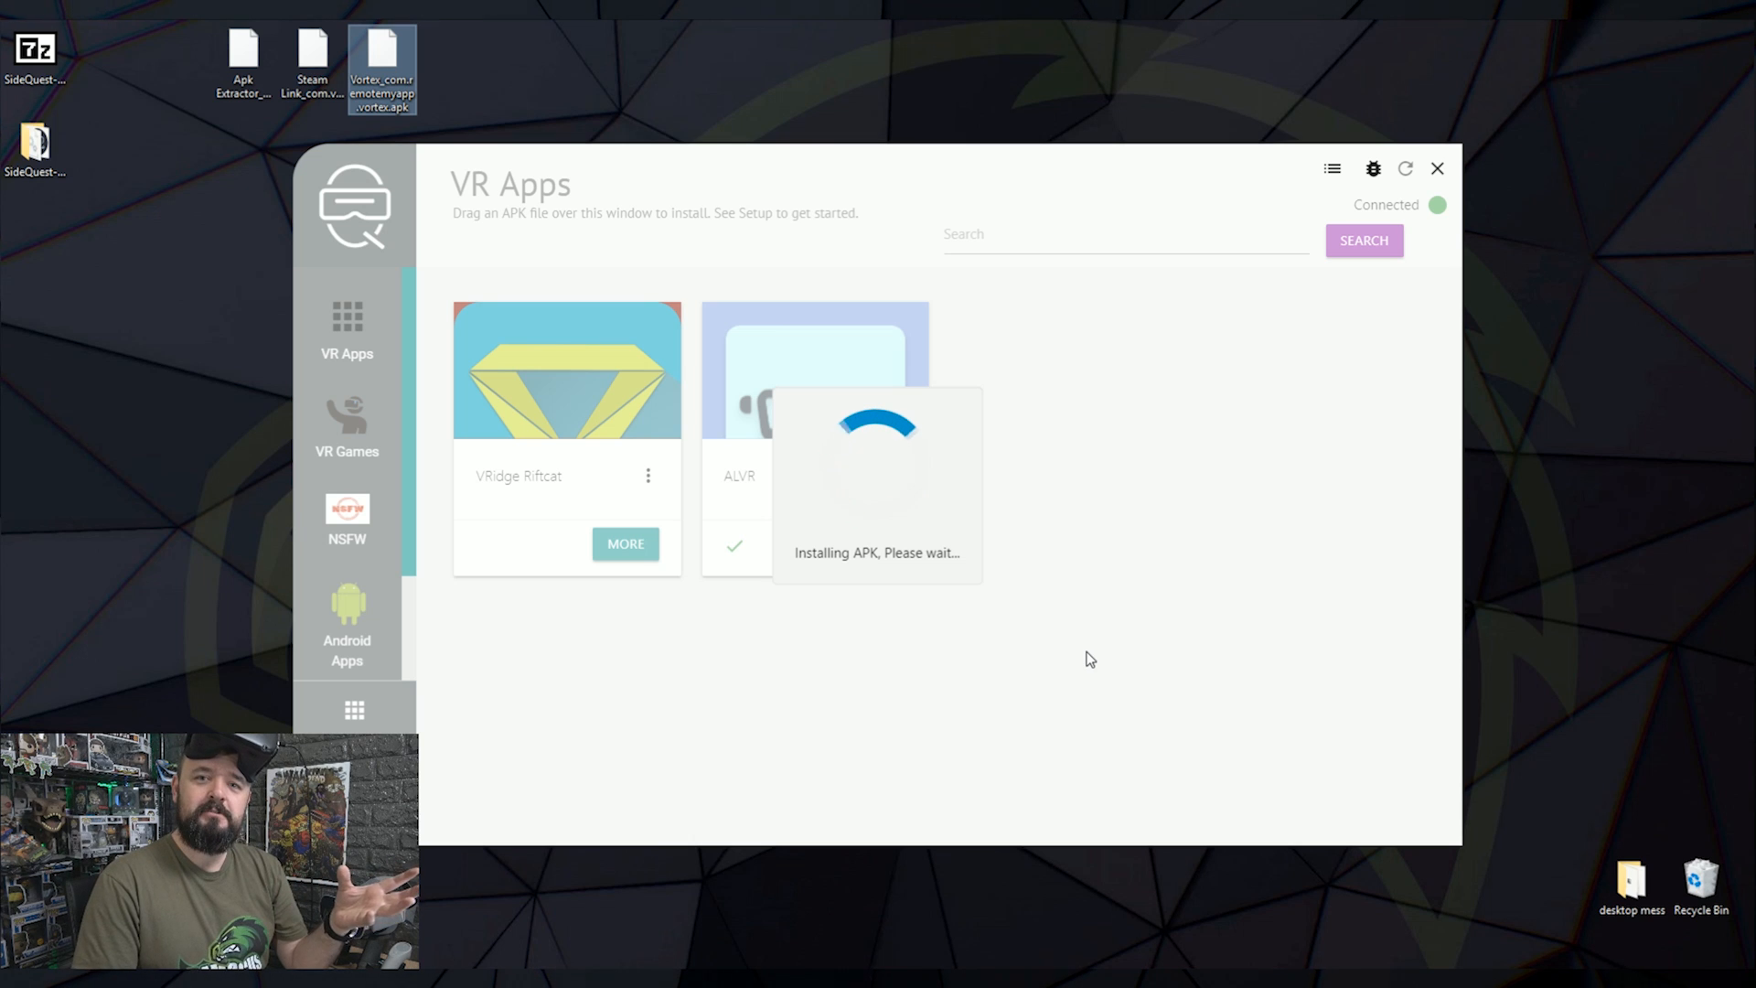